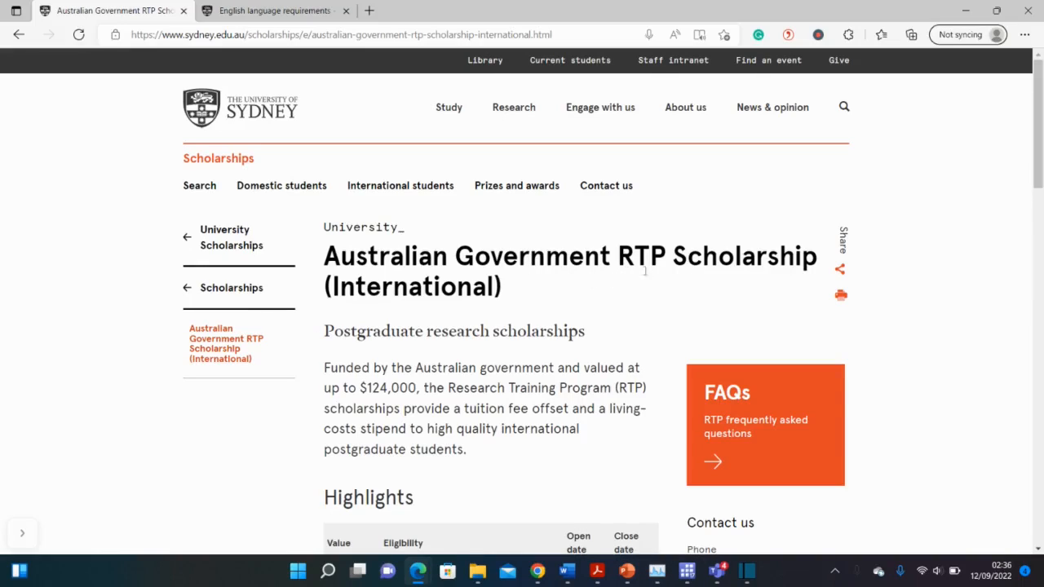
mouse_move(709, 269)
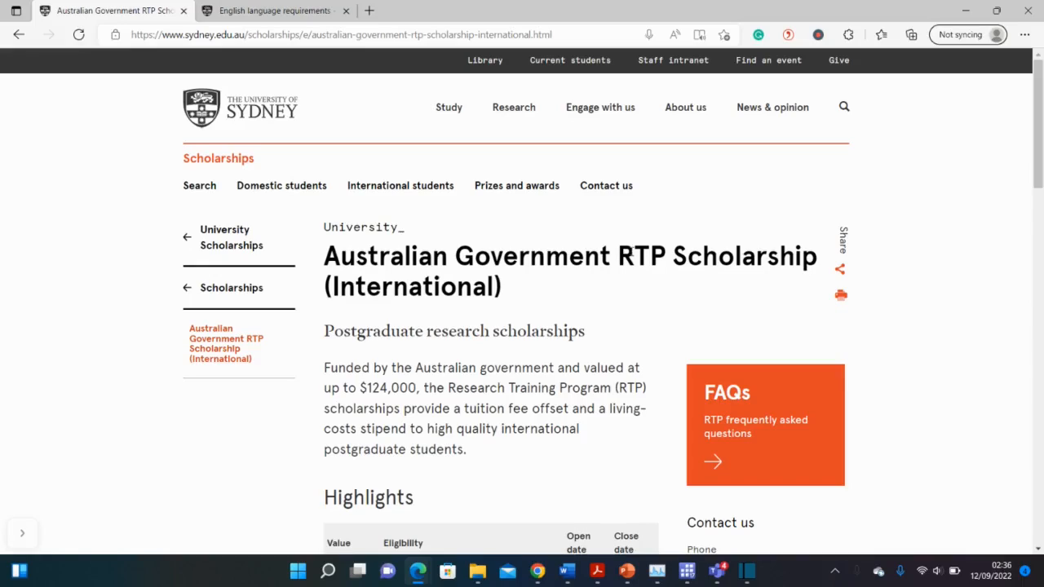
mouse_move(576, 291)
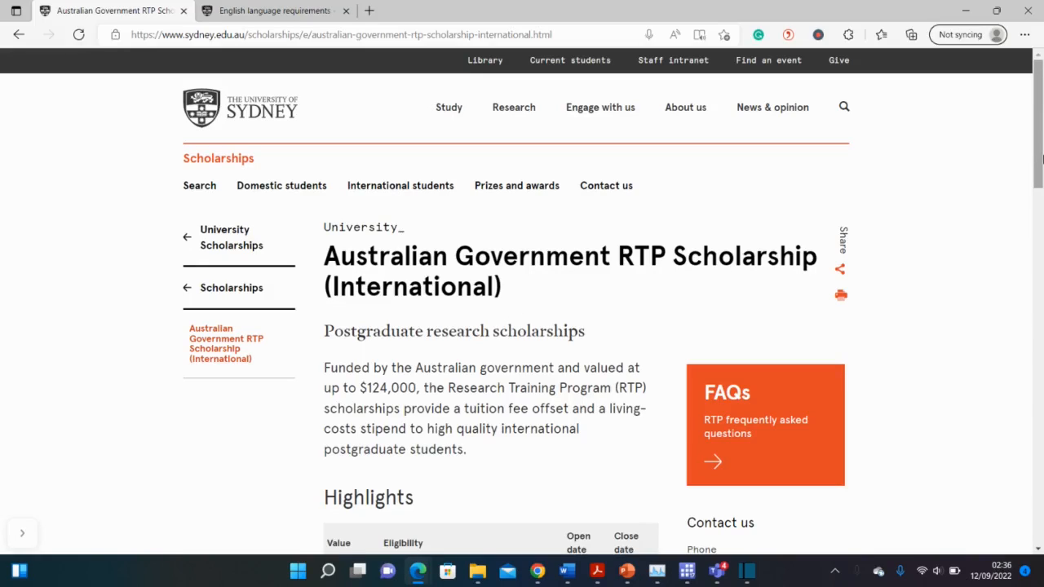
Step: Read through the RTP scholarship summary, highlighting the word 'living'
scroll("down", 3)
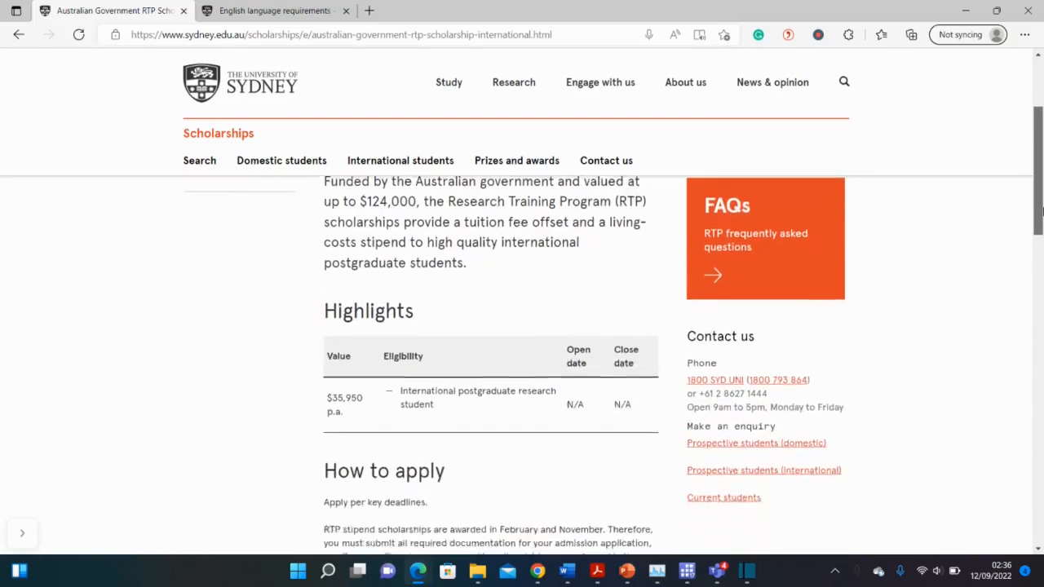
scroll("down", 3)
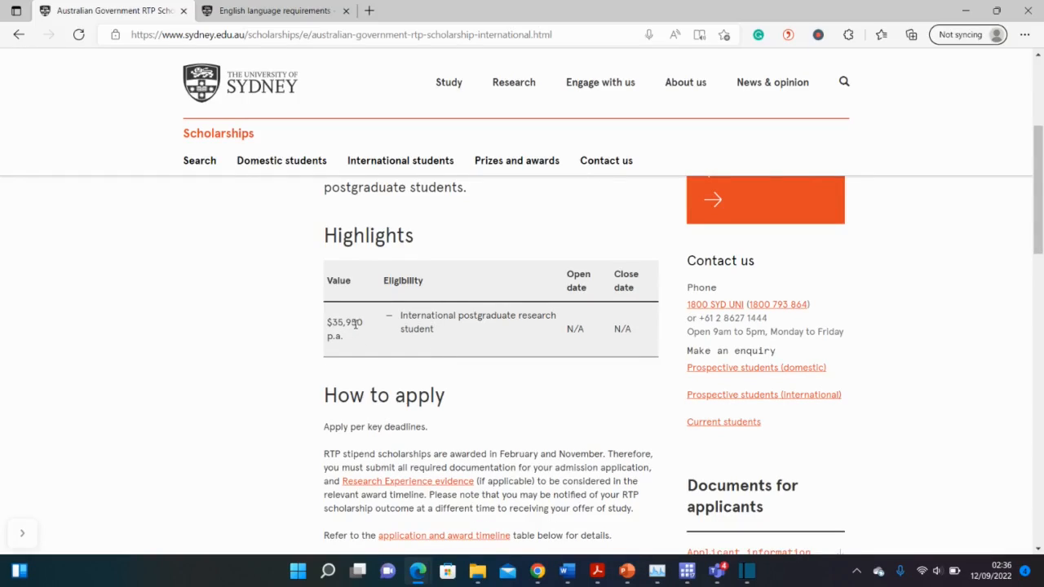
mouse_move(366, 327)
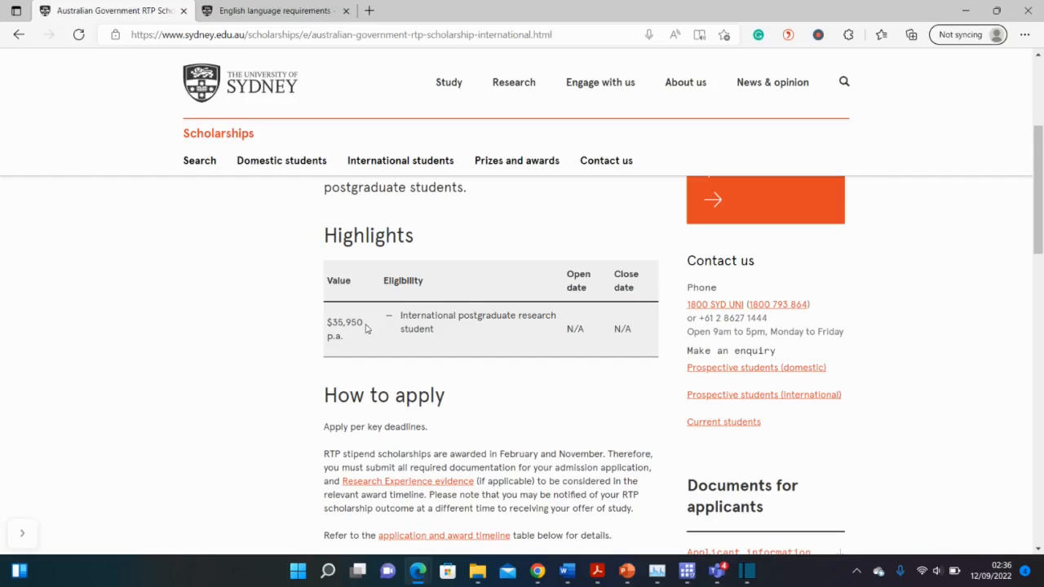
mouse_move(878, 305)
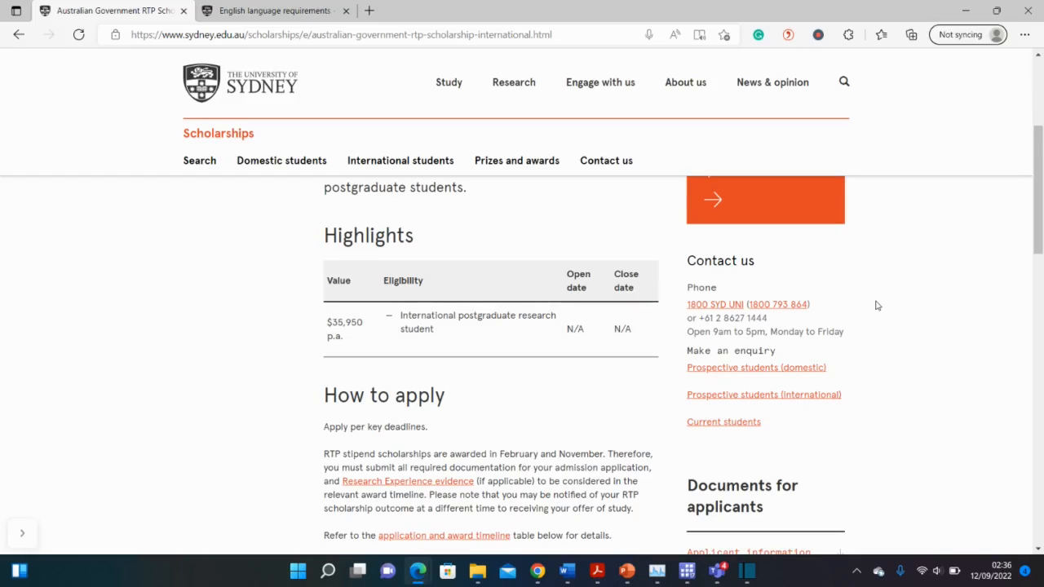
scroll("up", 3)
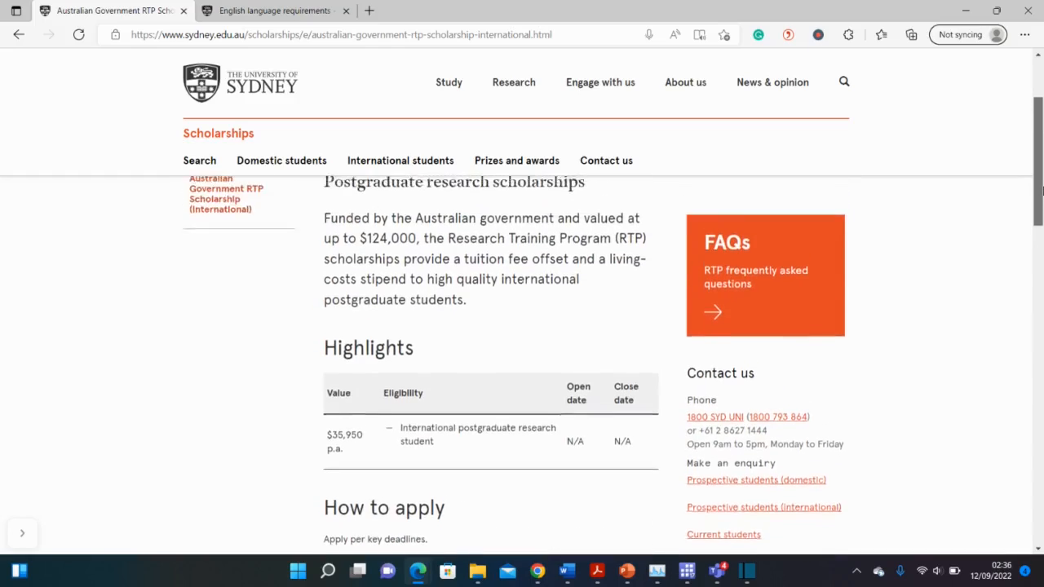
scroll("up", 3)
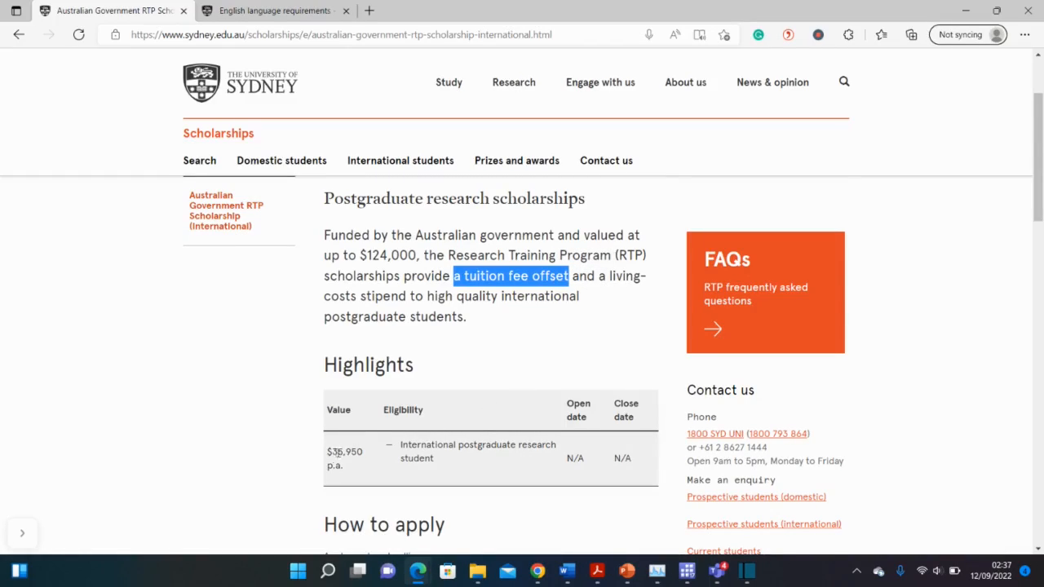
double_click(622, 276)
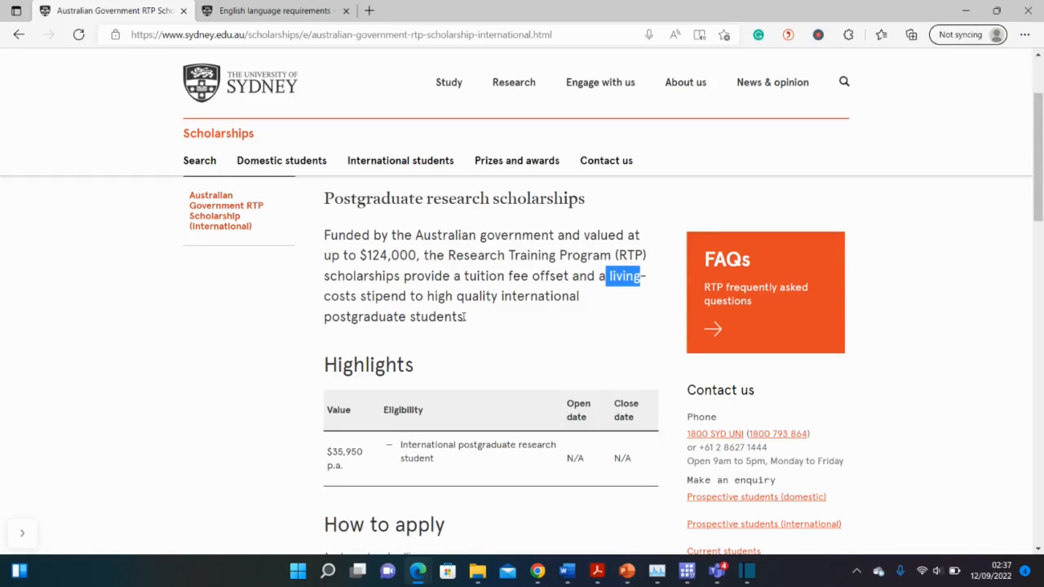
Step: Highlight the no-separate-application note, clear it, and expand the Application and award timeline
scroll("down", 3)
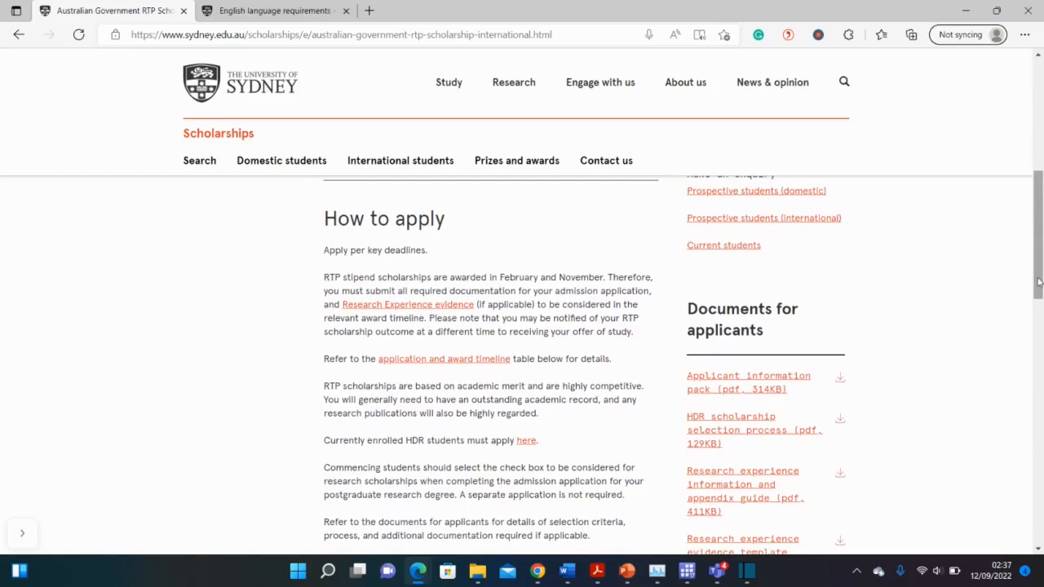
scroll("down", 3)
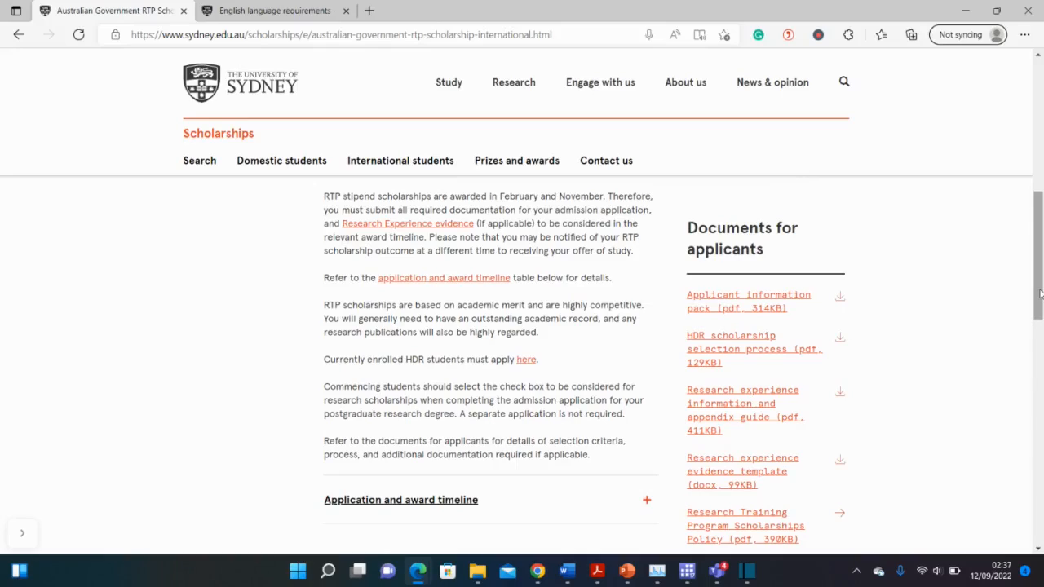
mouse_move(526, 359)
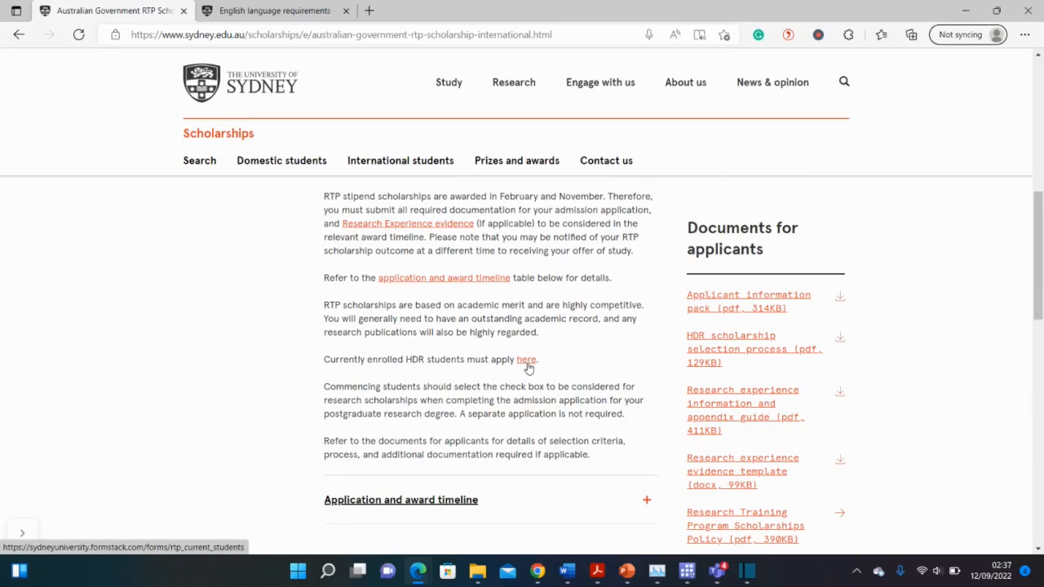
mouse_move(596, 353)
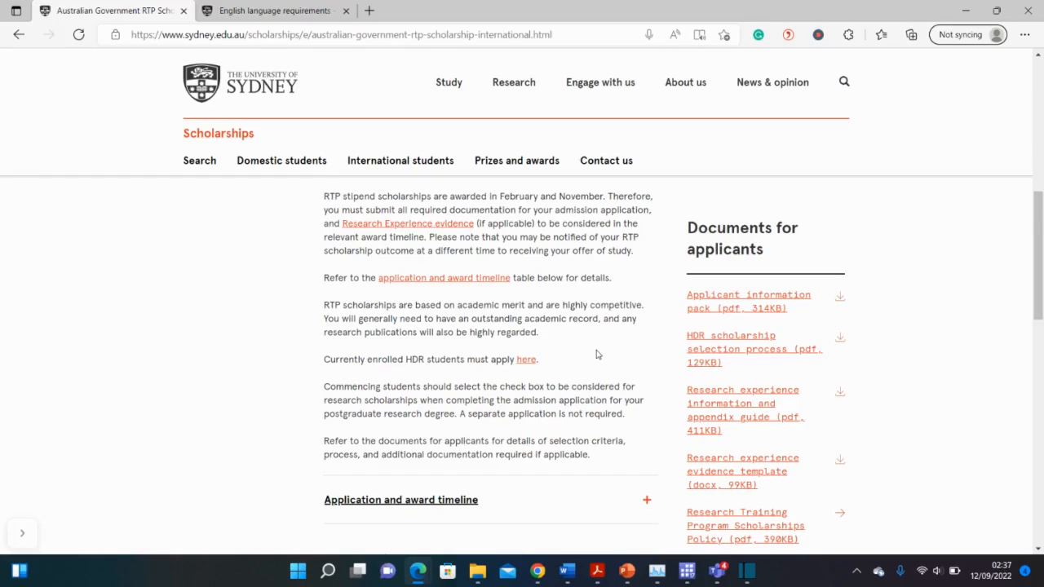
mouse_move(363, 381)
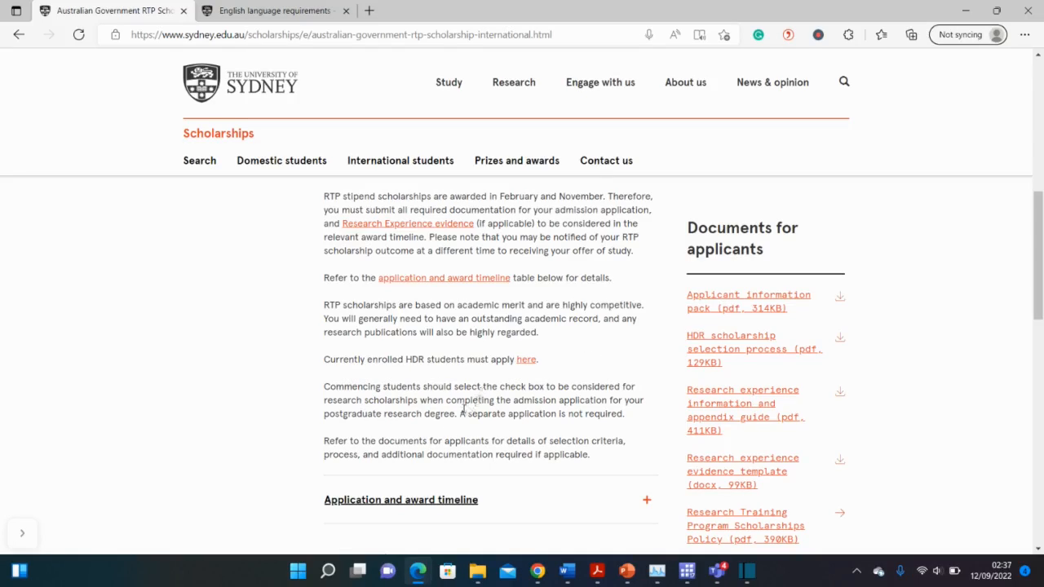
double_click(507, 414)
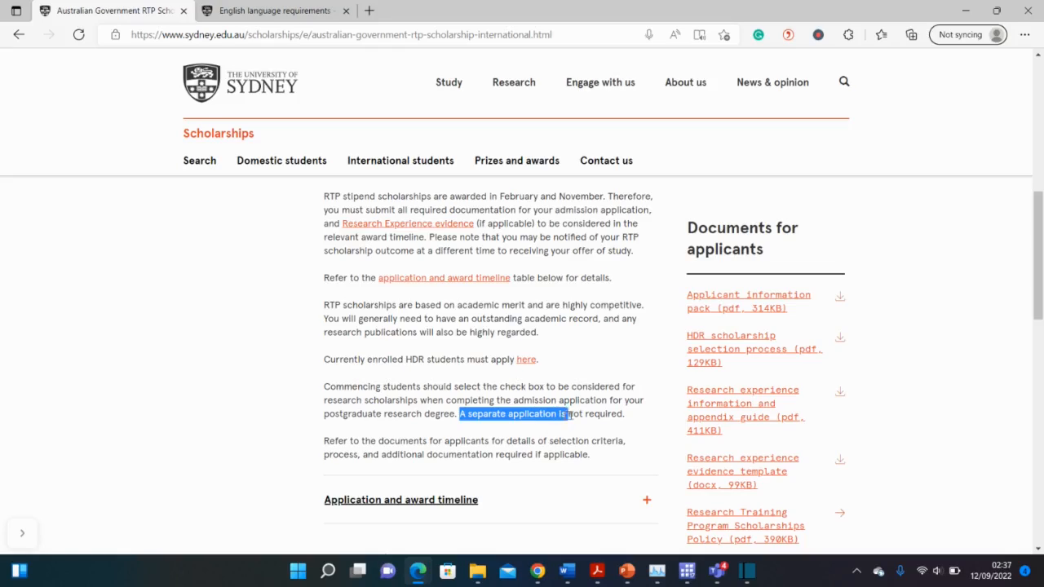
left_click(636, 427)
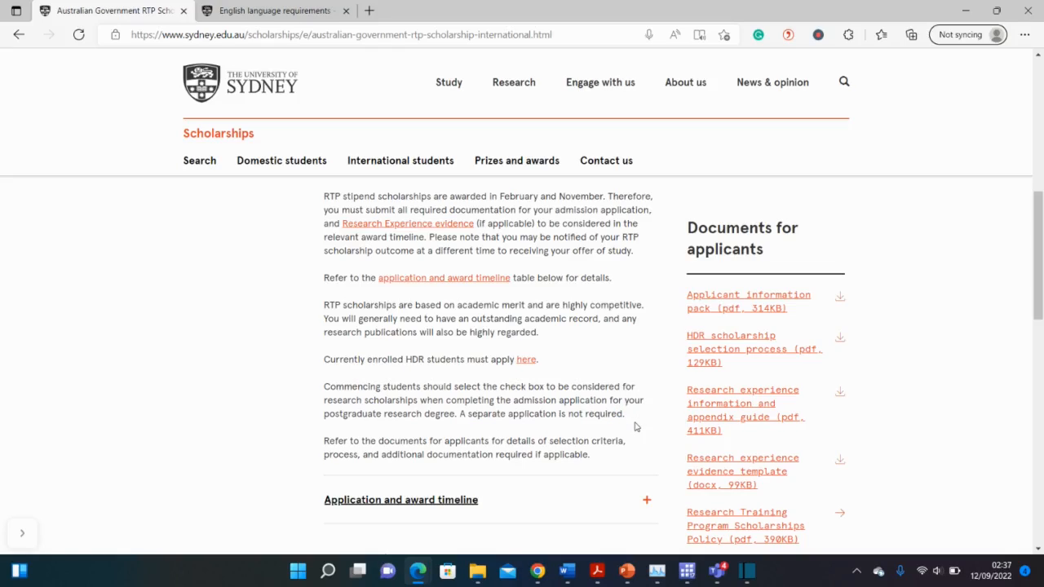
mouse_move(563, 398)
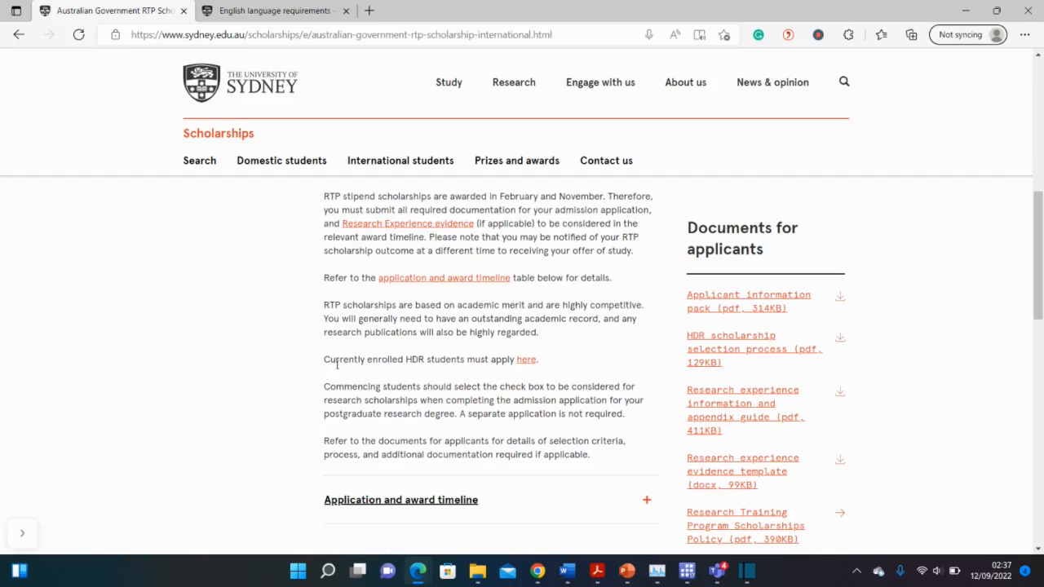
mouse_move(538, 403)
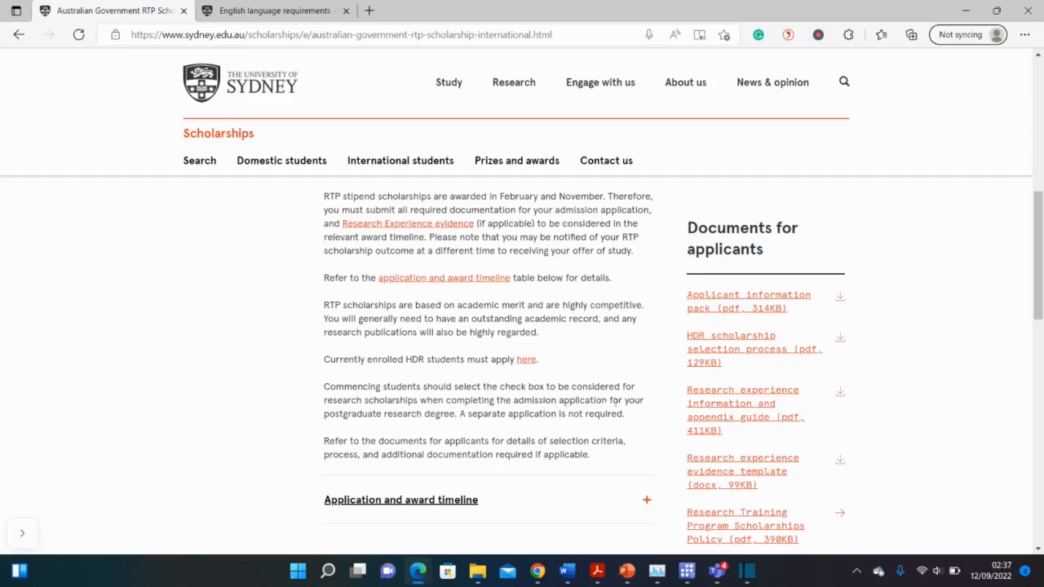
mouse_move(464, 426)
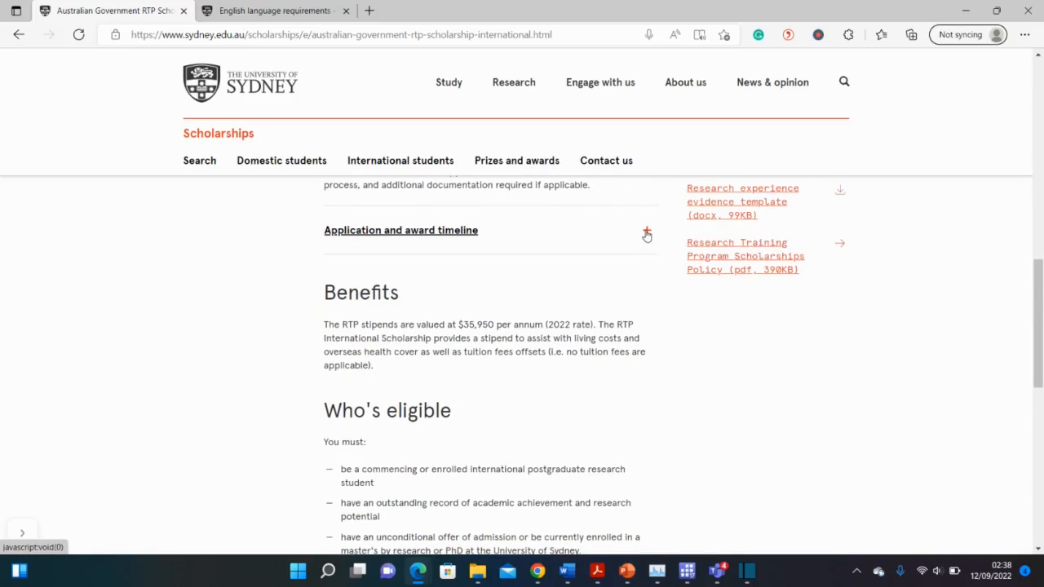
left_click(646, 233)
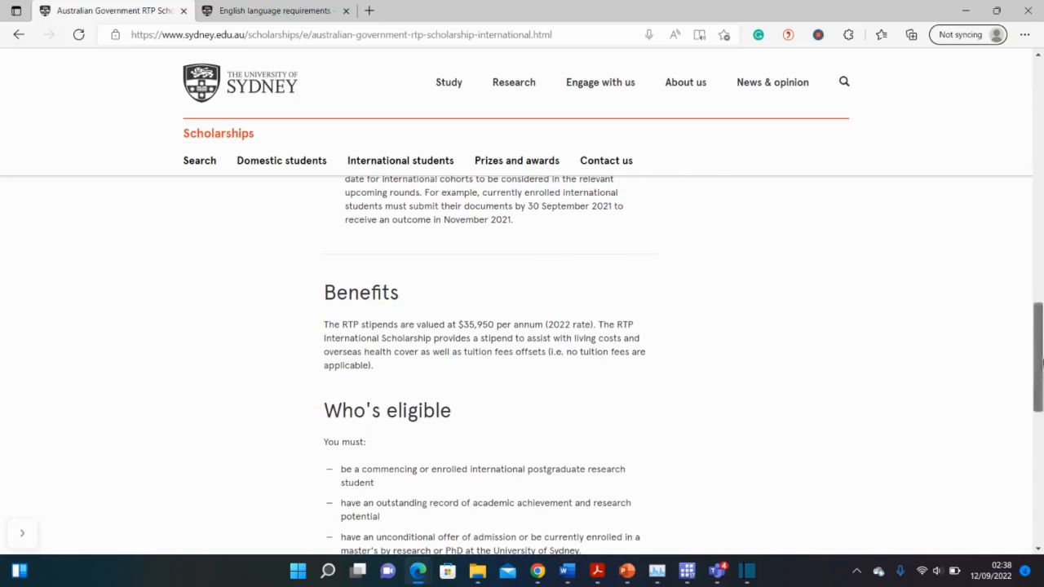
scroll("up", 3)
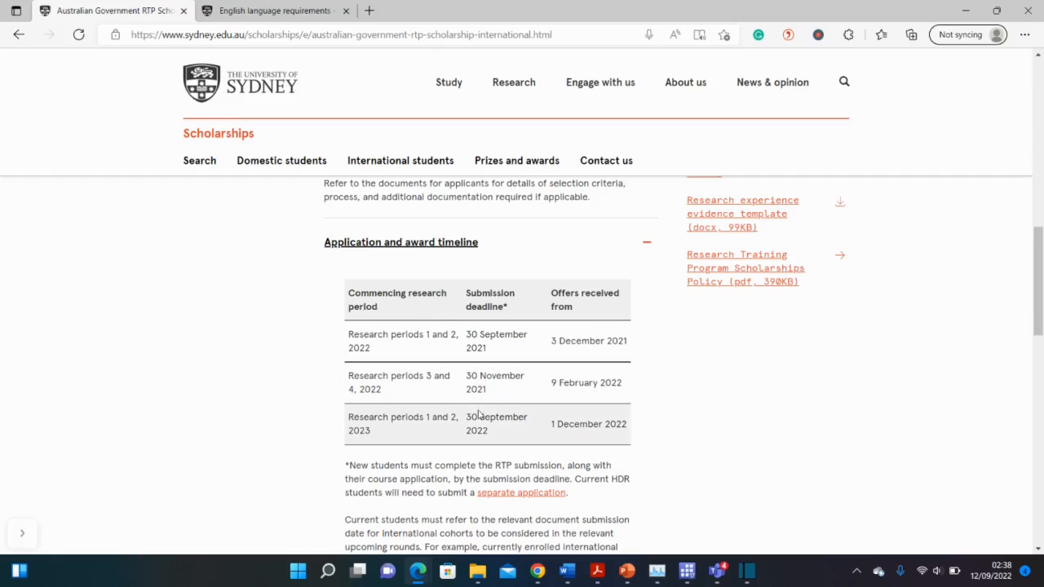
mouse_move(499, 436)
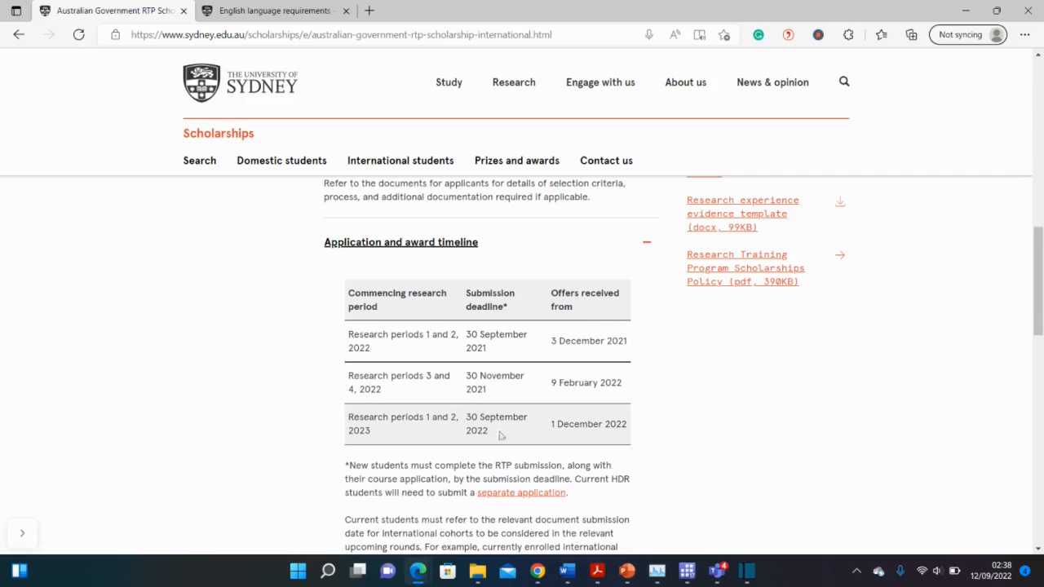
mouse_move(236, 410)
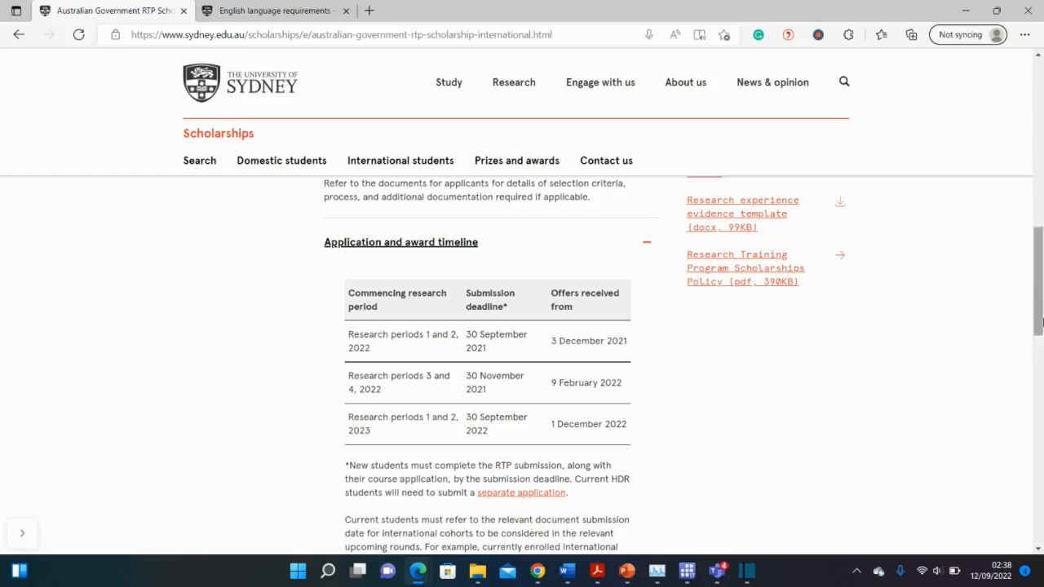
scroll("down", 3)
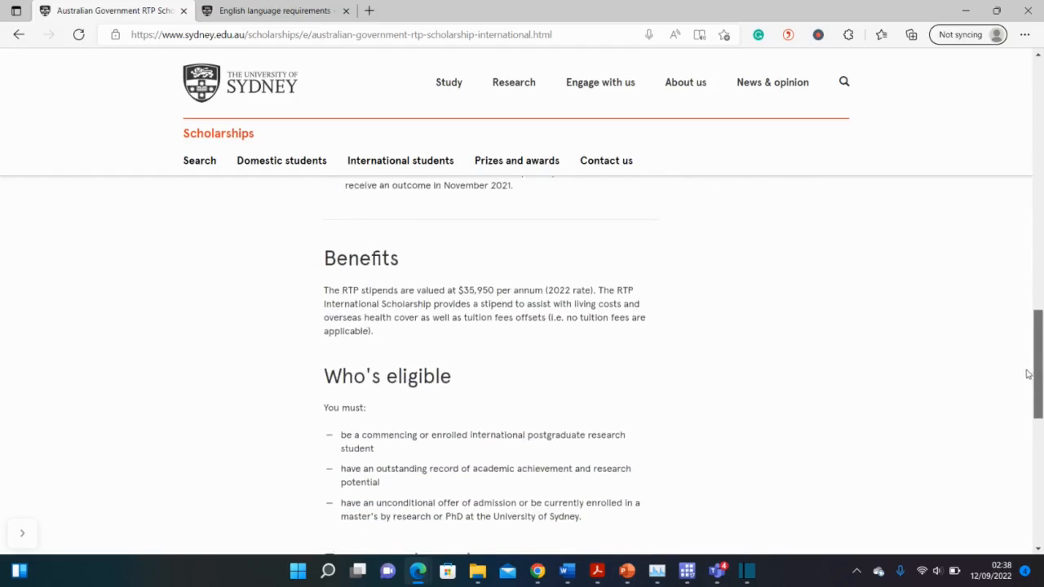
scroll("down", 3)
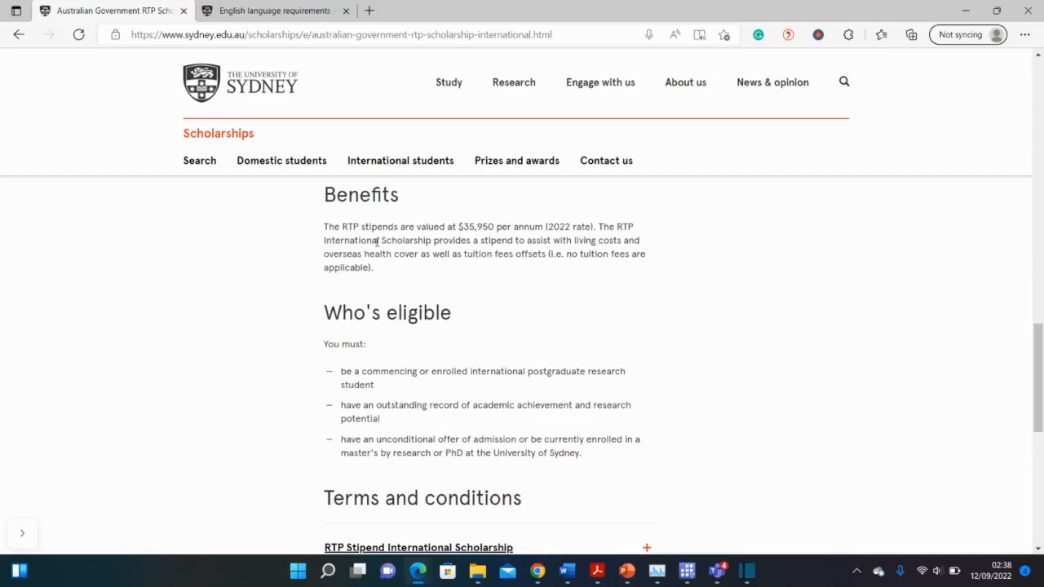
double_click(340, 253)
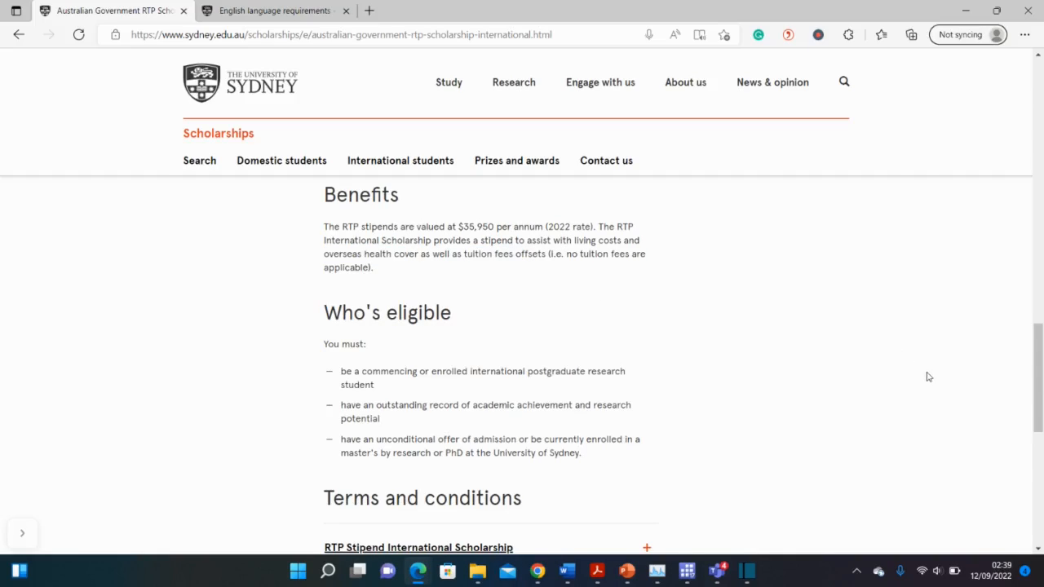
scroll("down", 3)
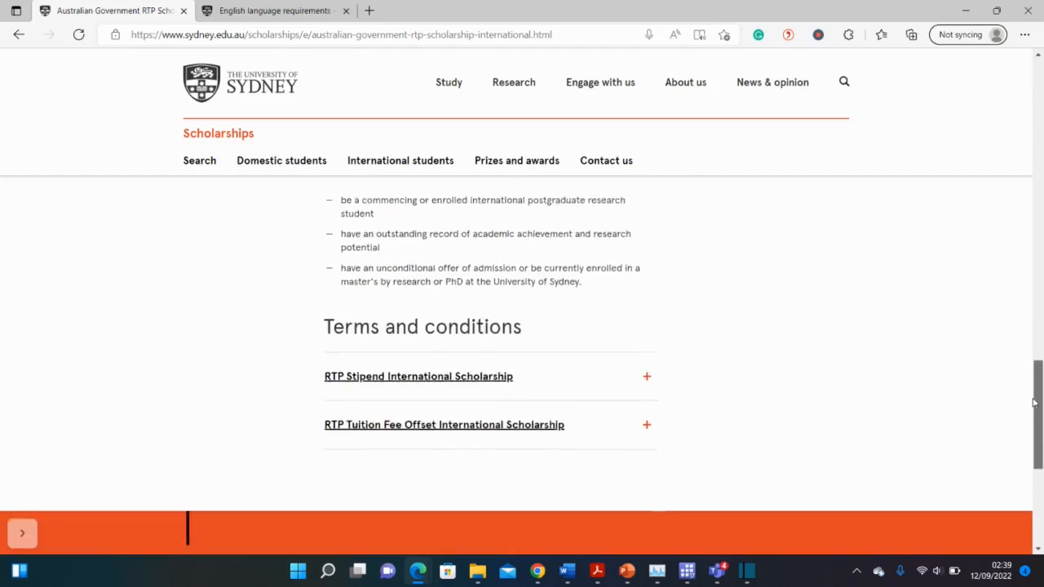
scroll("up", 3)
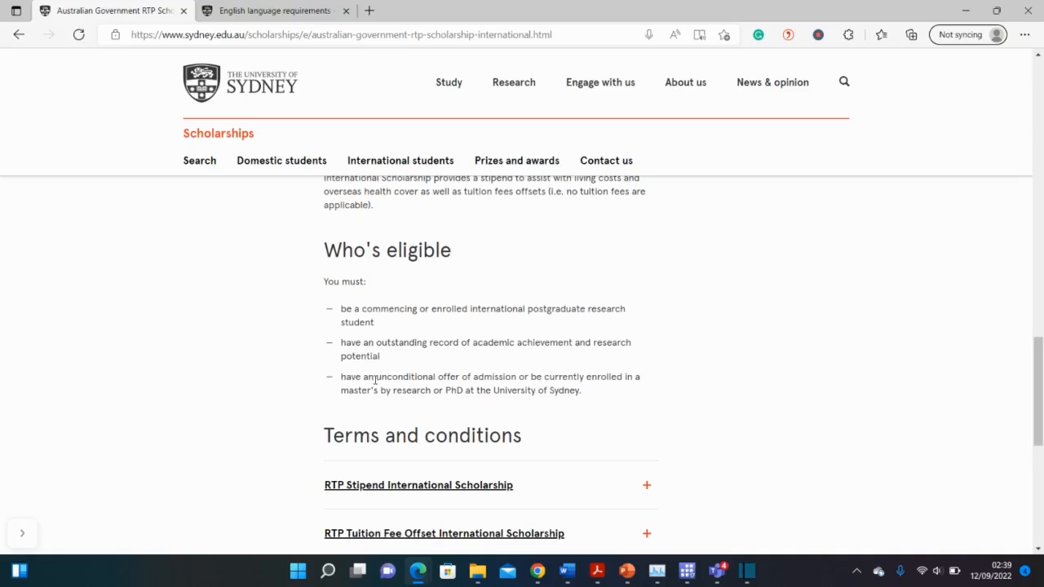
left_click_drag(340, 391, 423, 391)
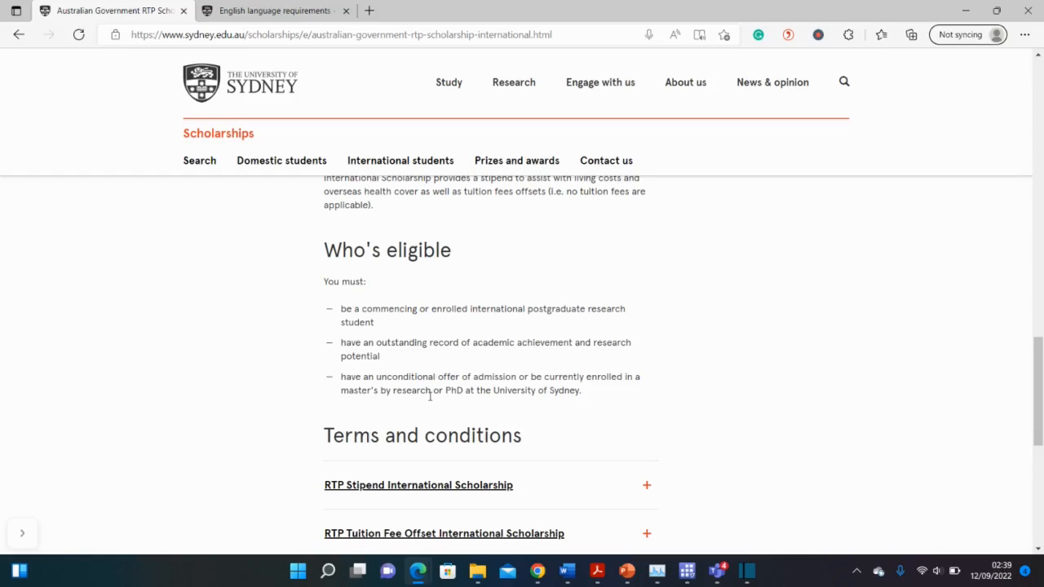
double_click(383, 389)
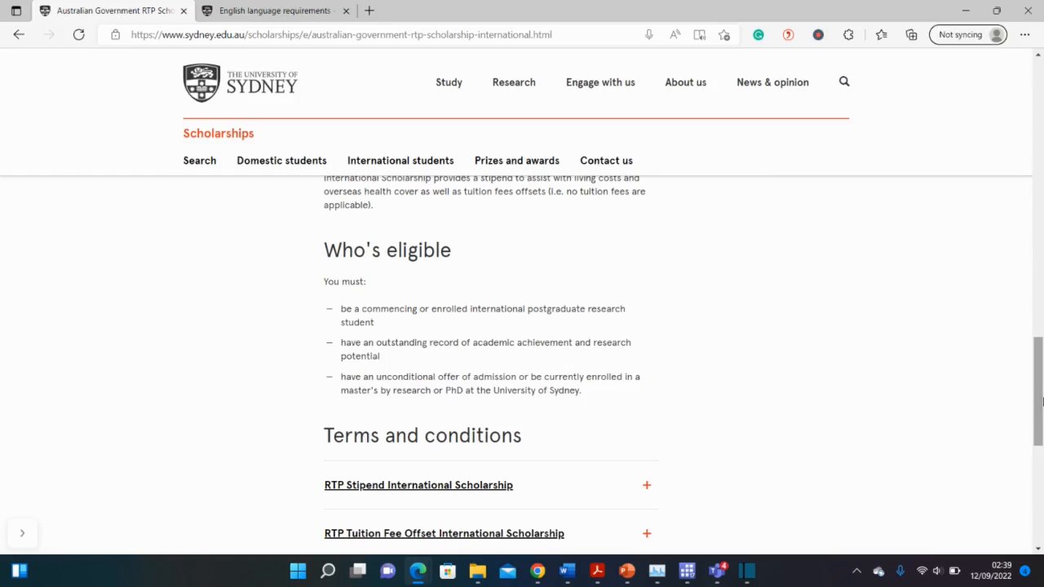
Step: Open the international Postgraduate research scholarships page in a new tab and scroll down
scroll("up", 3)
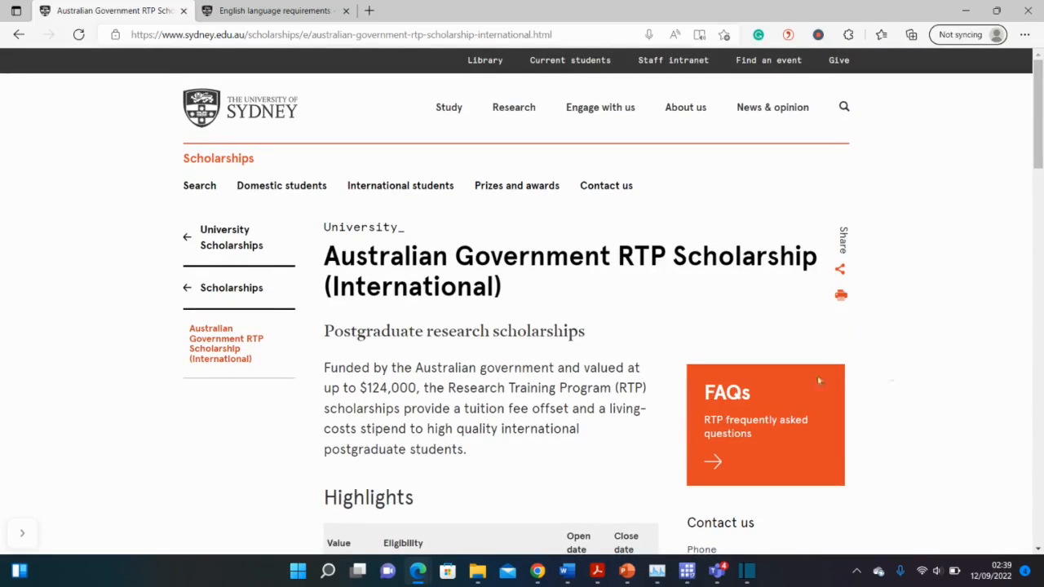
mouse_move(788, 434)
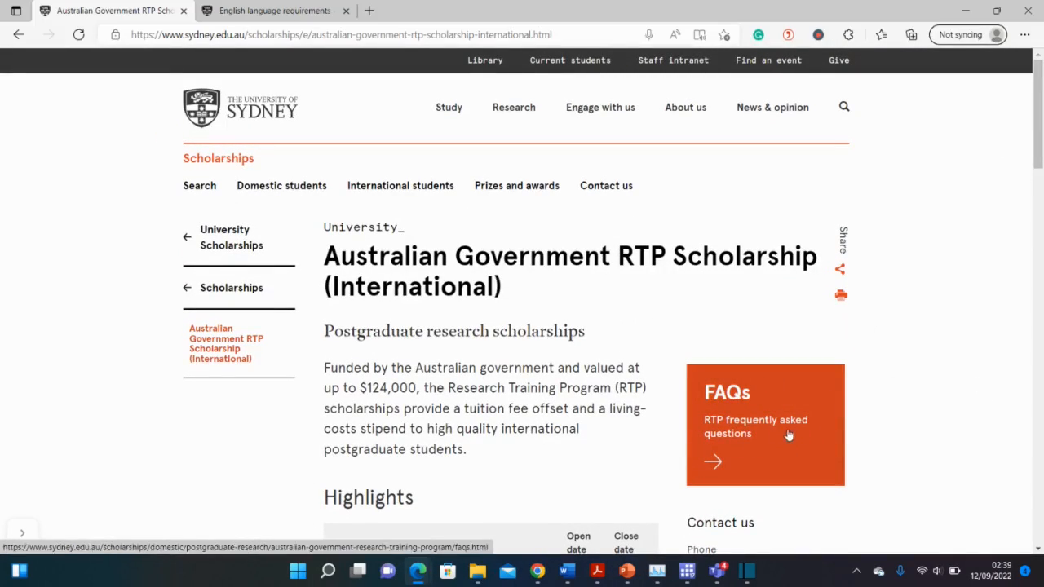
mouse_move(561, 267)
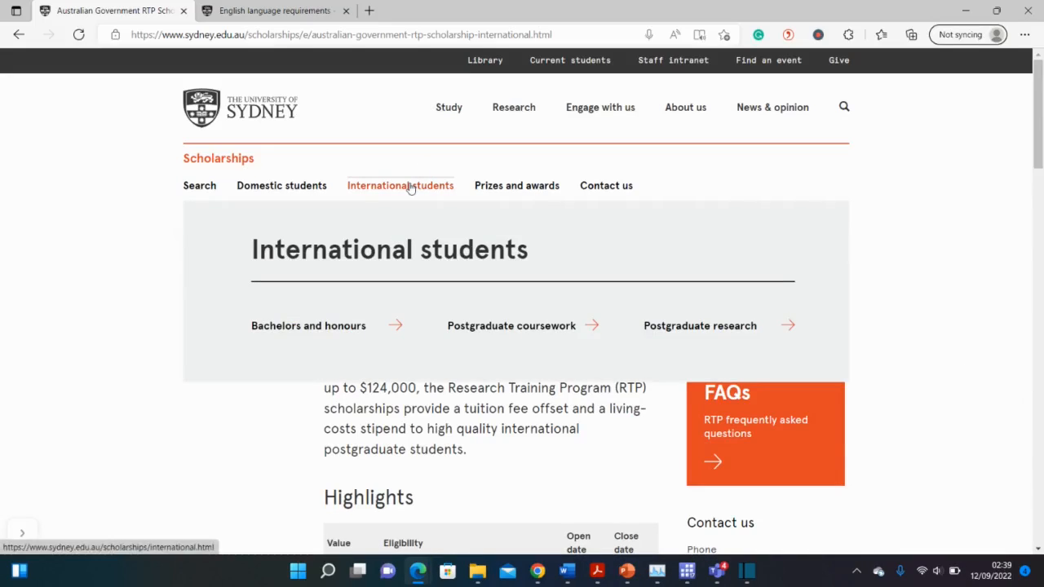
mouse_move(461, 279)
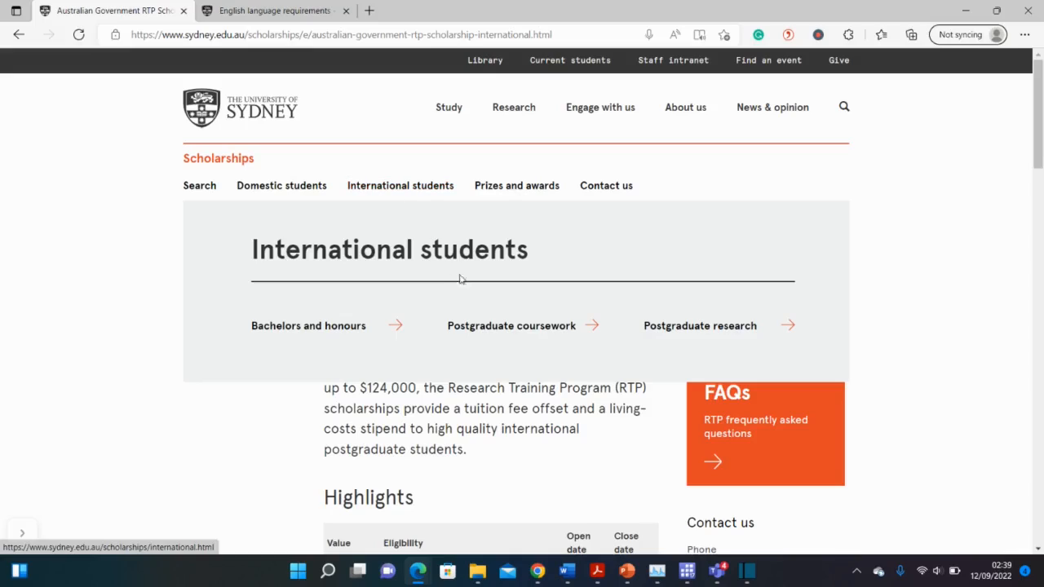
mouse_move(658, 326)
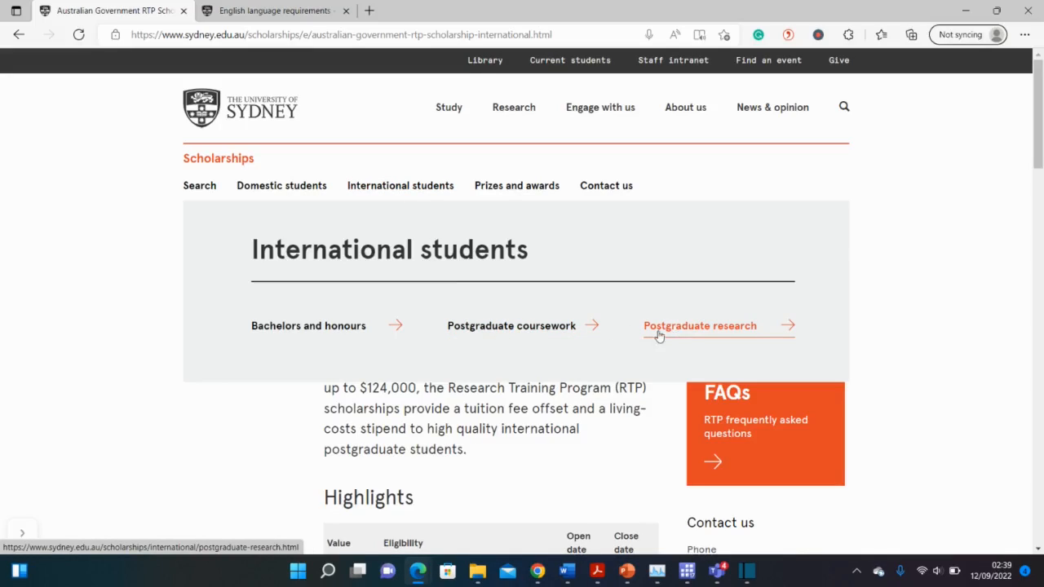
mouse_move(691, 330)
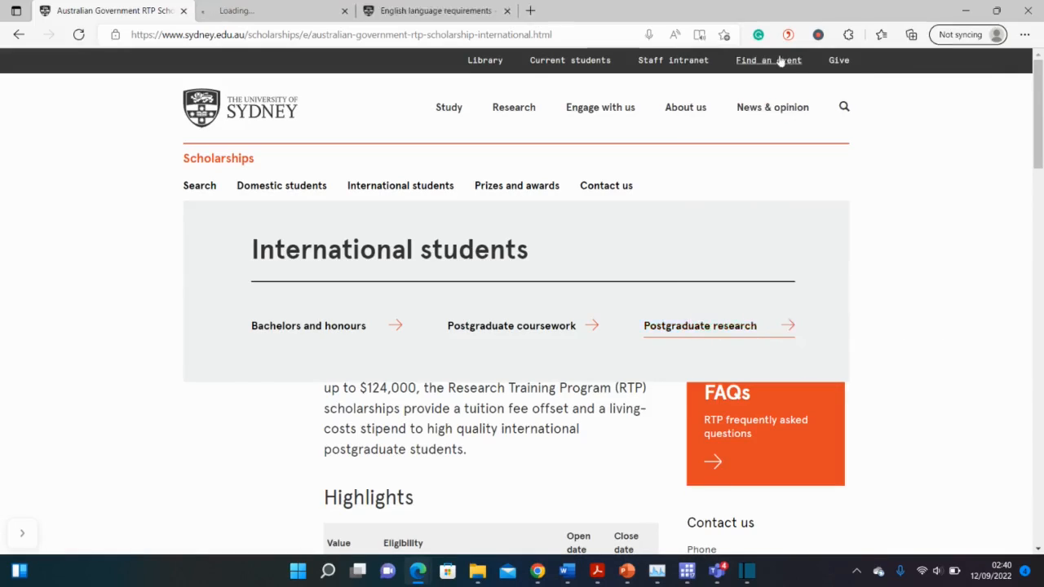
left_click(699, 326)
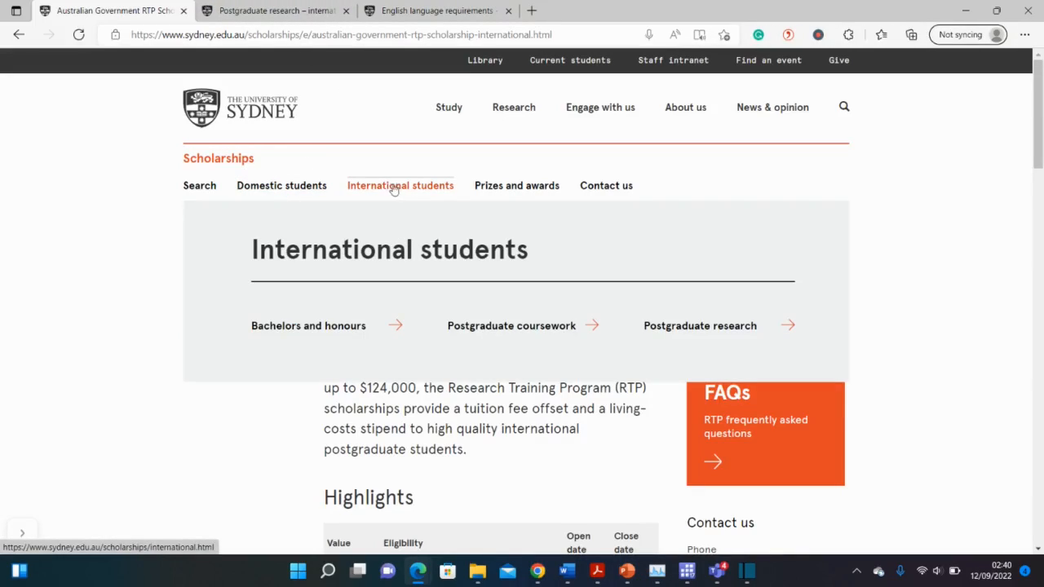
mouse_move(727, 325)
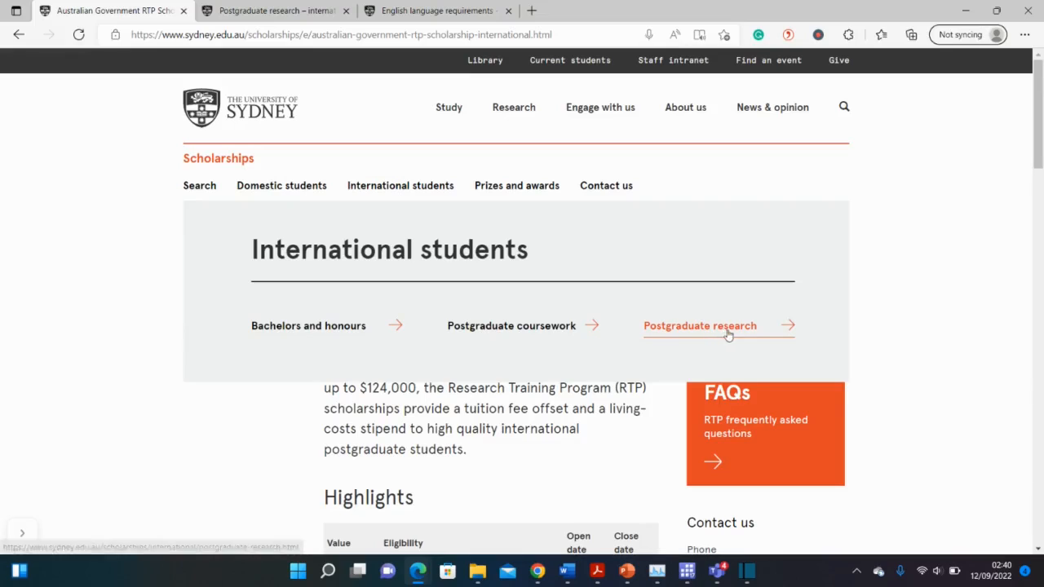
left_click(700, 325)
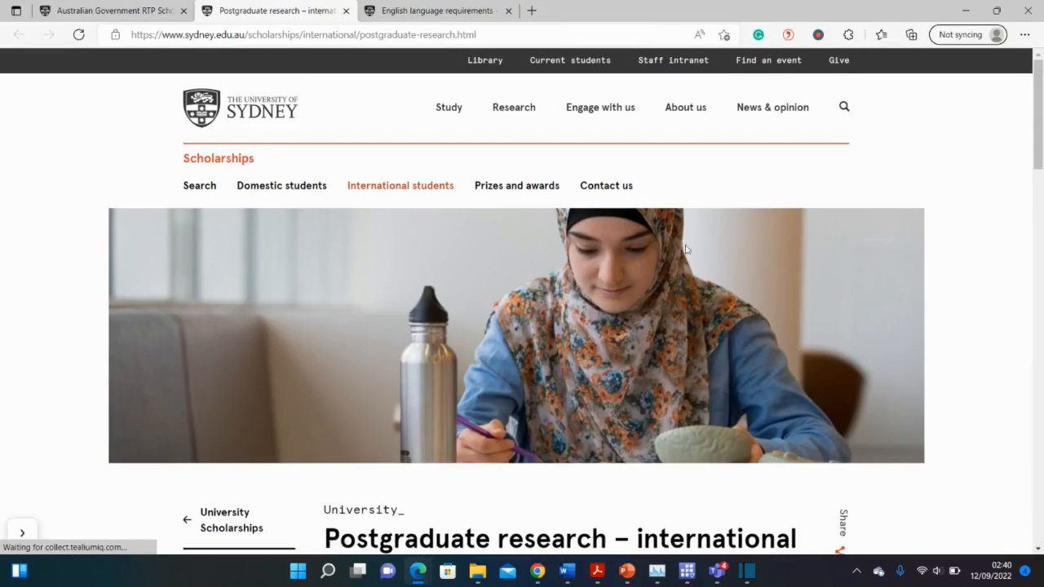
scroll("down", 3)
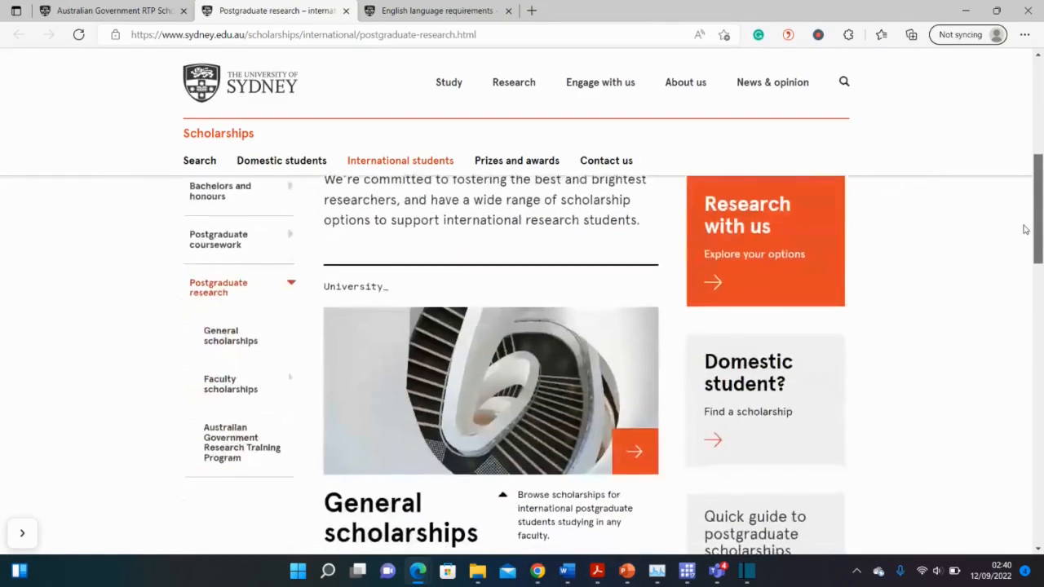
scroll("down", 3)
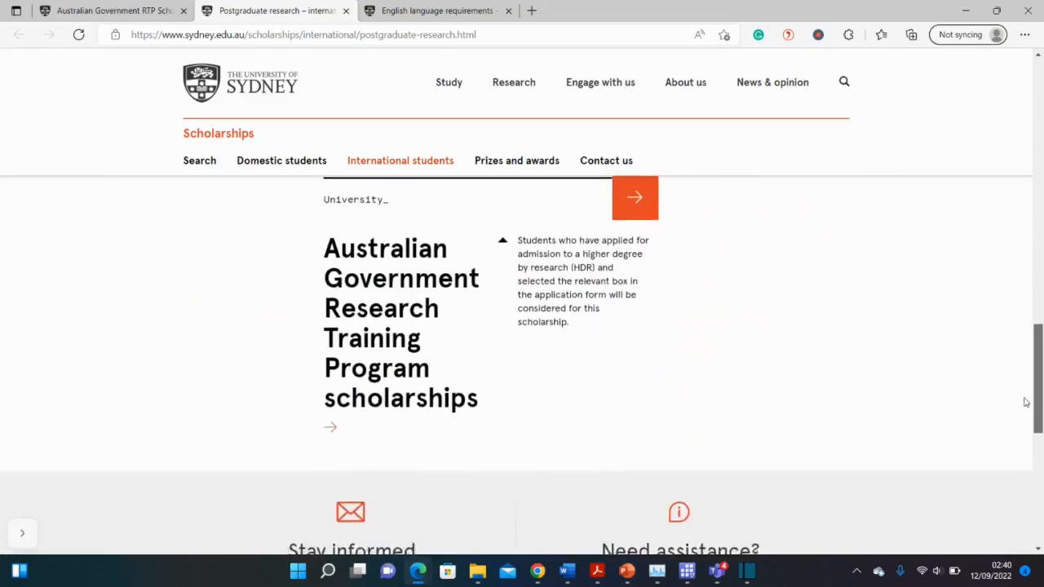
Step: Open Research with us, glance at English language requirements, then return to Postgraduate research degrees
scroll("up", 3)
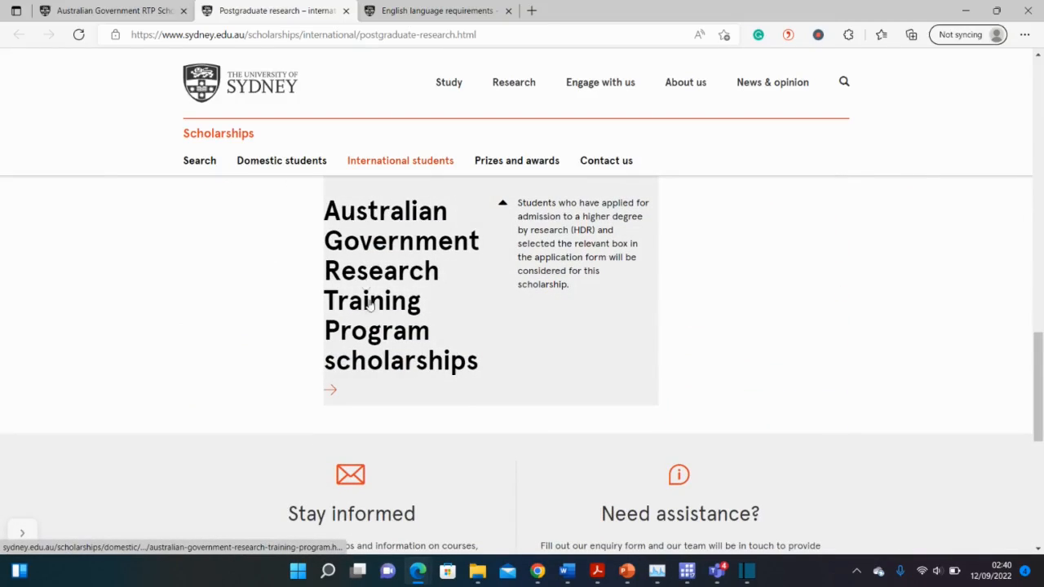
scroll("up", 3)
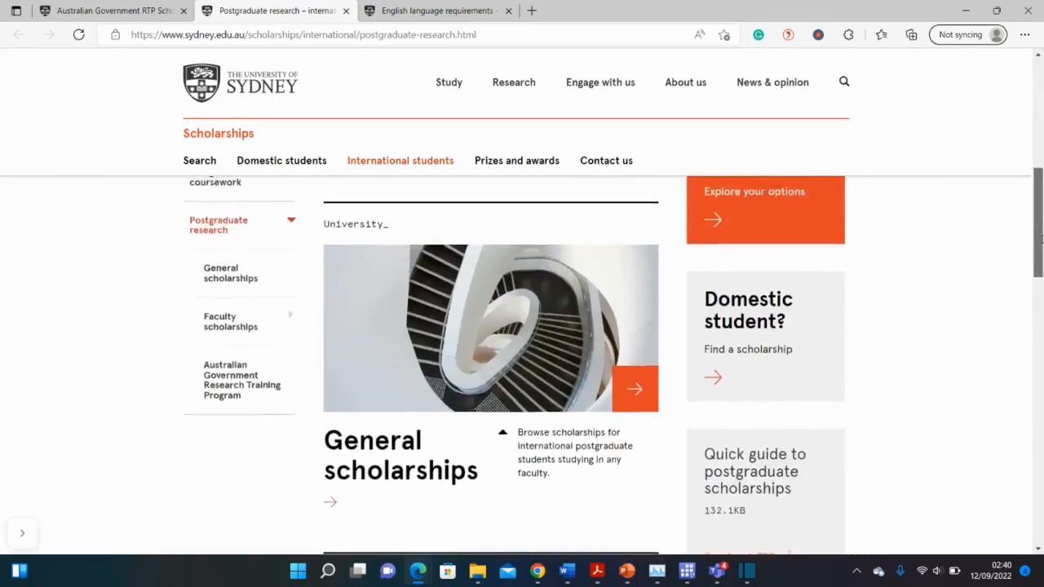
scroll("up", 3)
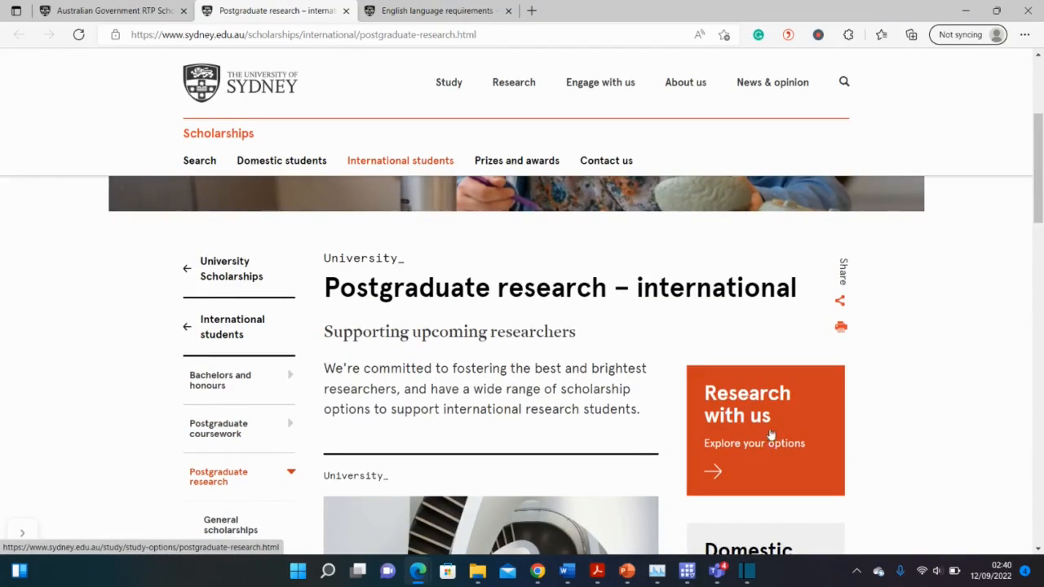
left_click(750, 404)
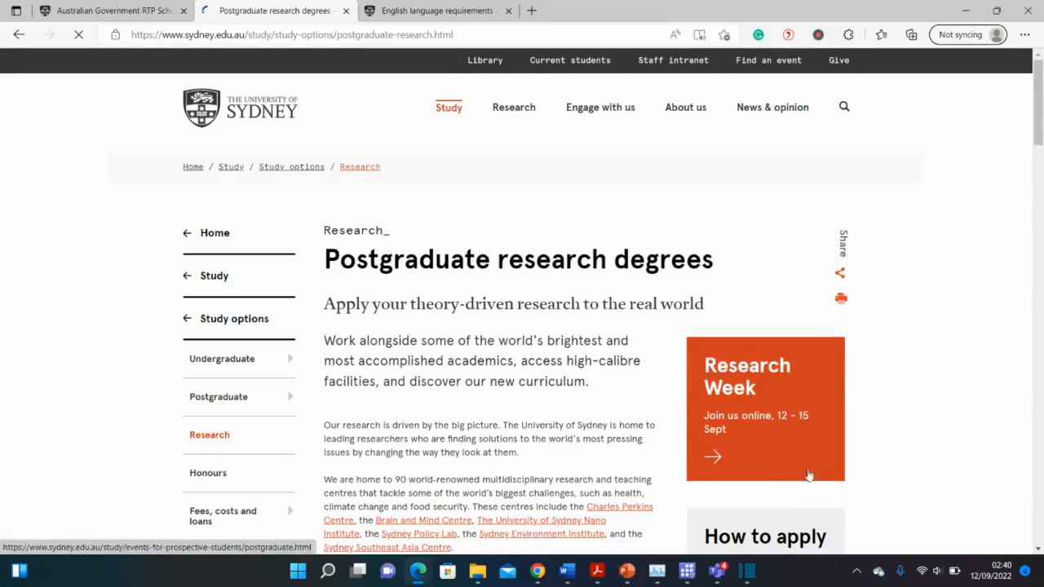
left_click(436, 11)
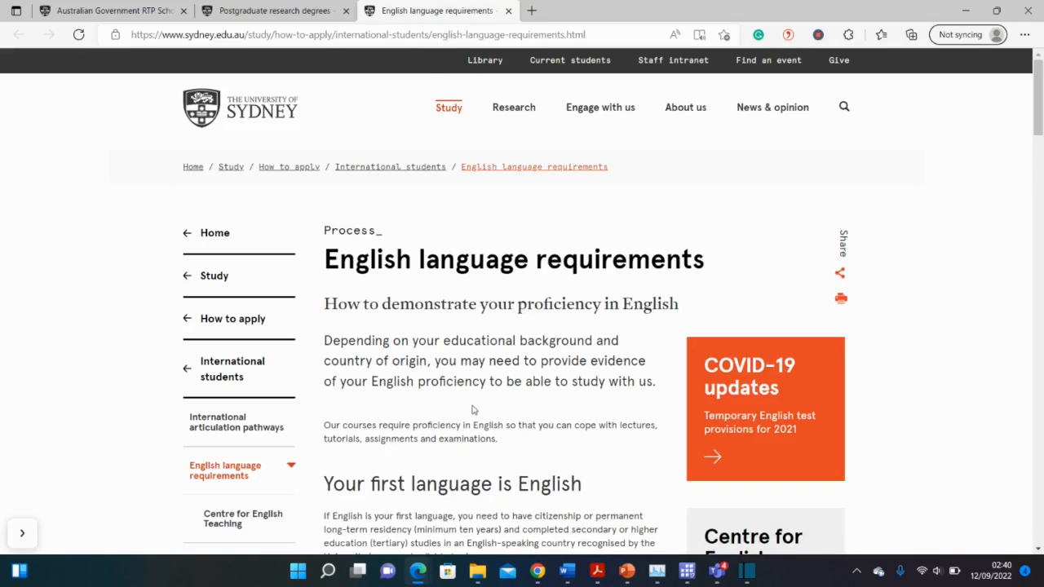
left_click(273, 10)
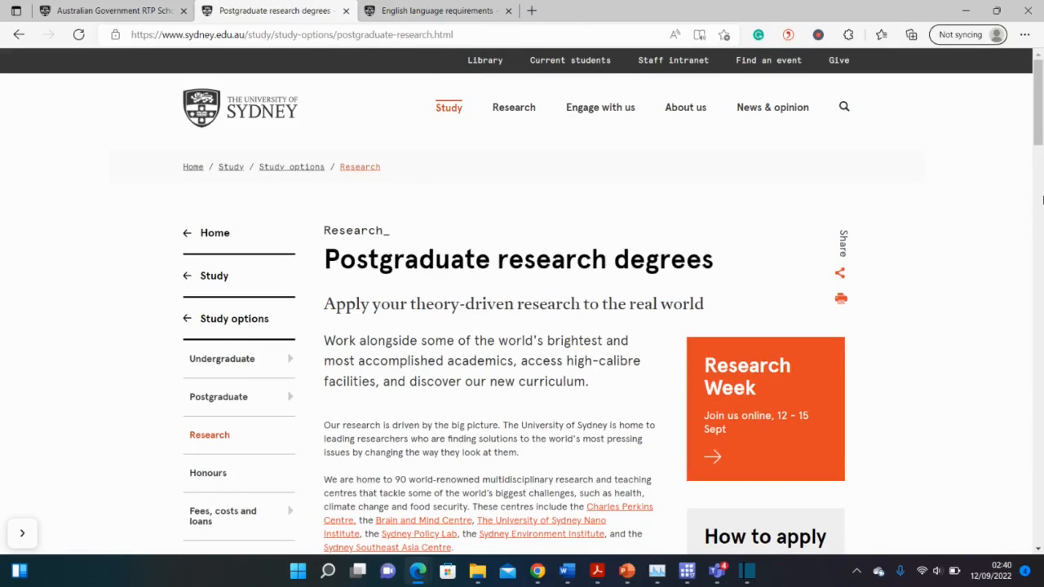
Step: Expand the Master's degree by research and PhD entries, then scroll toward the FAQ
scroll("down", 3)
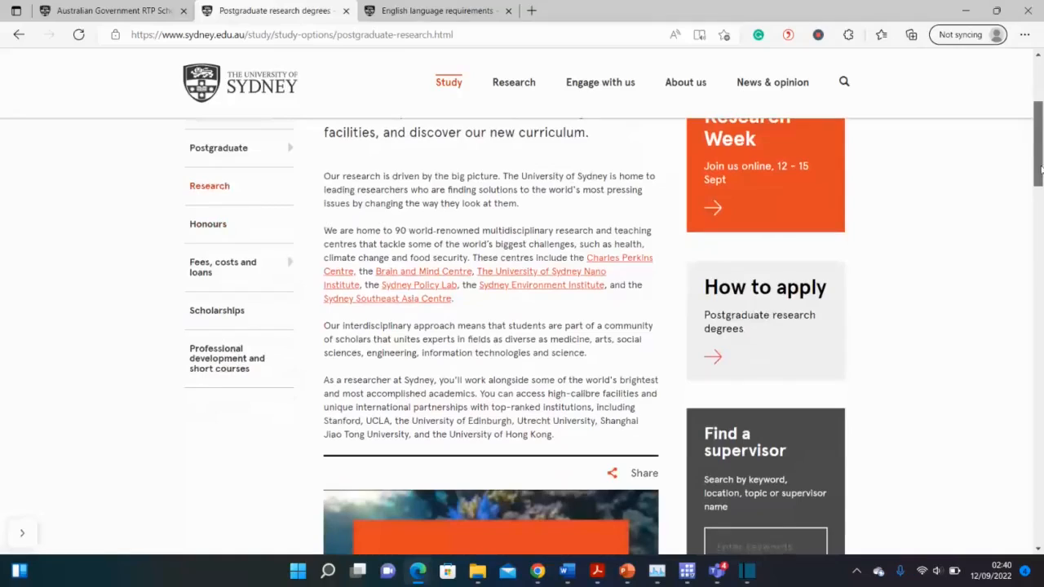
scroll("down", 3)
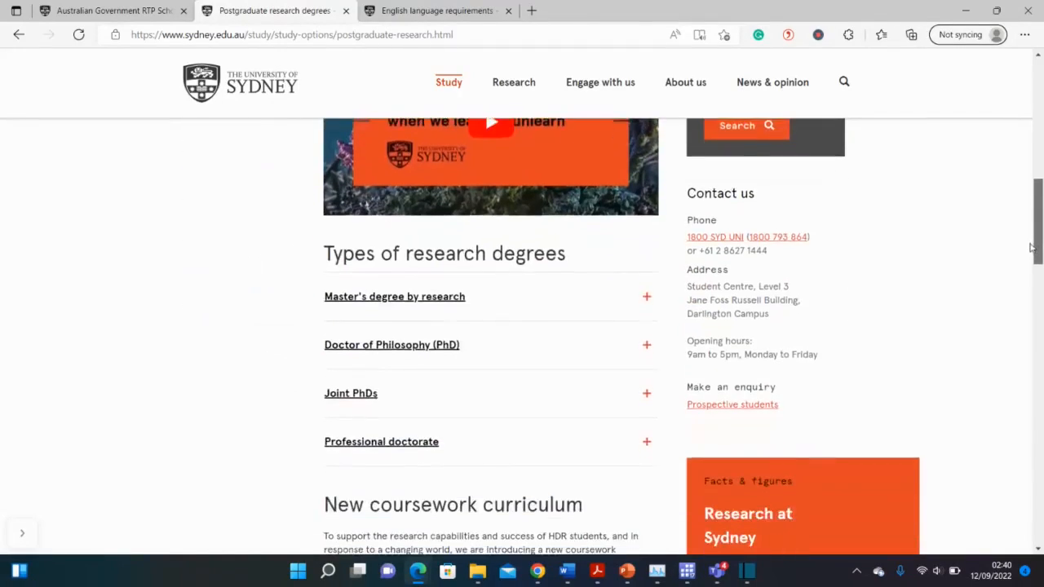
scroll("down", 3)
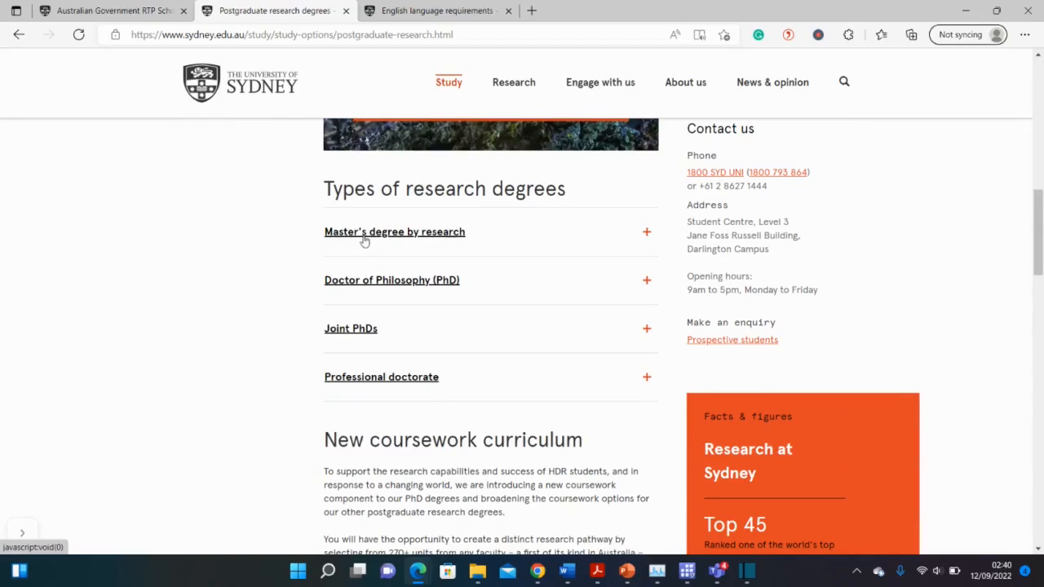
mouse_move(646, 237)
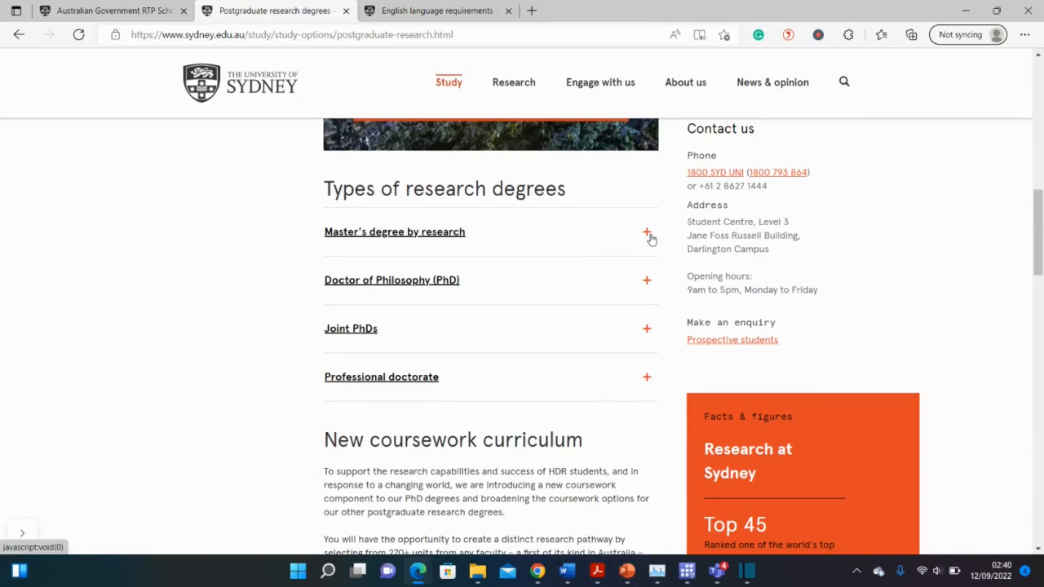
left_click(645, 234)
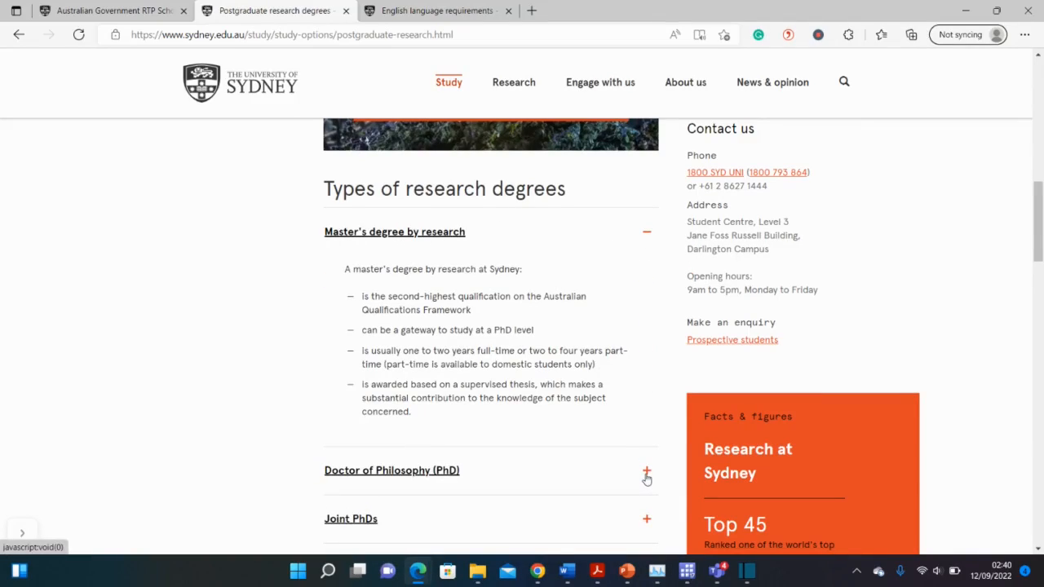
left_click(646, 471)
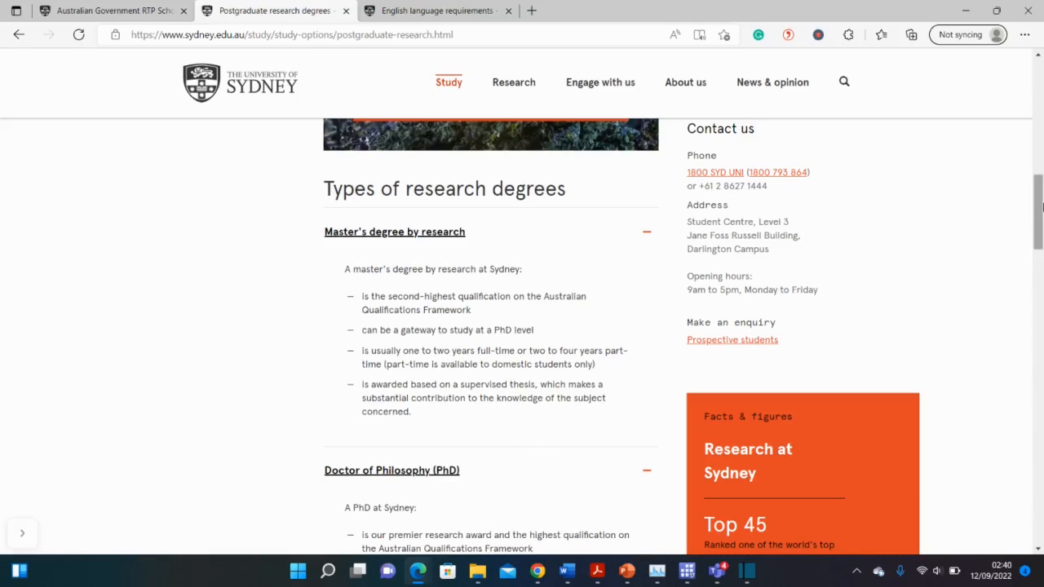
scroll("down", 3)
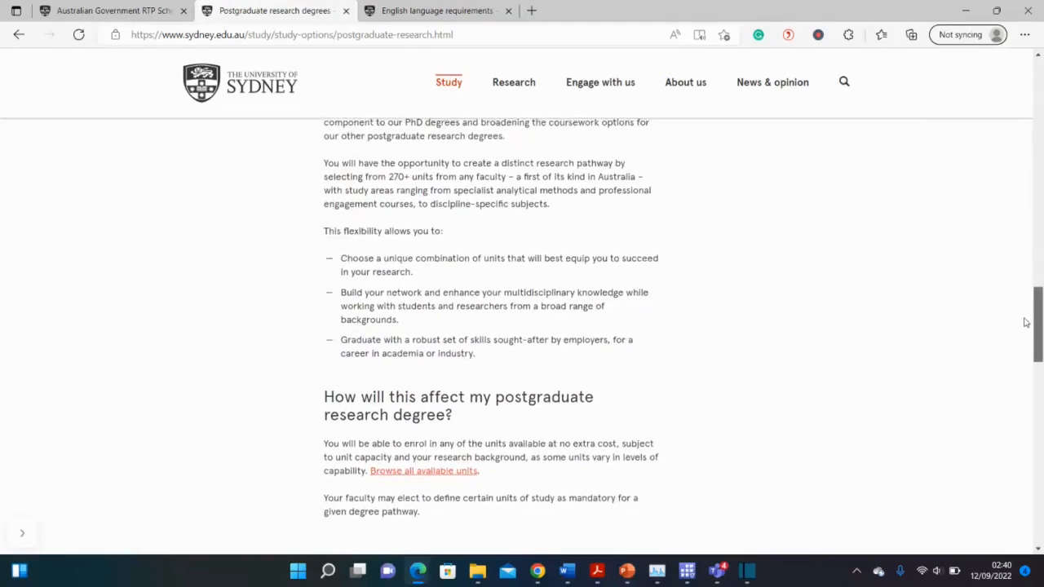
scroll("down", 3)
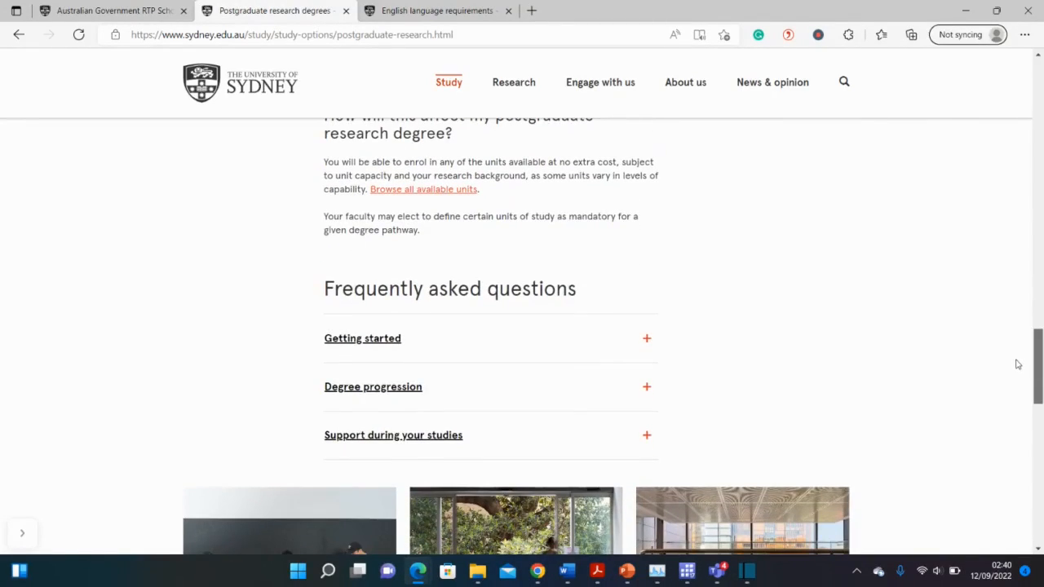
Step: Scroll down through the FAQ toward 'How do I find a supervisor?'
scroll("down", 3)
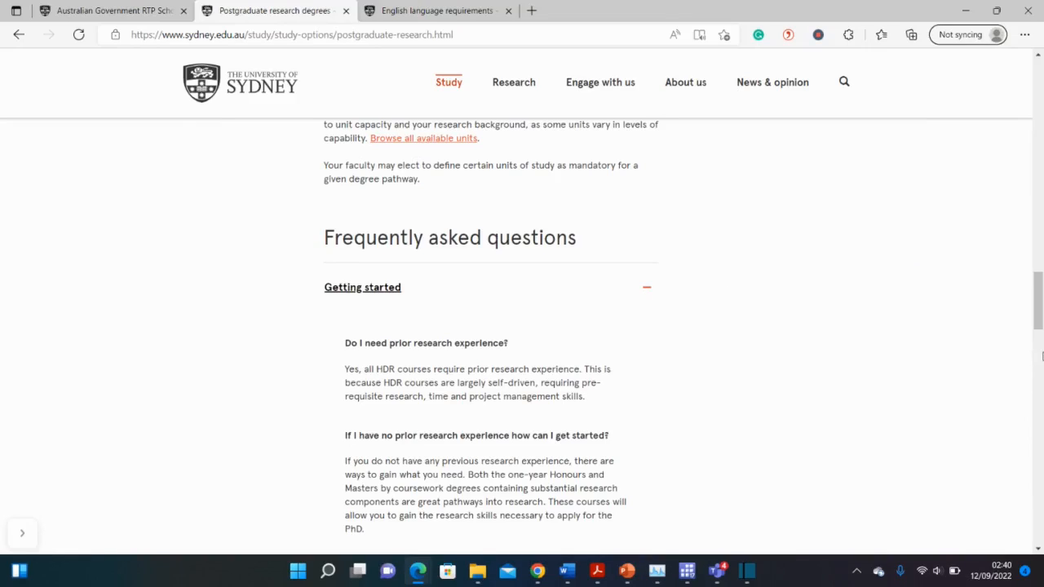
scroll("down", 3)
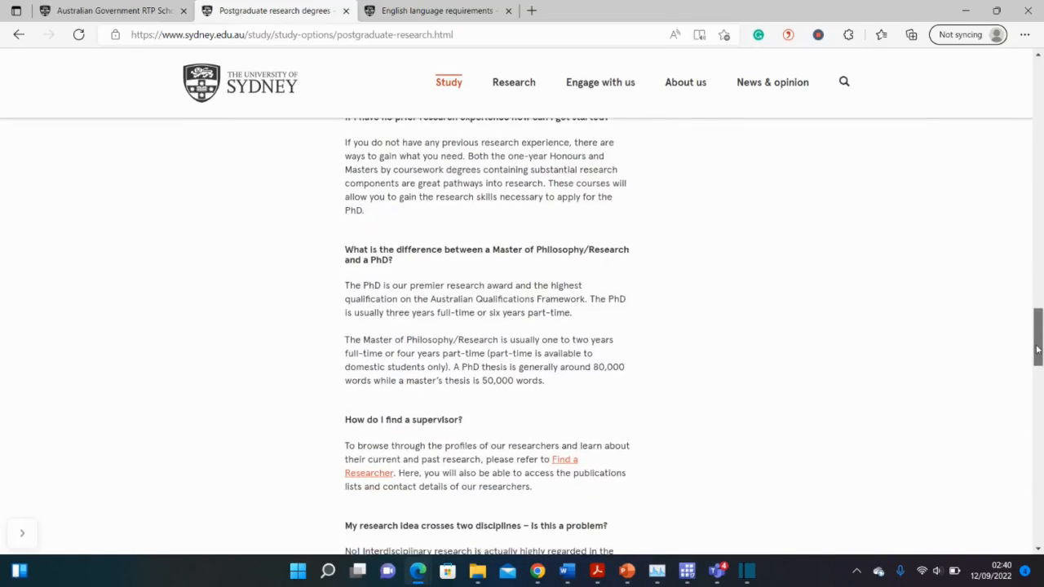
scroll("down", 3)
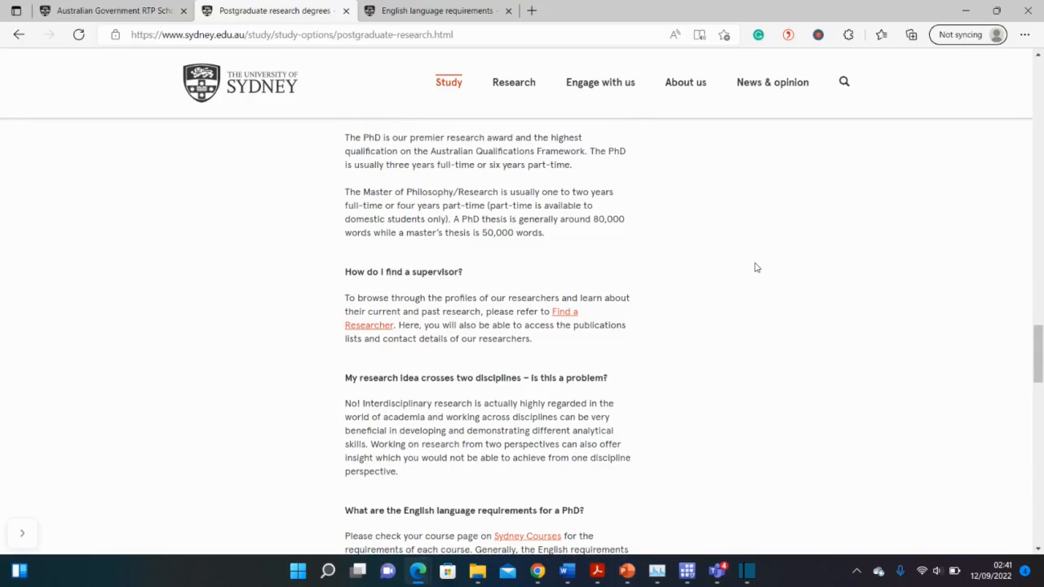
mouse_move(564, 313)
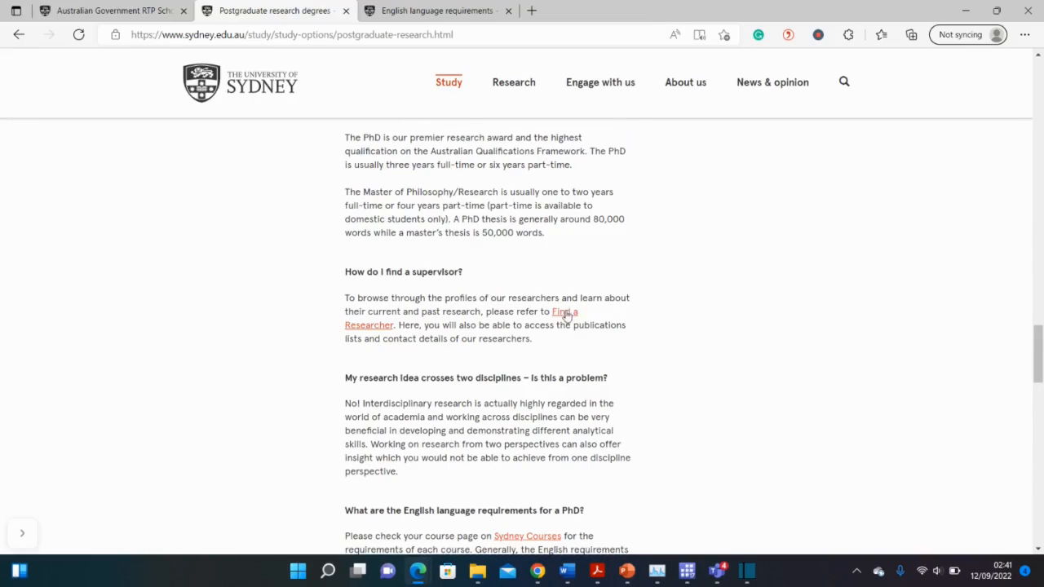
mouse_move(942, 388)
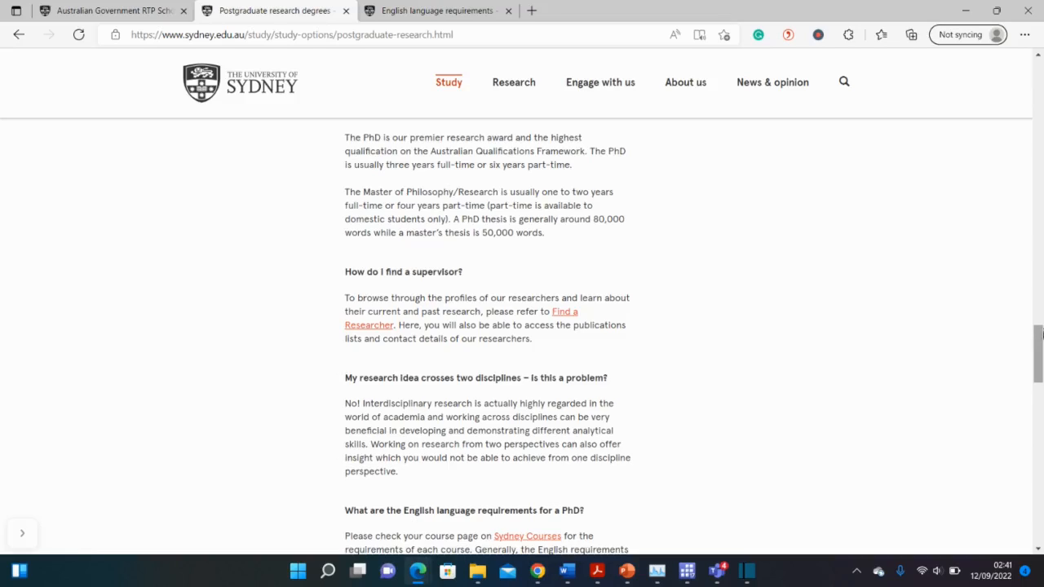
mouse_move(565, 315)
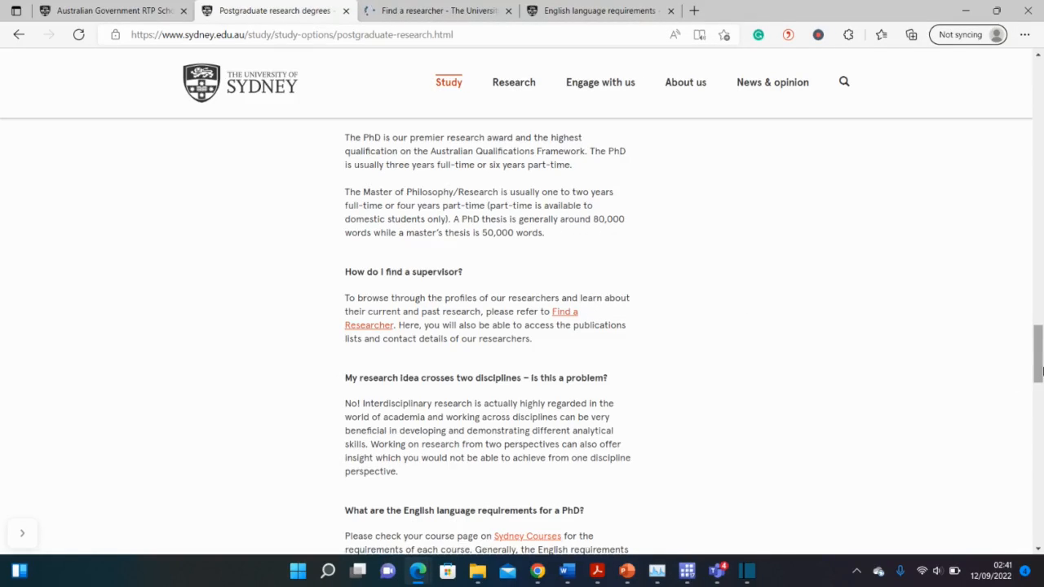
scroll("down", 3)
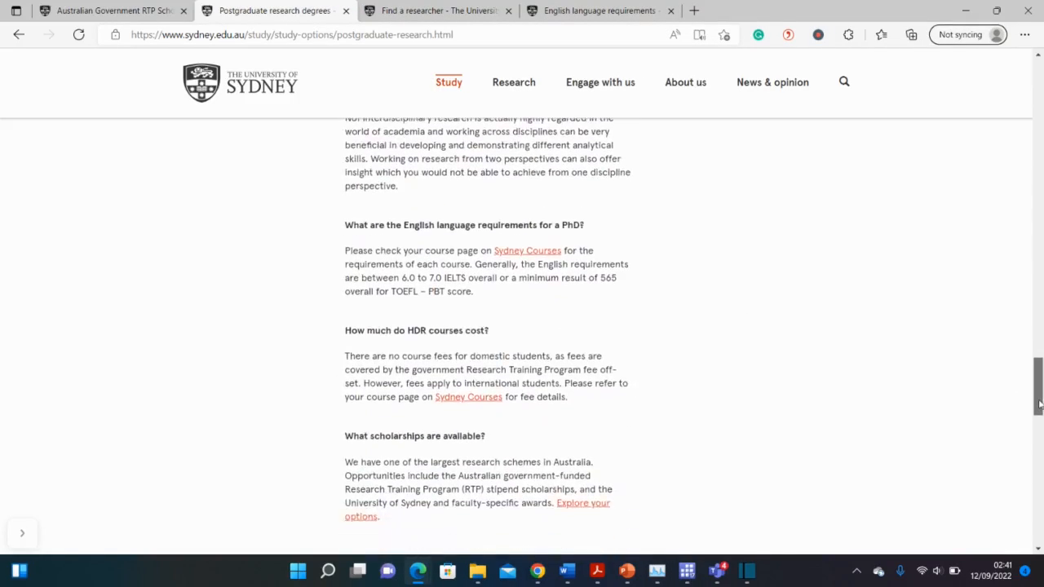
scroll("down", 3)
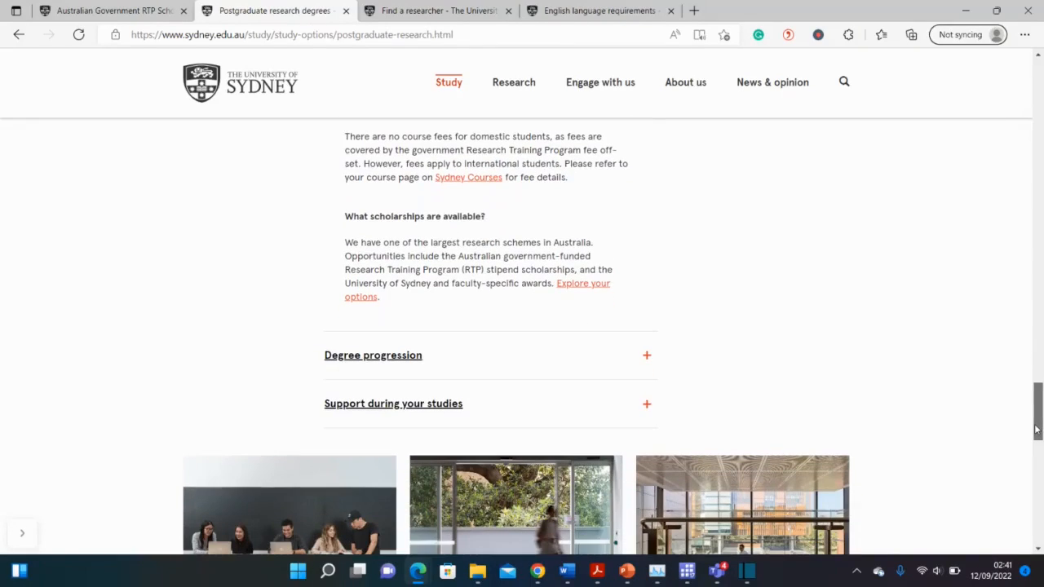
scroll("down", 3)
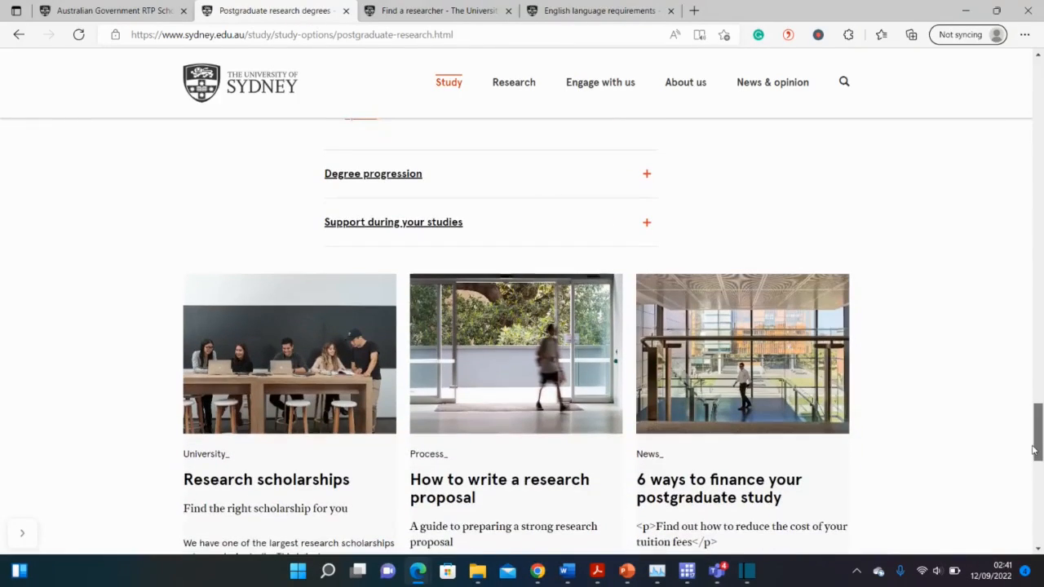
scroll("up", 3)
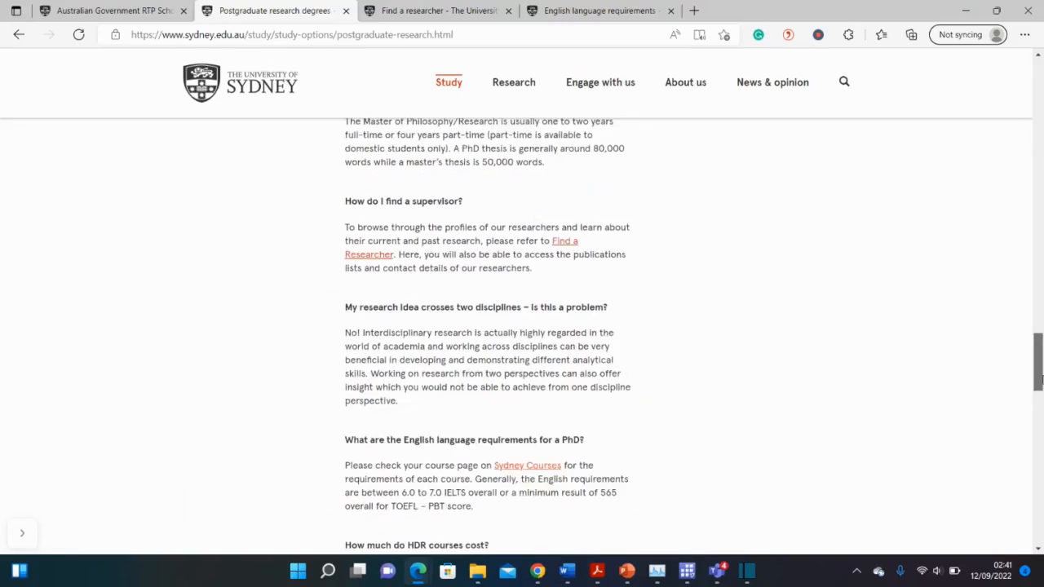
scroll("up", 3)
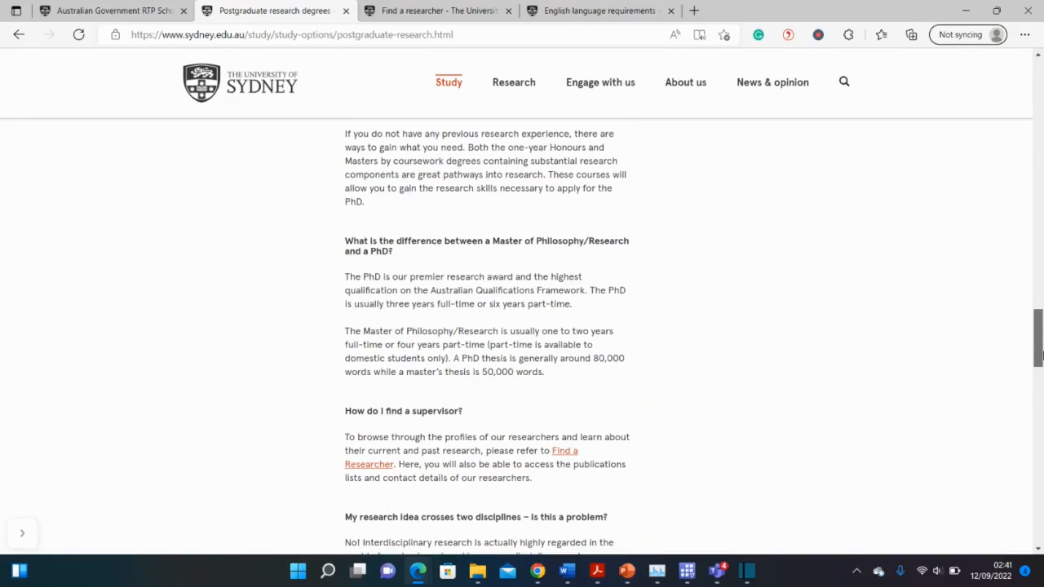
scroll("up", 3)
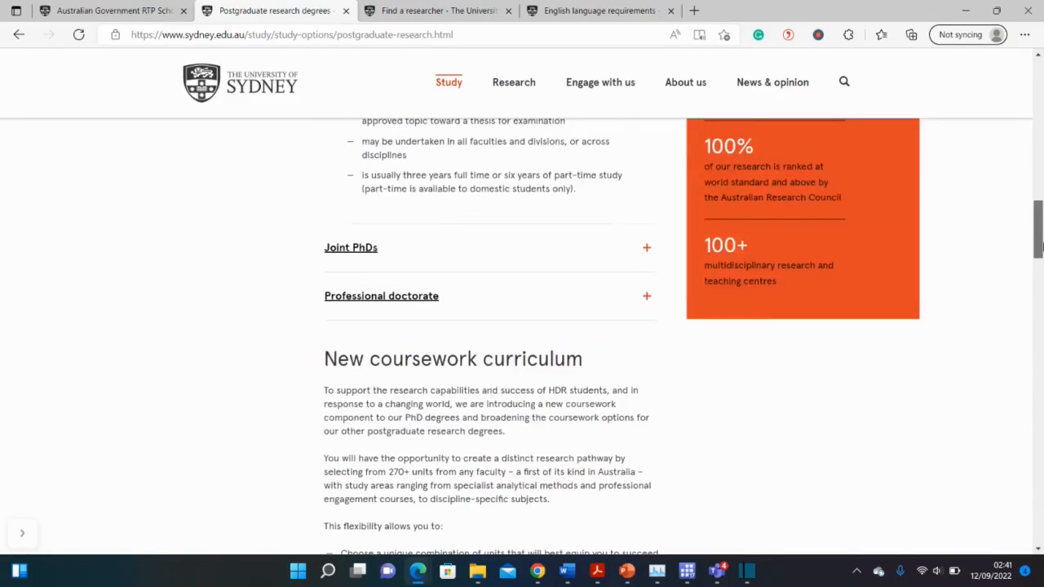
scroll("up", 3)
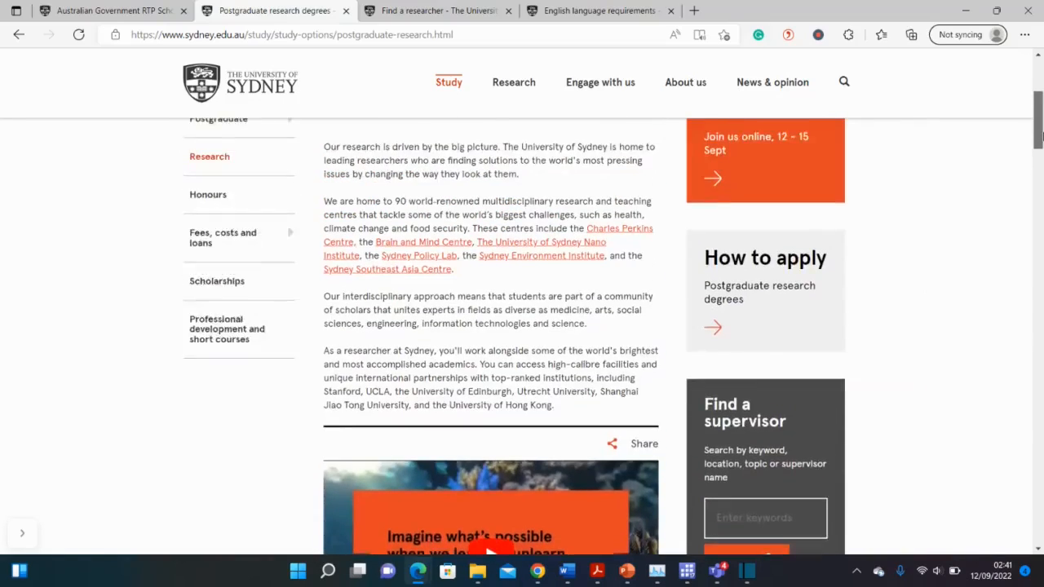
scroll("down", 3)
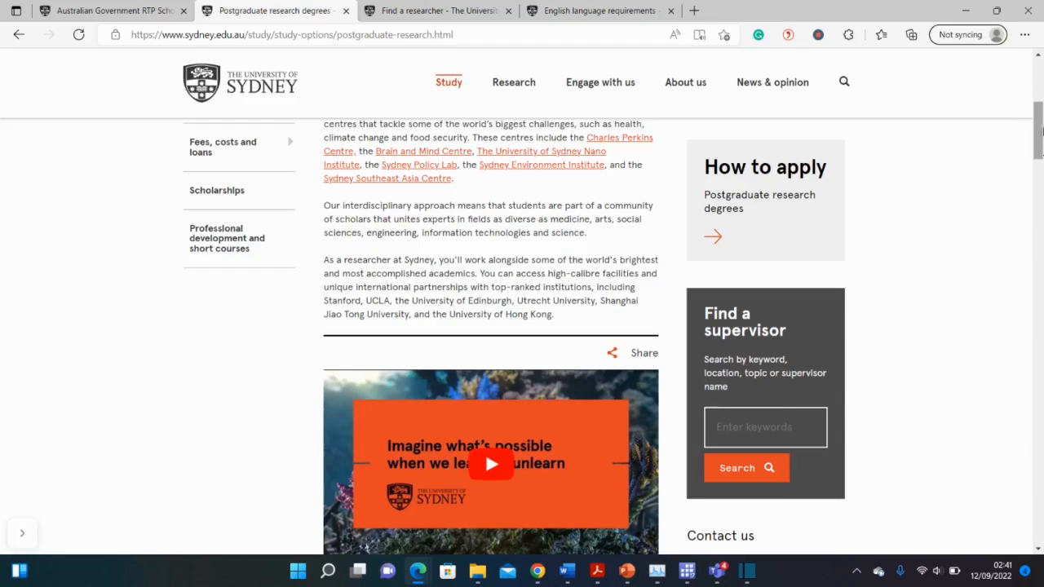
scroll("up", 3)
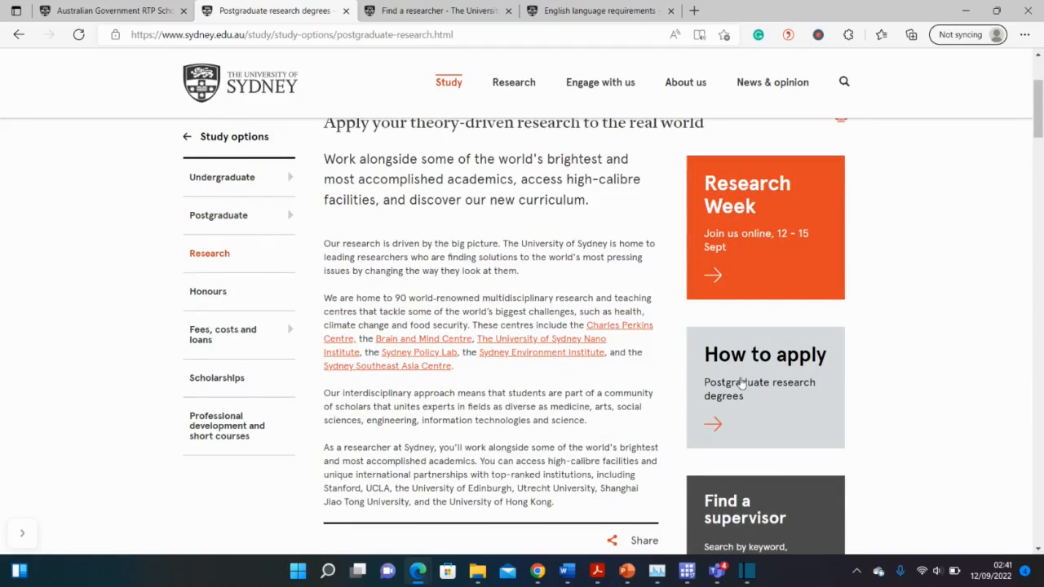
Step: Open the 'How to apply – Postgraduate research degrees' guide and view its steps
left_click(79, 34)
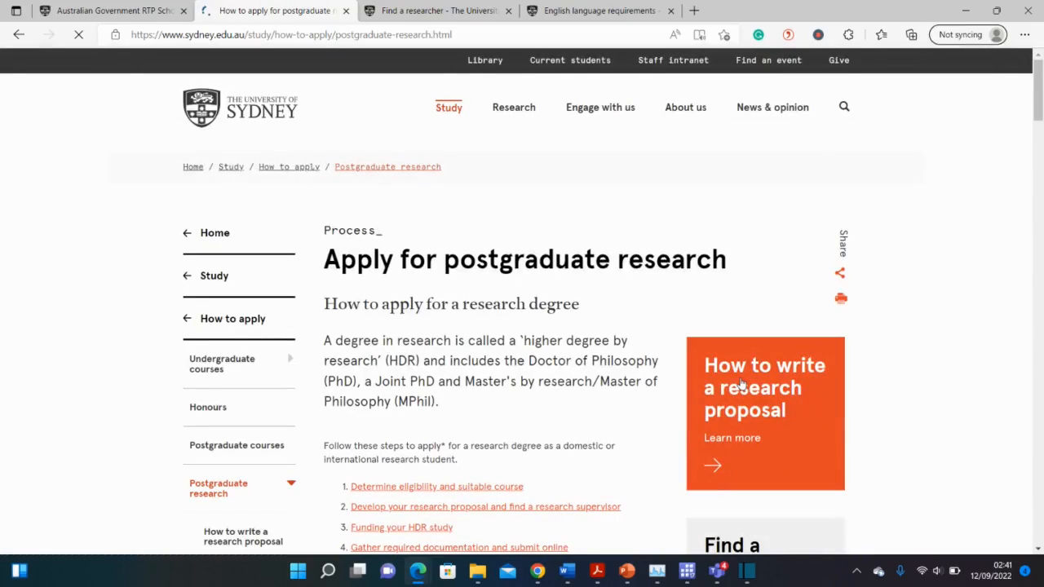
scroll("down", 3)
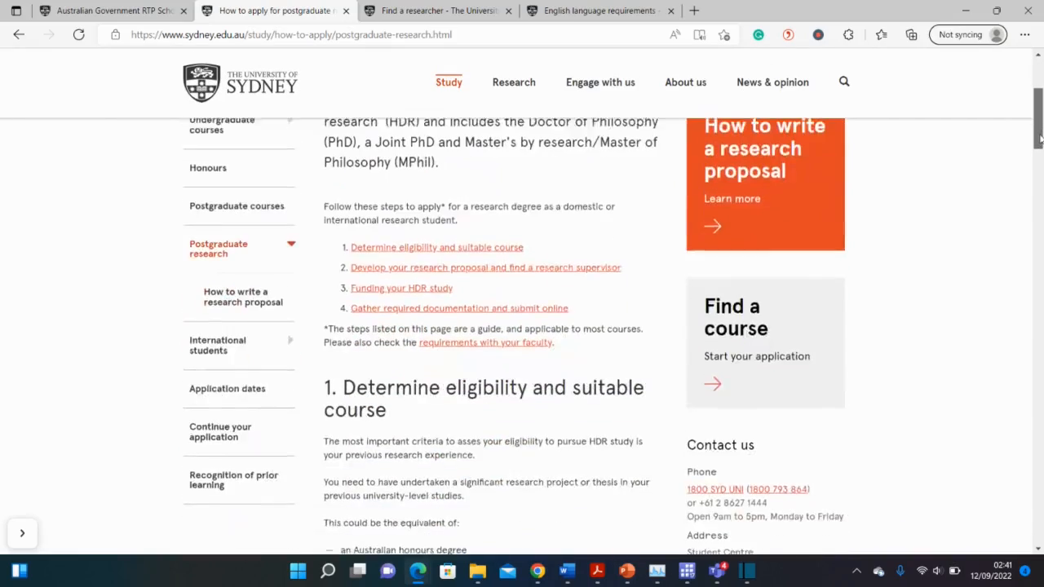
scroll("up", 3)
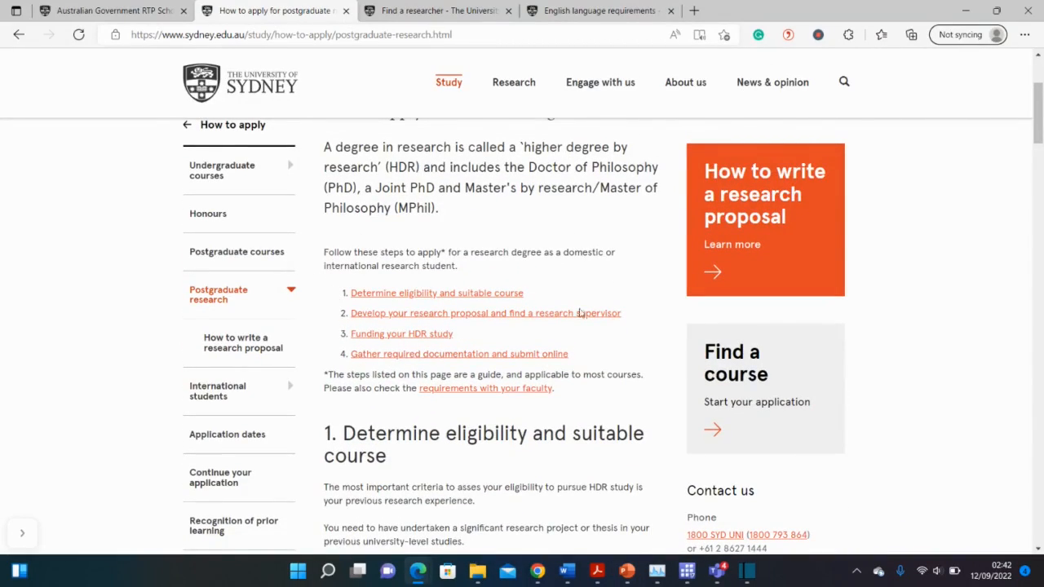
mouse_move(640, 380)
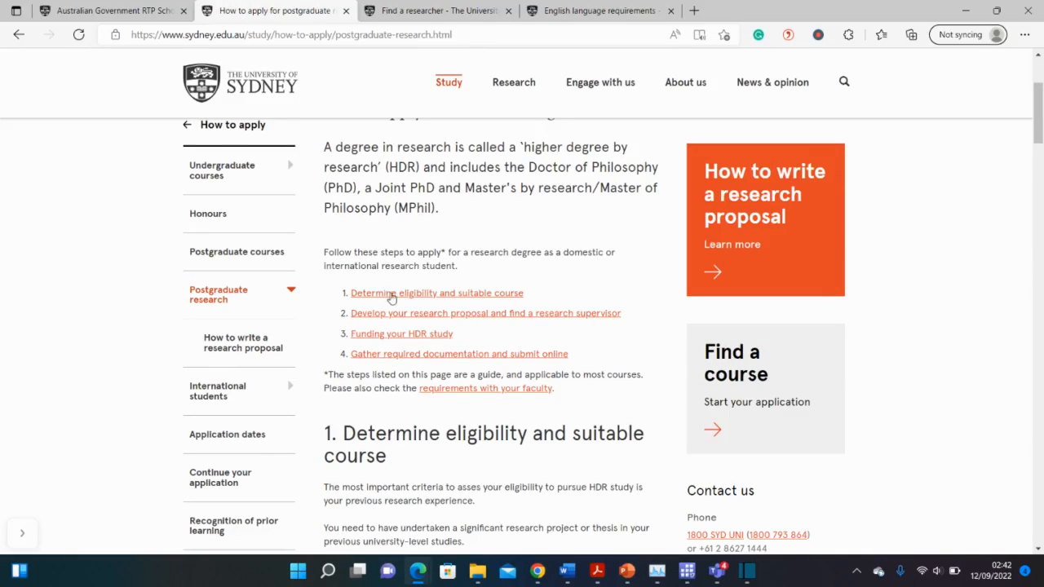
mouse_move(612, 357)
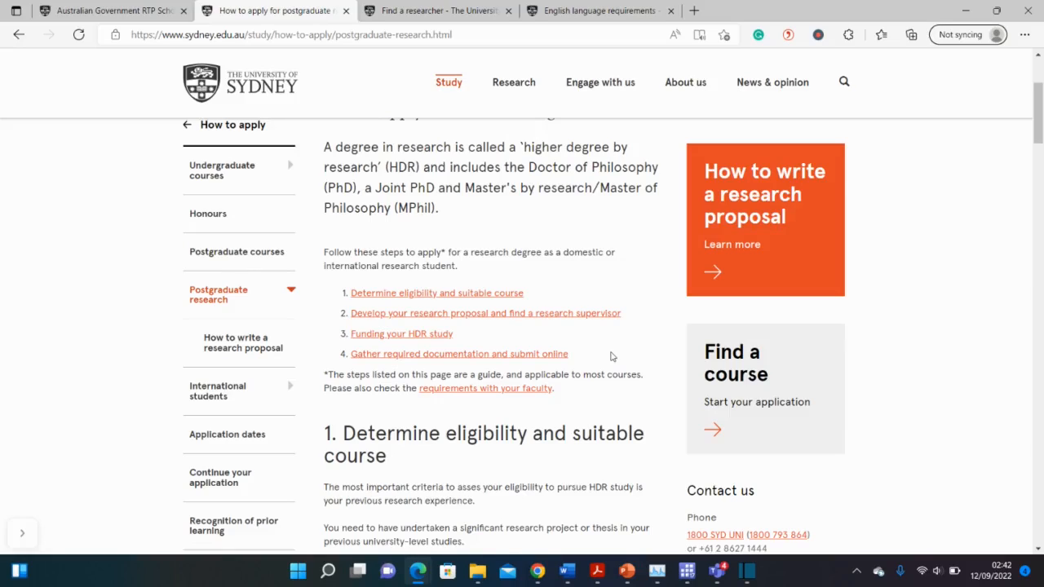
mouse_move(589, 343)
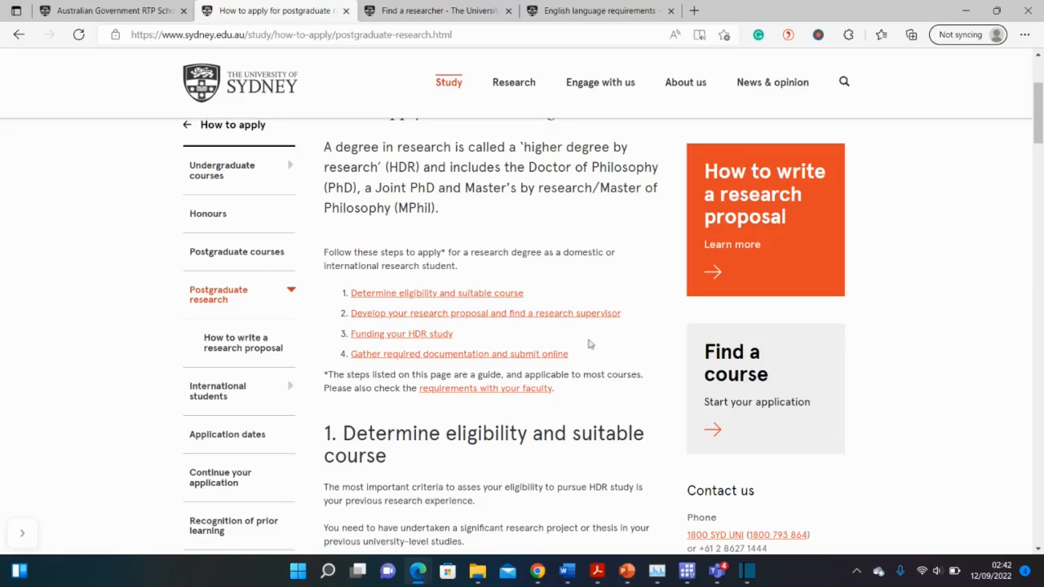
mouse_move(465, 318)
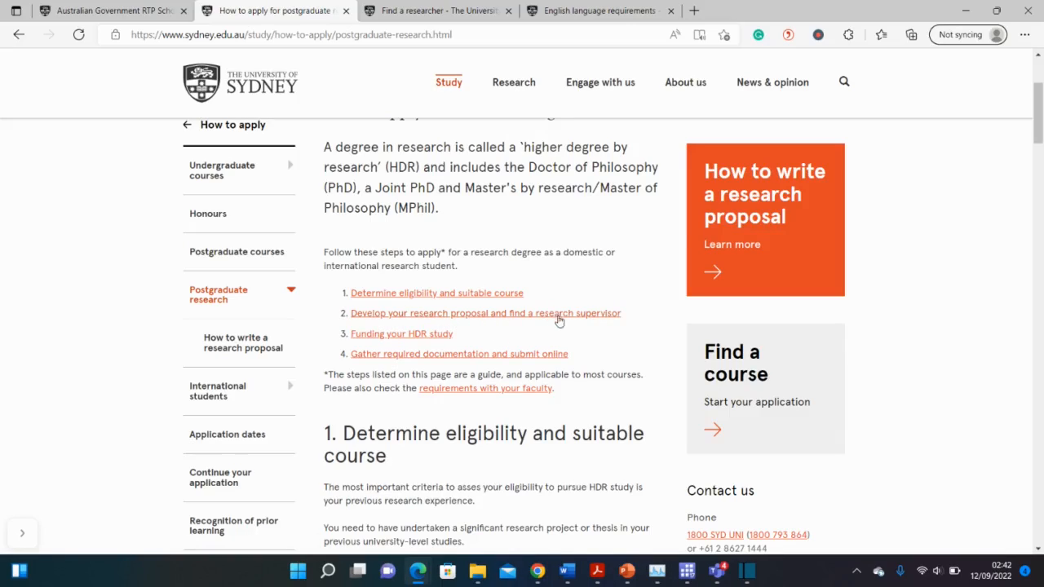
mouse_move(439, 318)
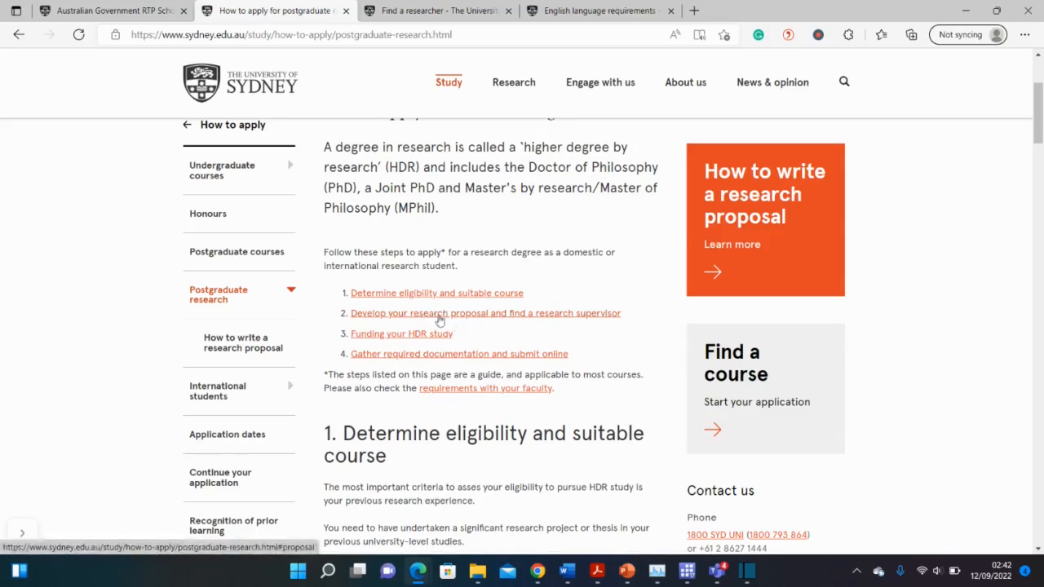
mouse_move(480, 318)
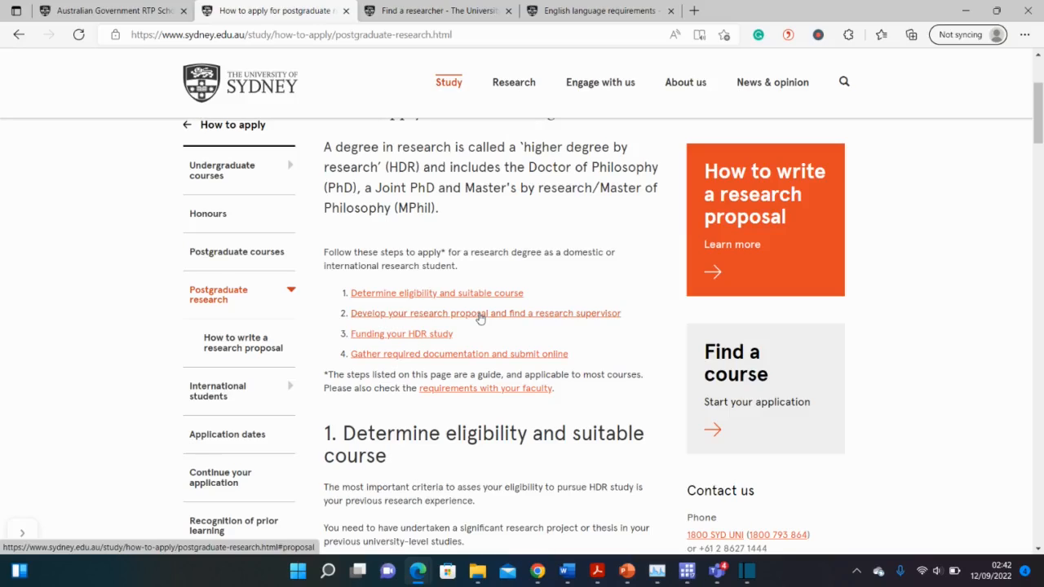
mouse_move(496, 330)
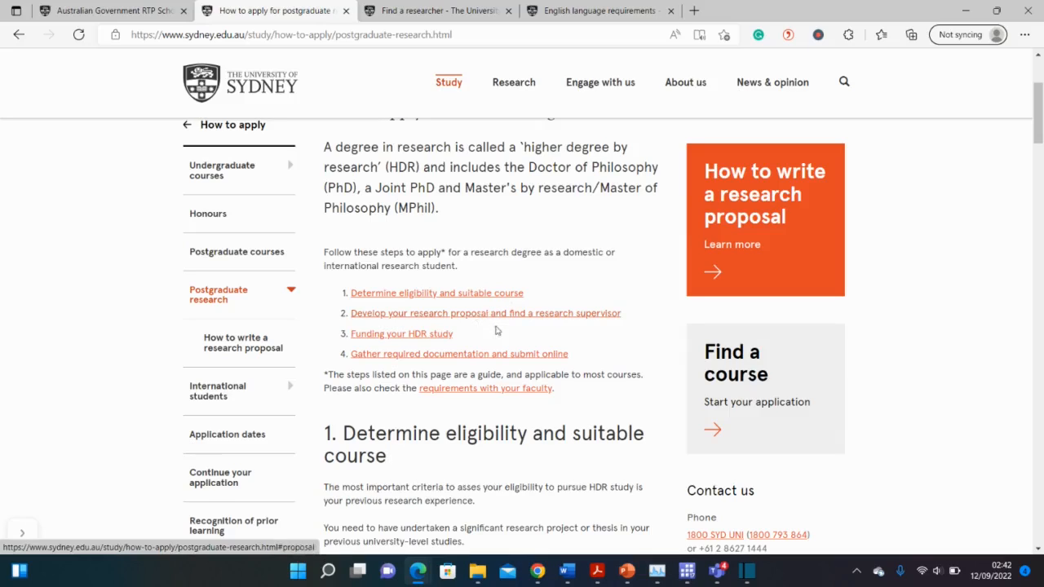
left_click(758, 11)
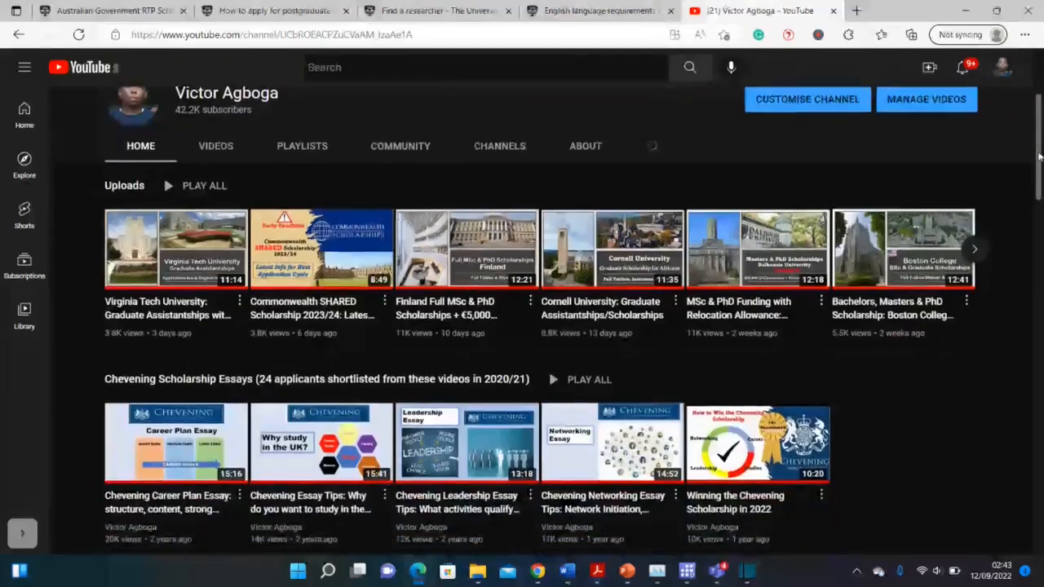
scroll("down", 3)
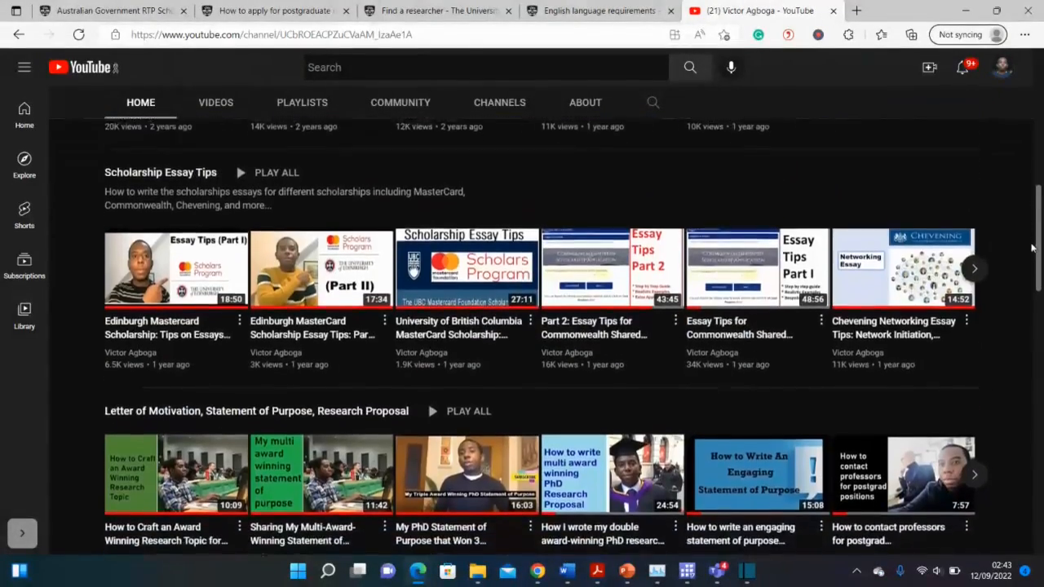
scroll("down", 3)
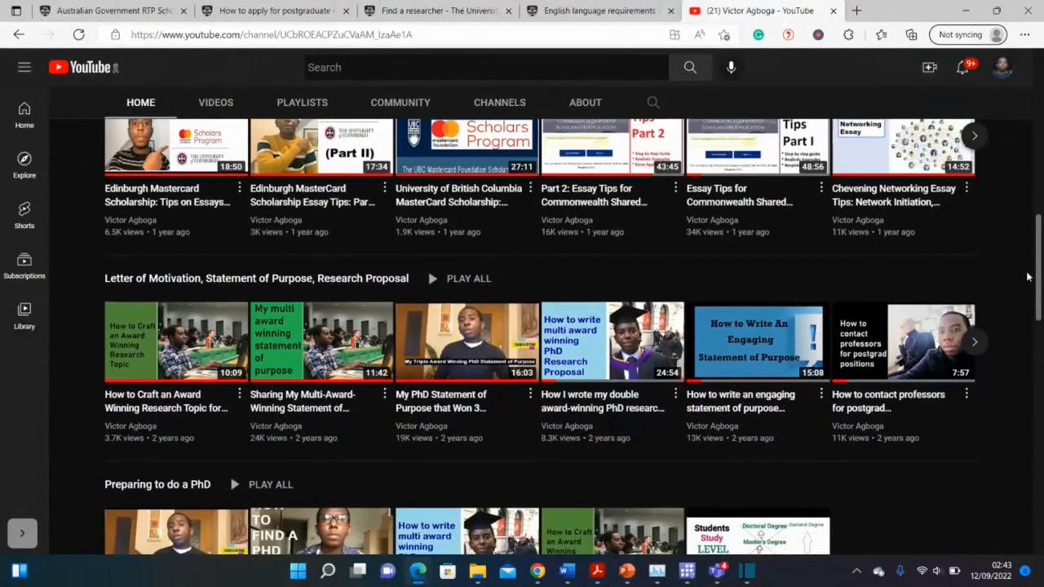
scroll("down", 3)
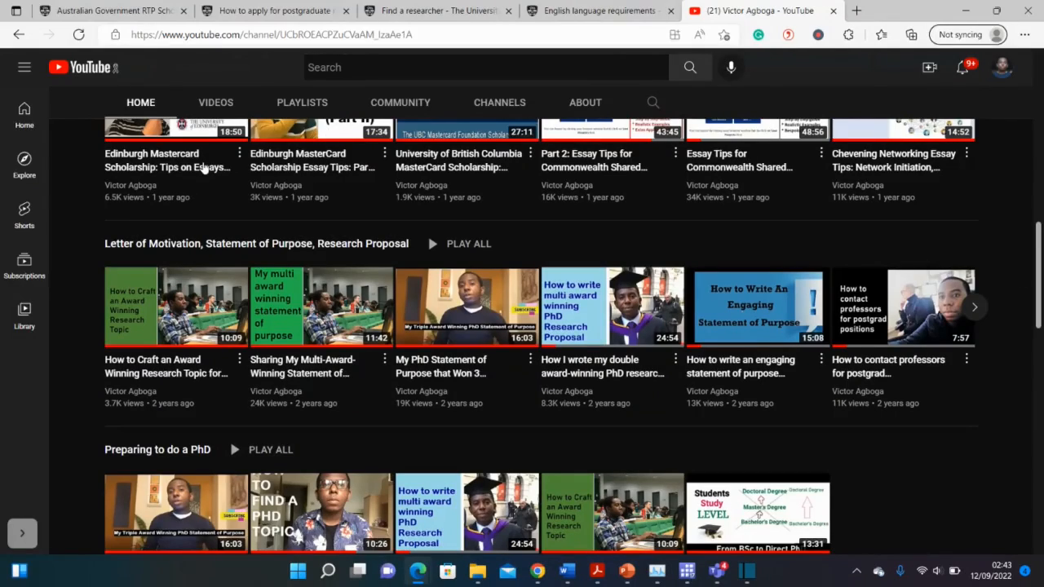
mouse_move(1036, 249)
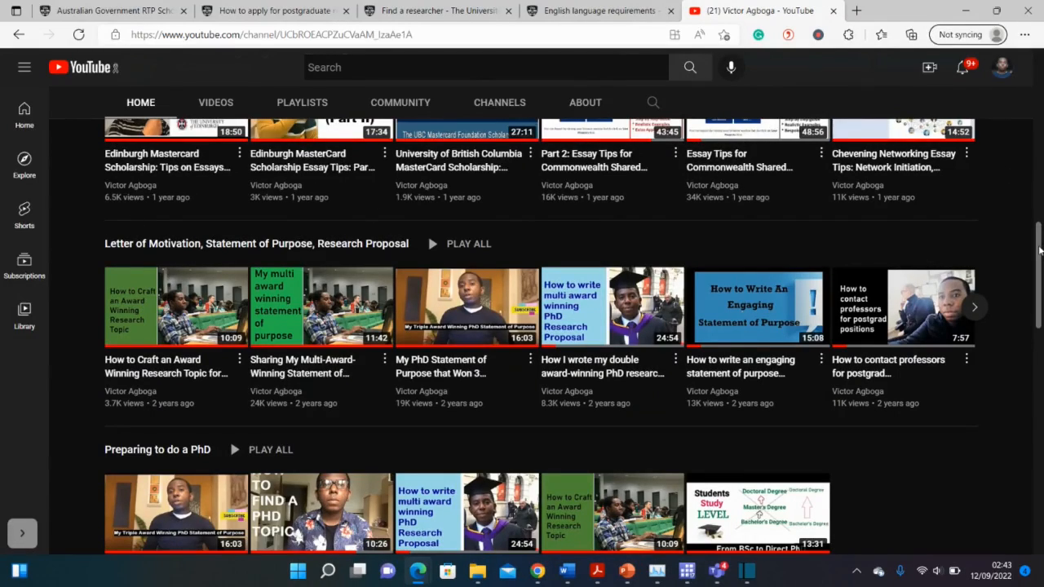
scroll("down", 3)
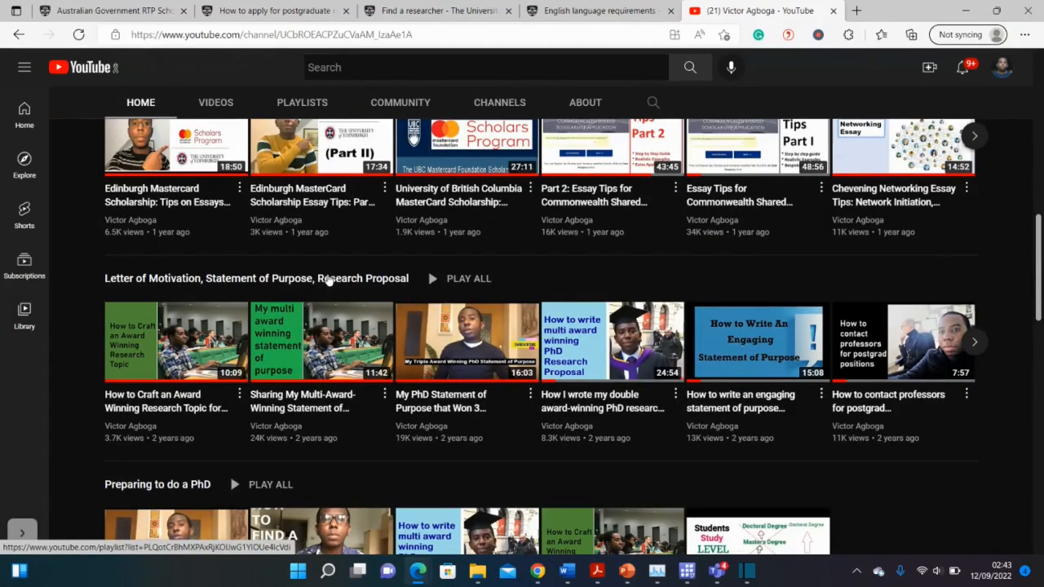
mouse_move(387, 278)
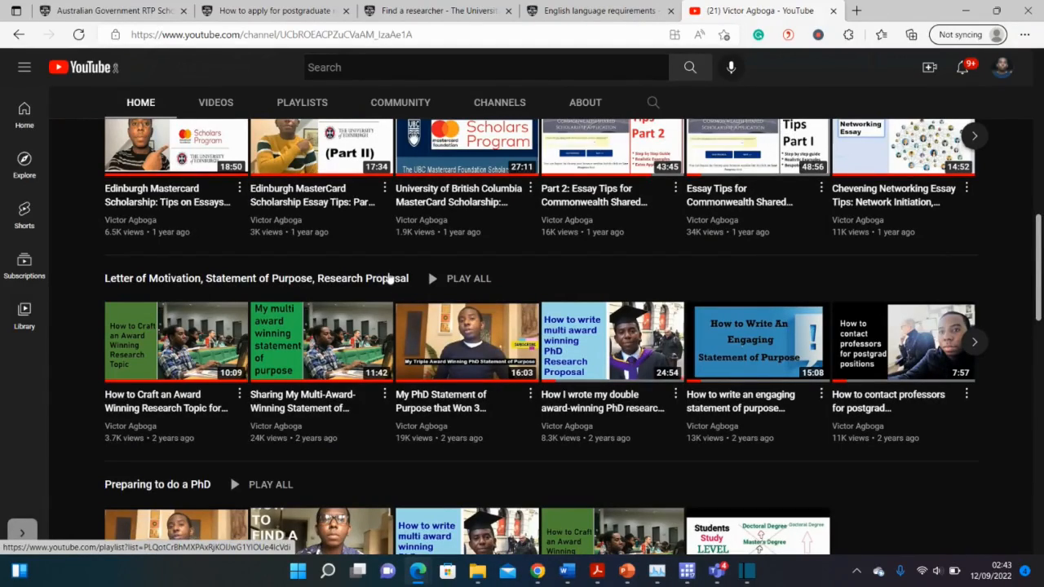
mouse_move(611, 341)
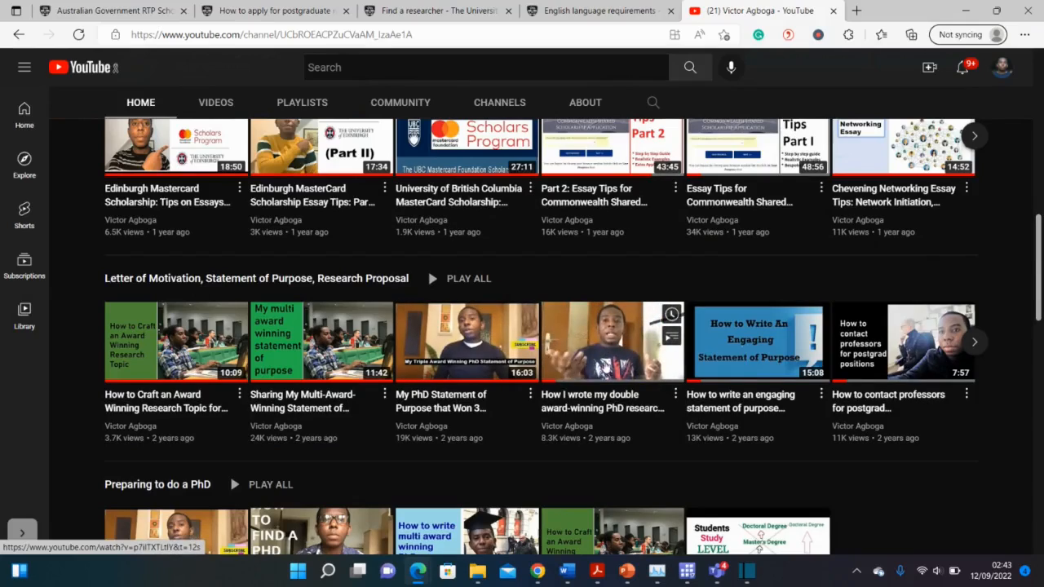
mouse_move(612, 343)
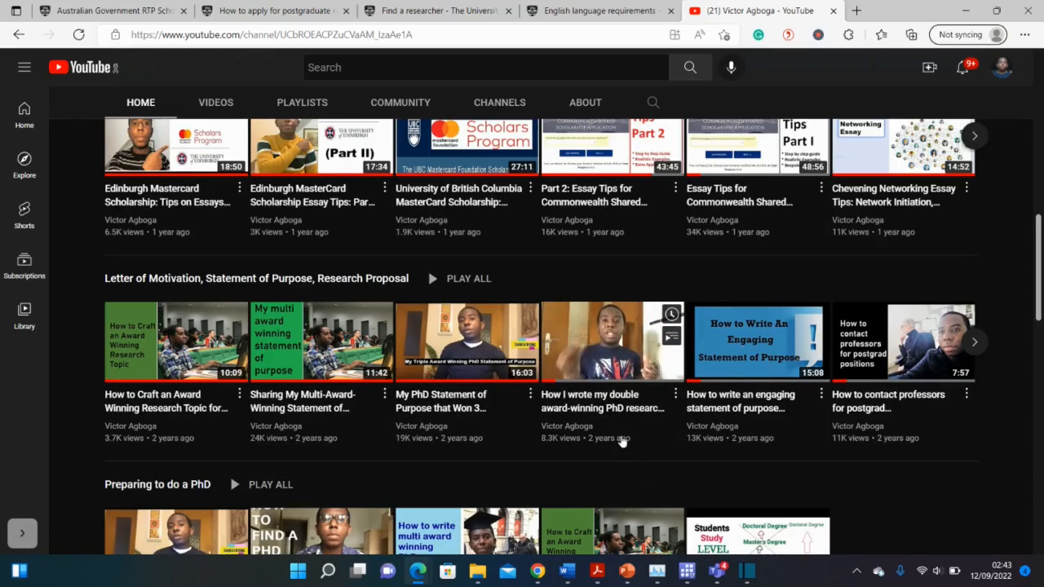
left_click(438, 10)
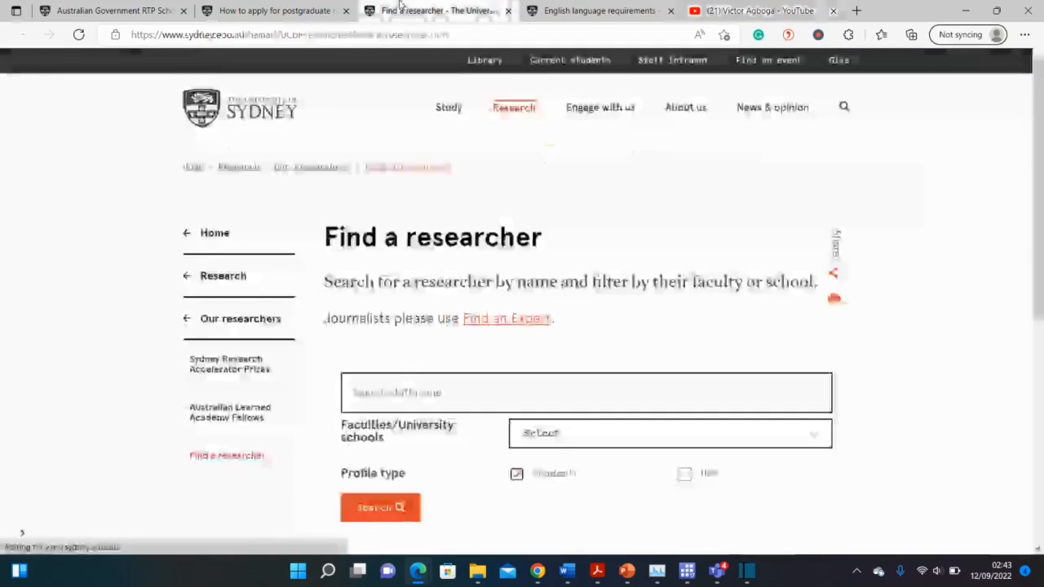
left_click(275, 11)
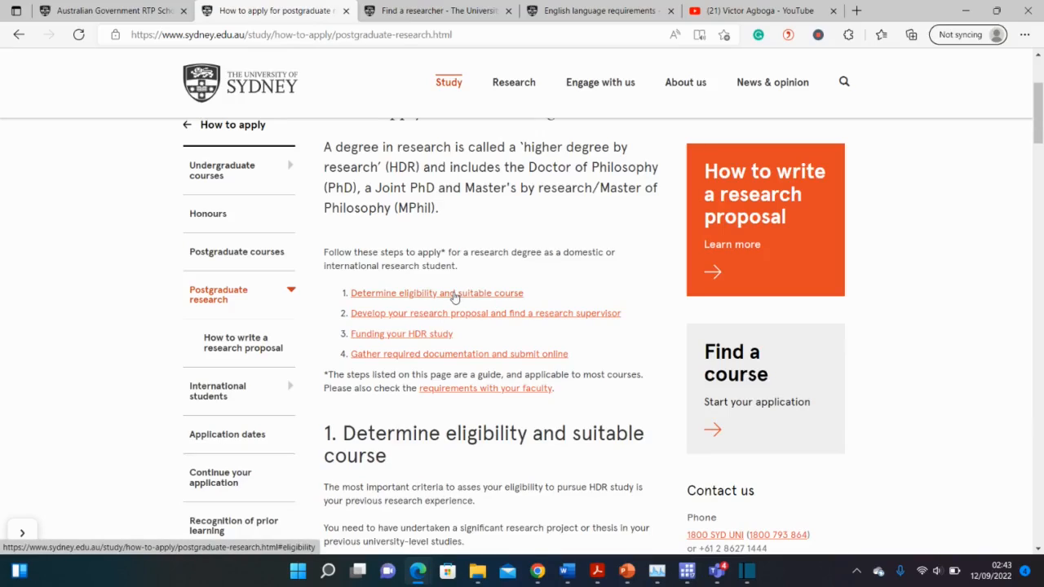
mouse_move(518, 318)
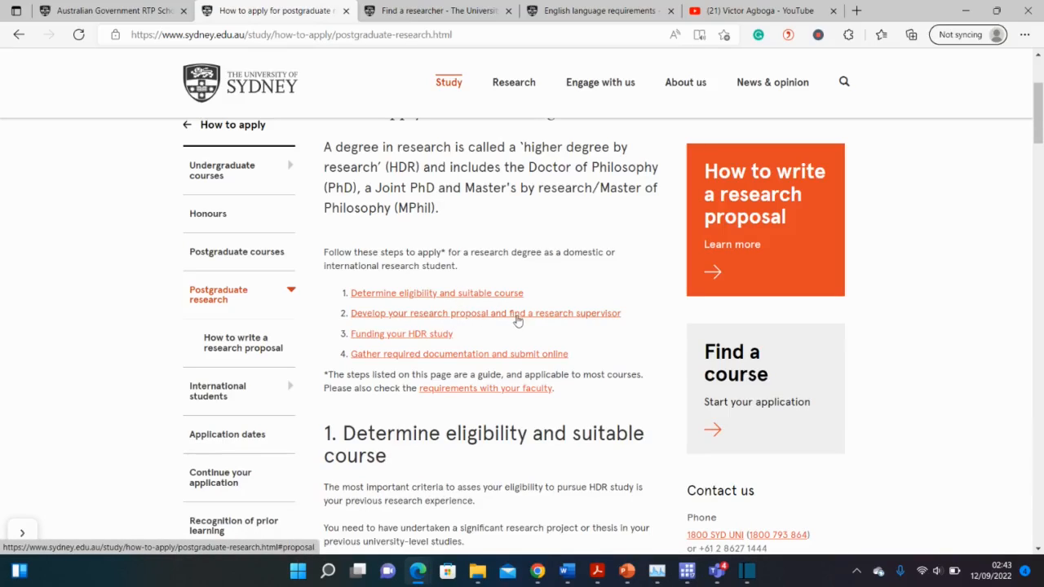
mouse_move(460, 334)
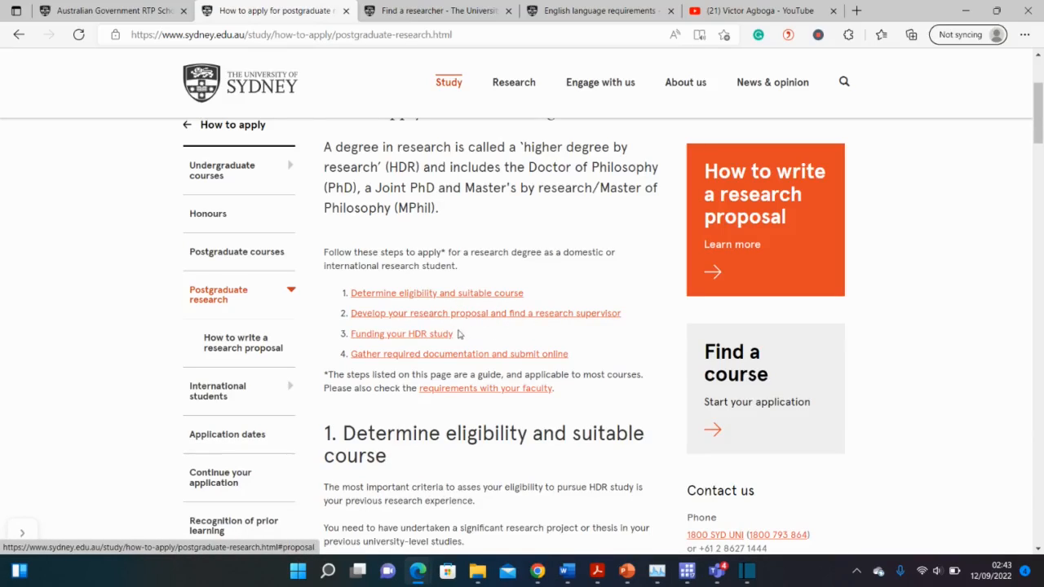
mouse_move(480, 343)
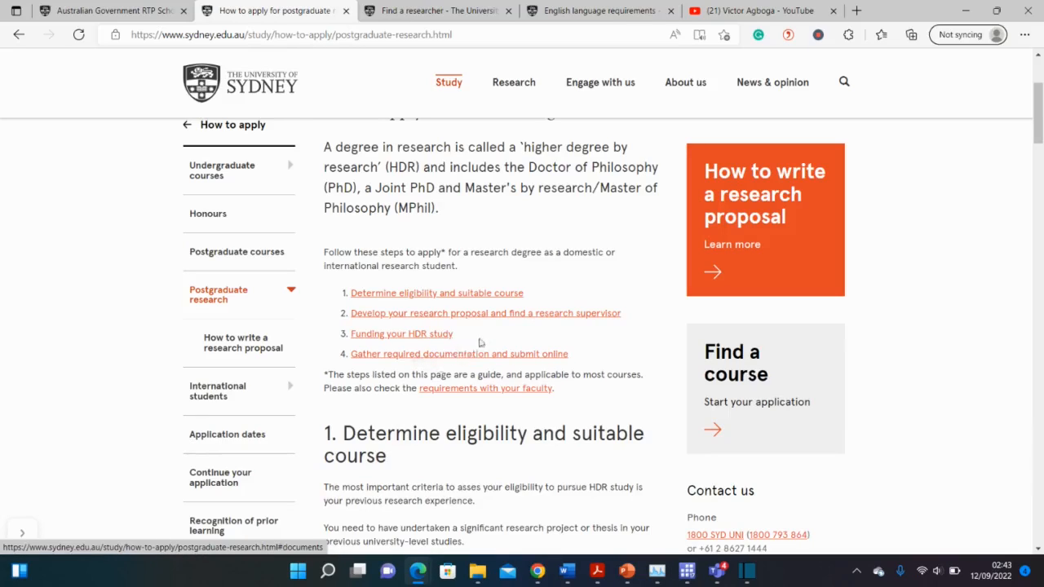
scroll("down", 3)
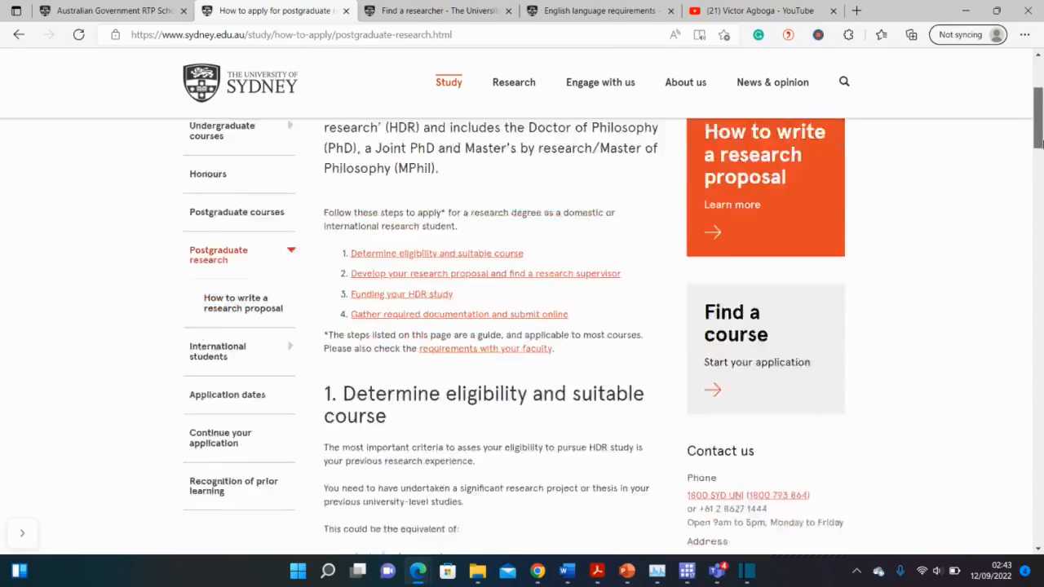
scroll("down", 3)
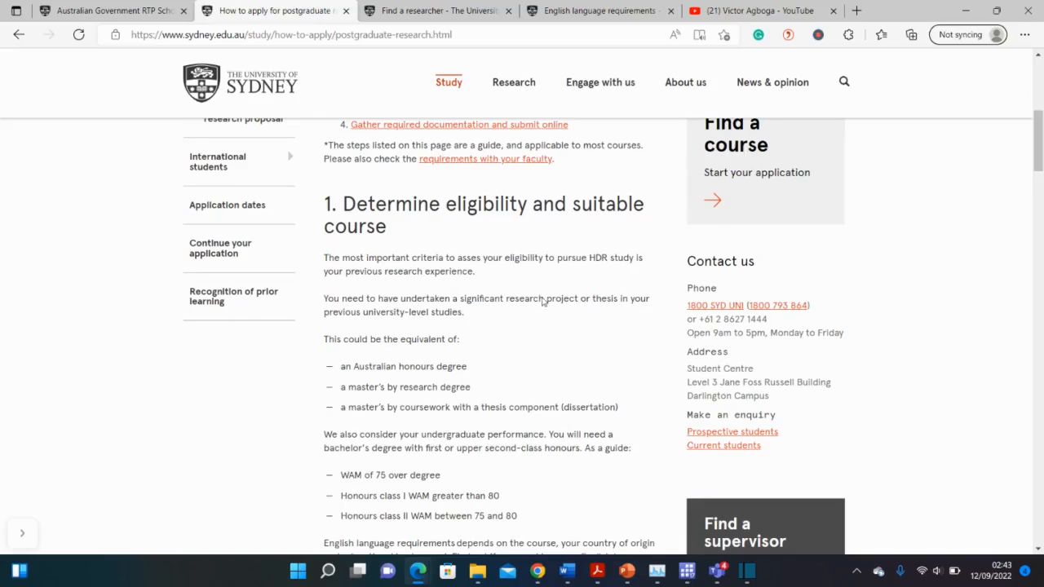
scroll("down", 3)
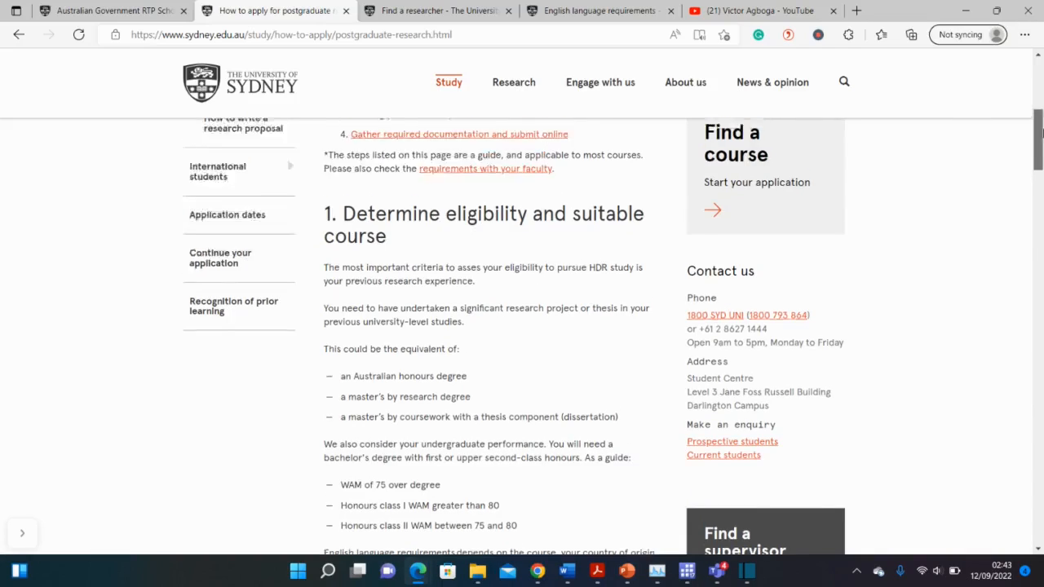
scroll("up", 3)
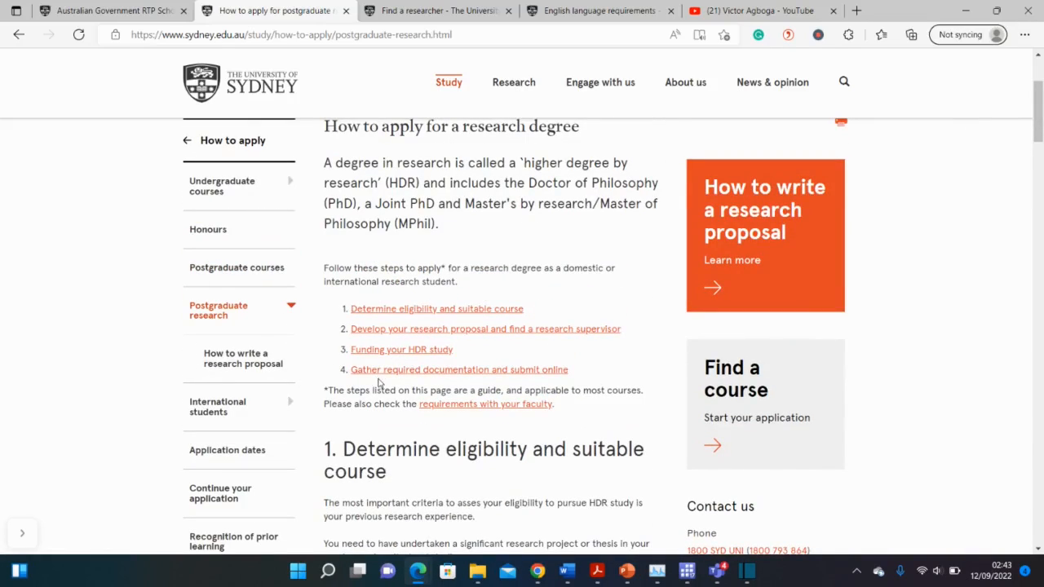
scroll("down", 3)
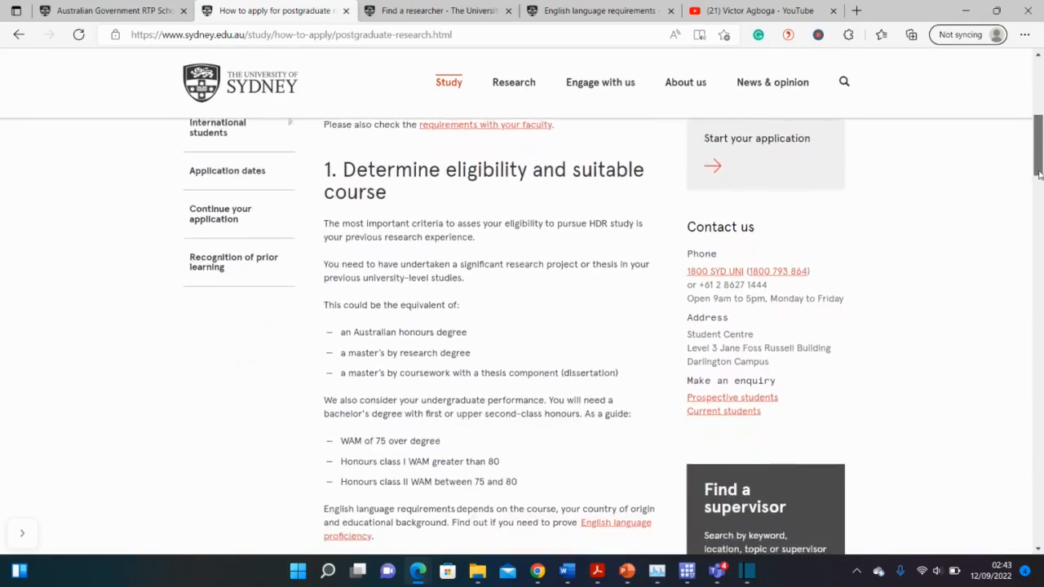
scroll("down", 3)
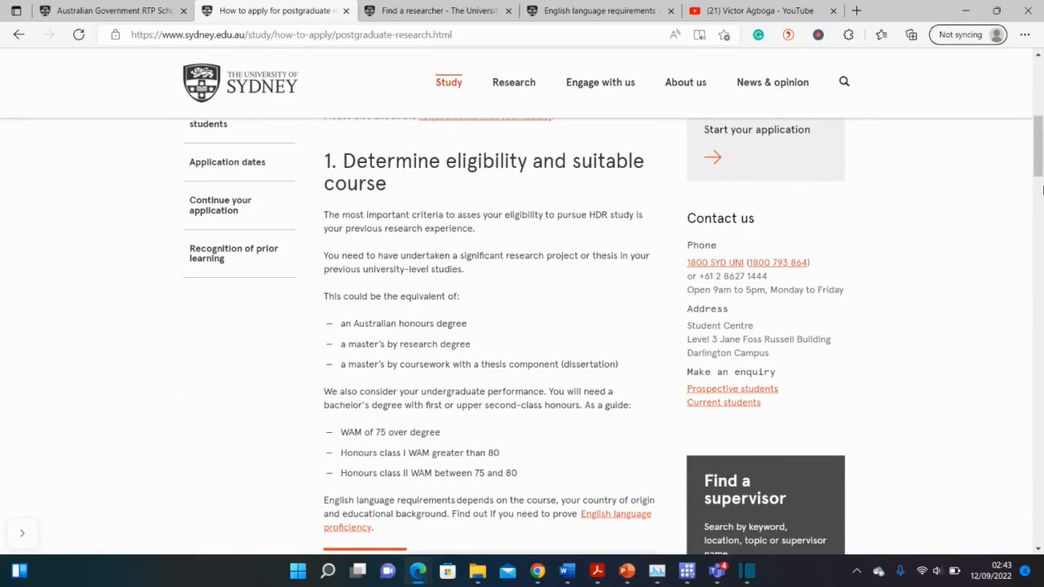
scroll("down", 3)
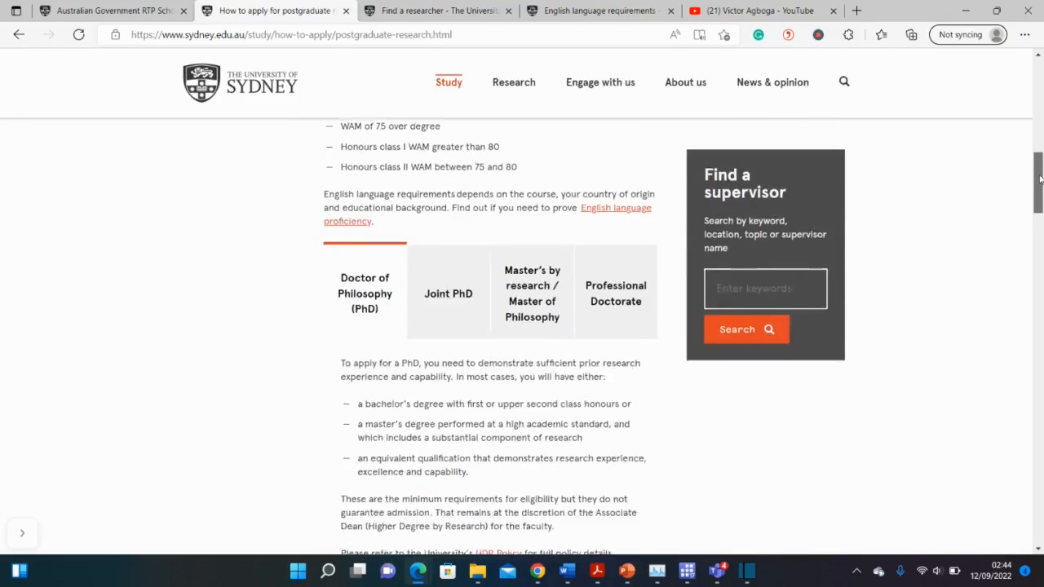
scroll("down", 3)
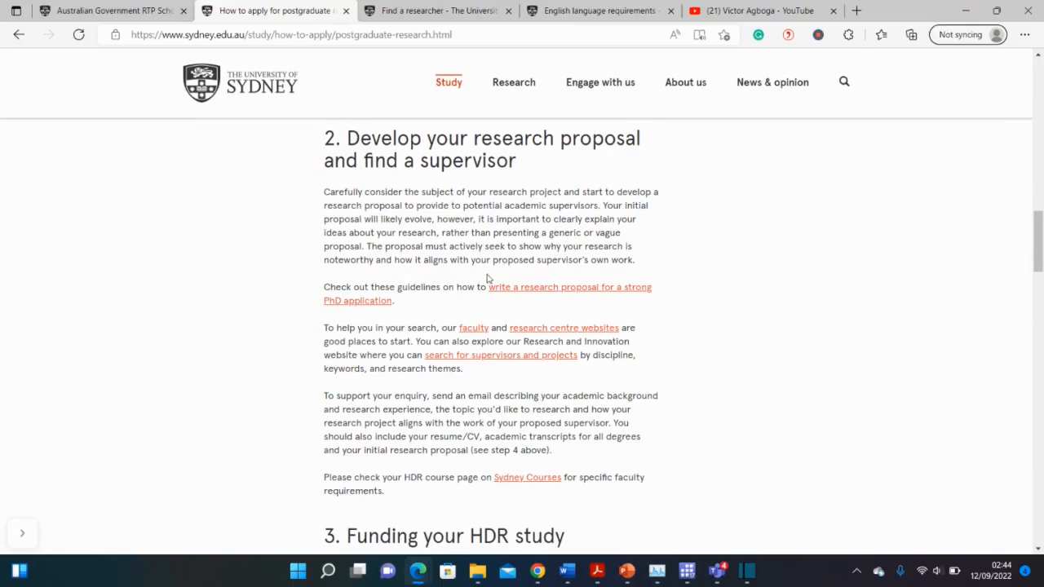
mouse_move(495, 341)
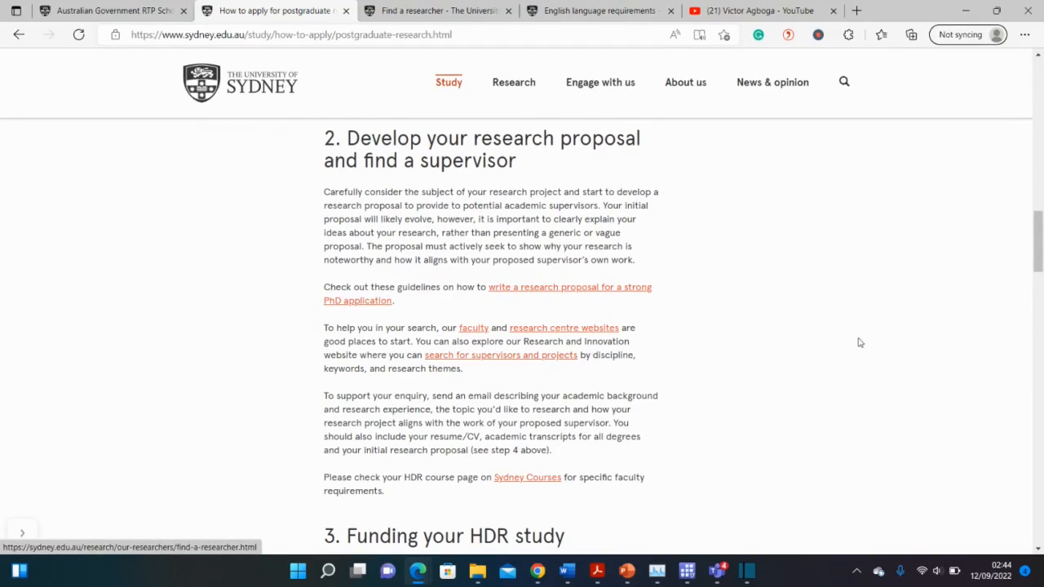
scroll("down", 3)
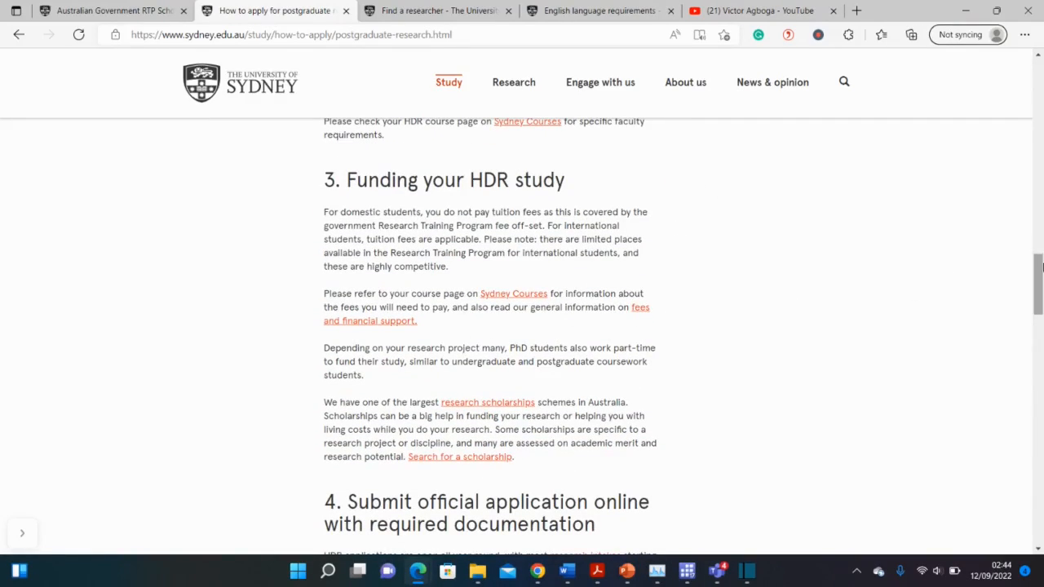
scroll("down", 3)
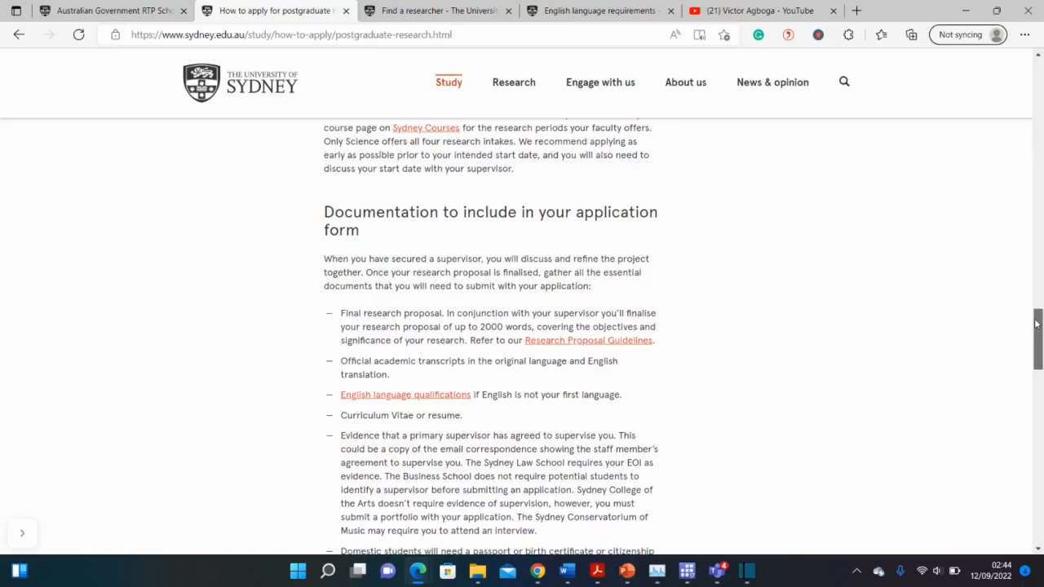
mouse_move(404, 394)
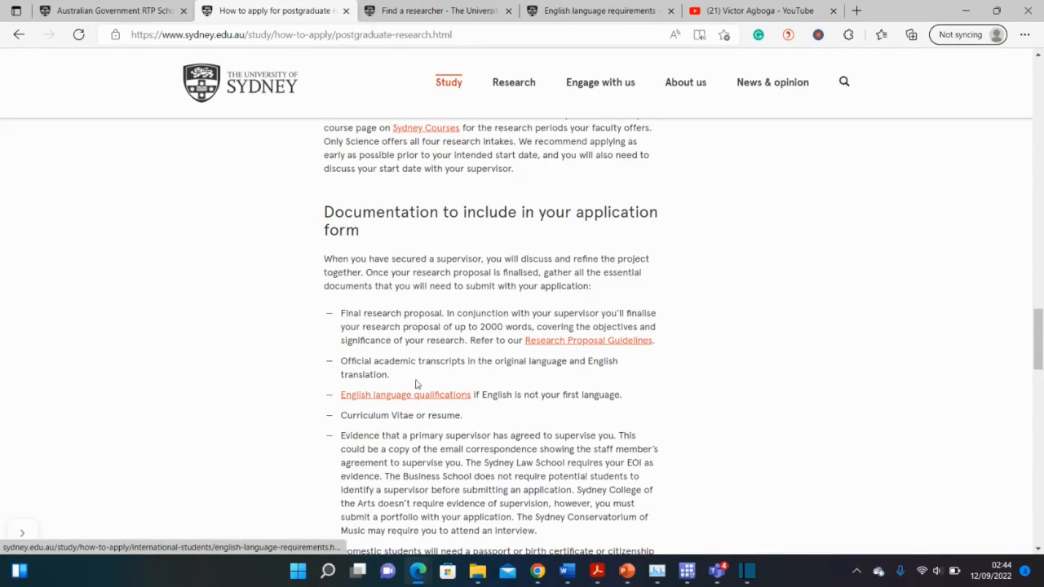
scroll("down", 3)
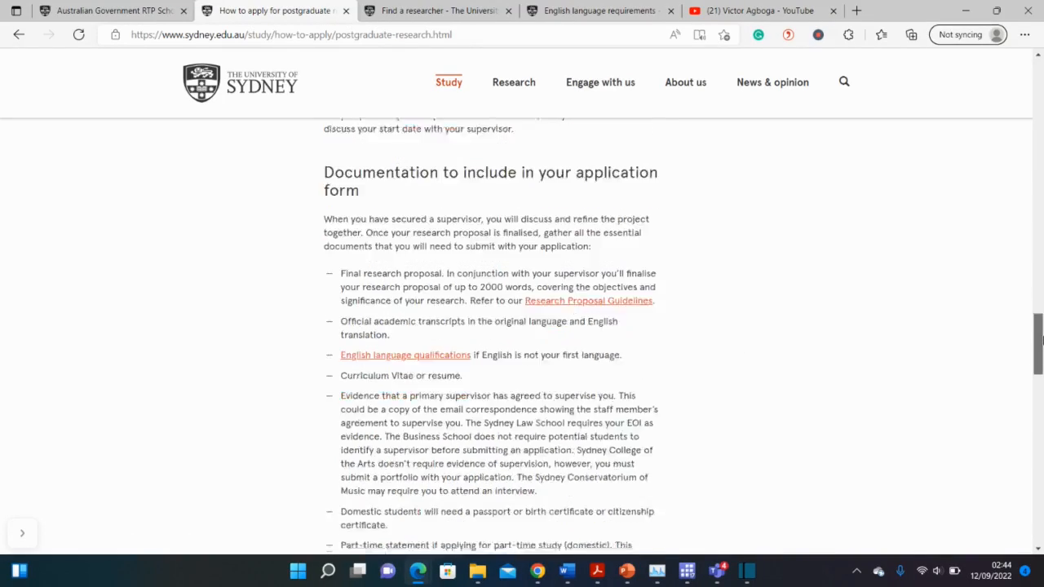
scroll("down", 3)
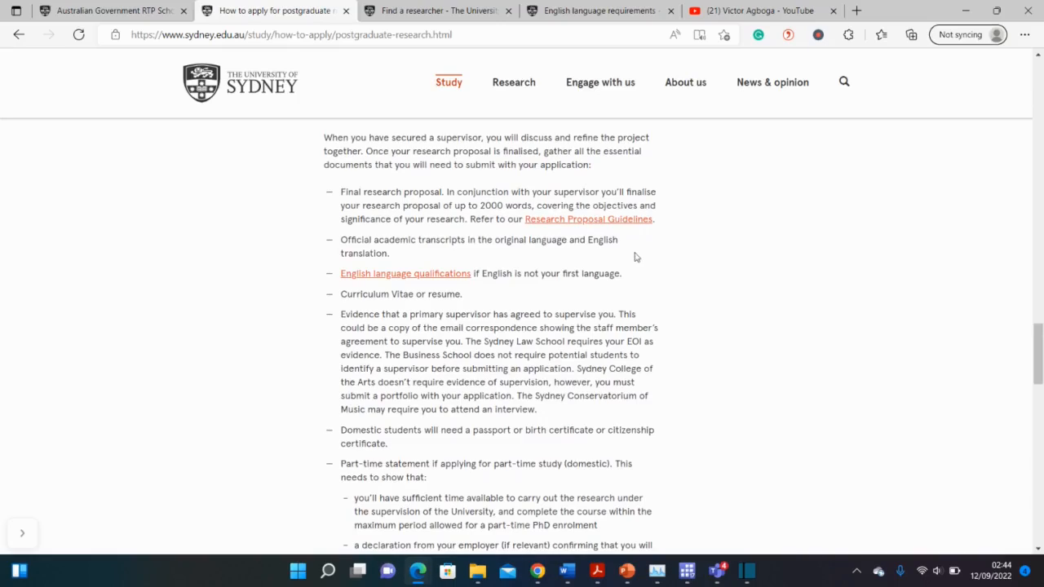
mouse_move(518, 237)
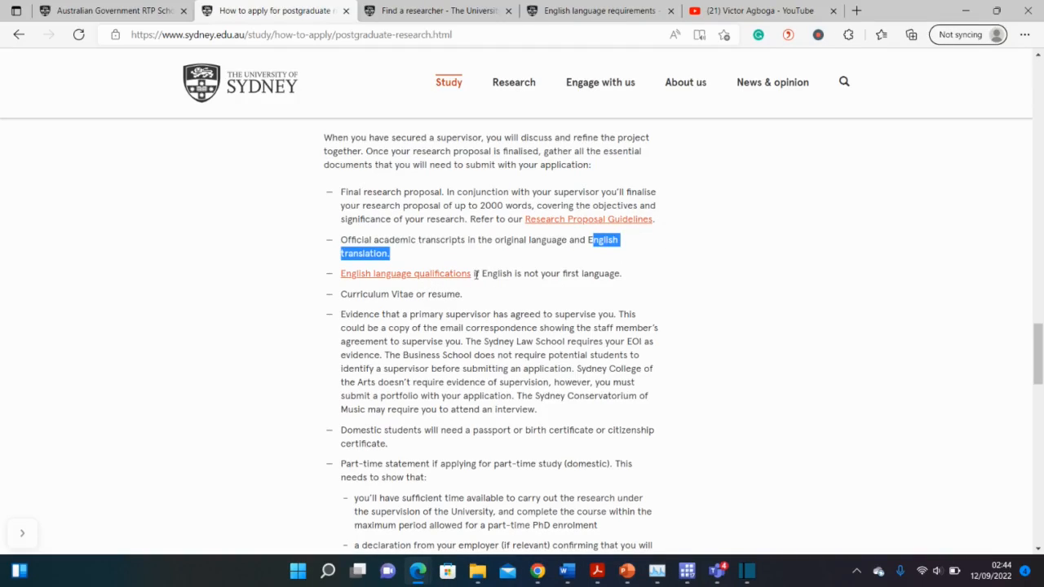
left_click(392, 295)
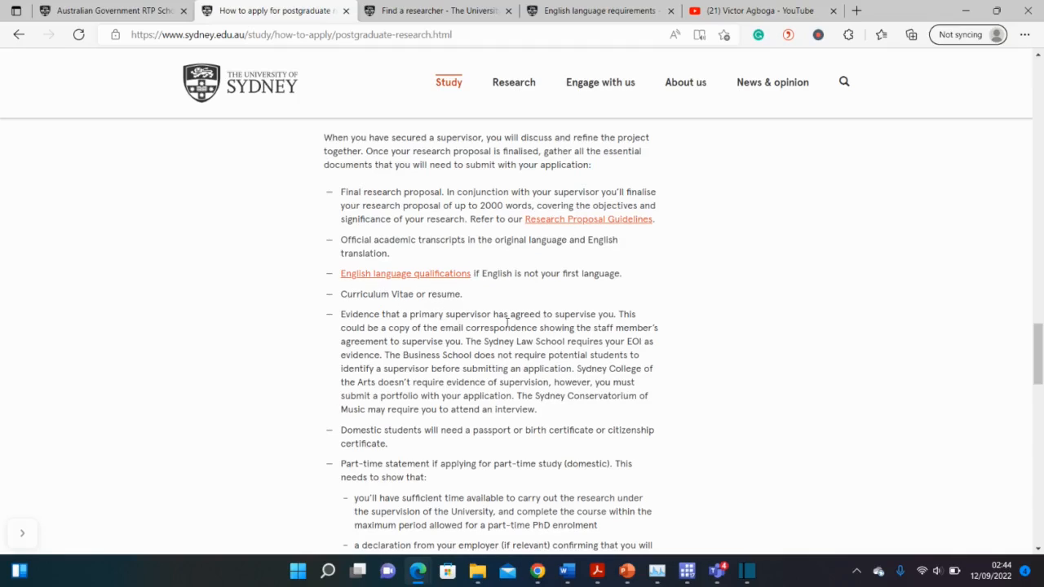
left_click(750, 10)
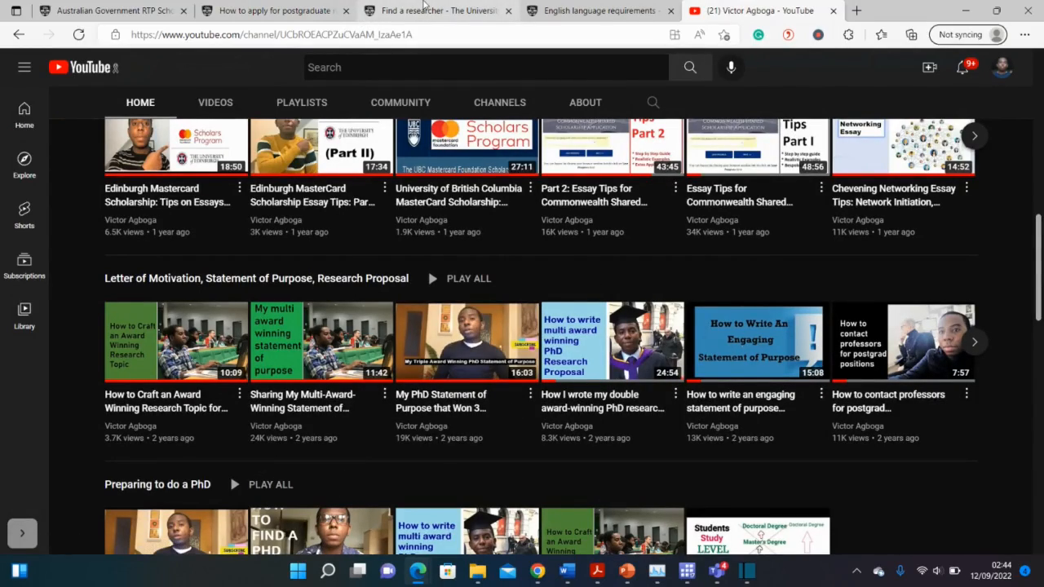
left_click(273, 10)
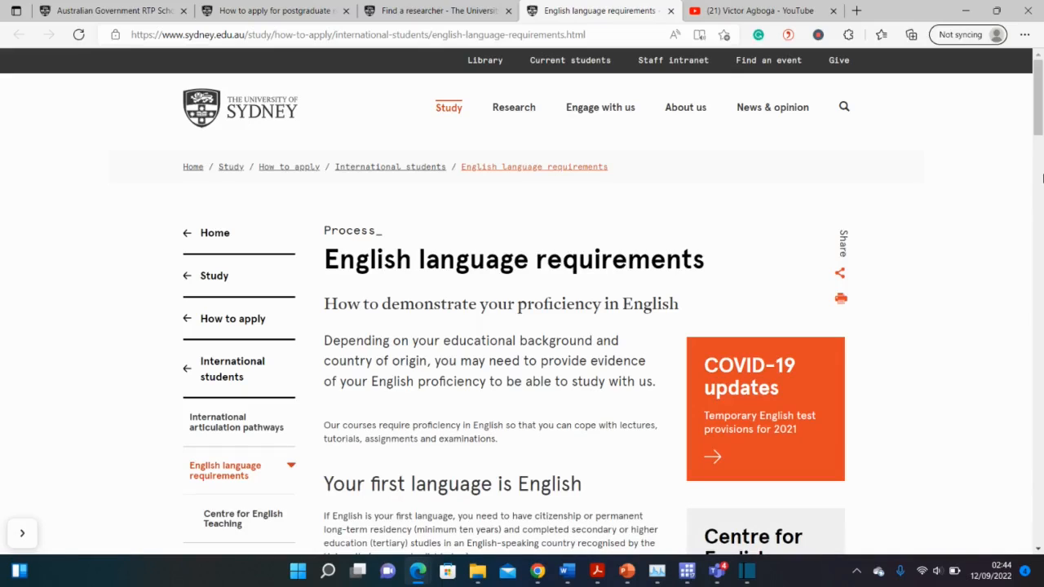
scroll("down", 3)
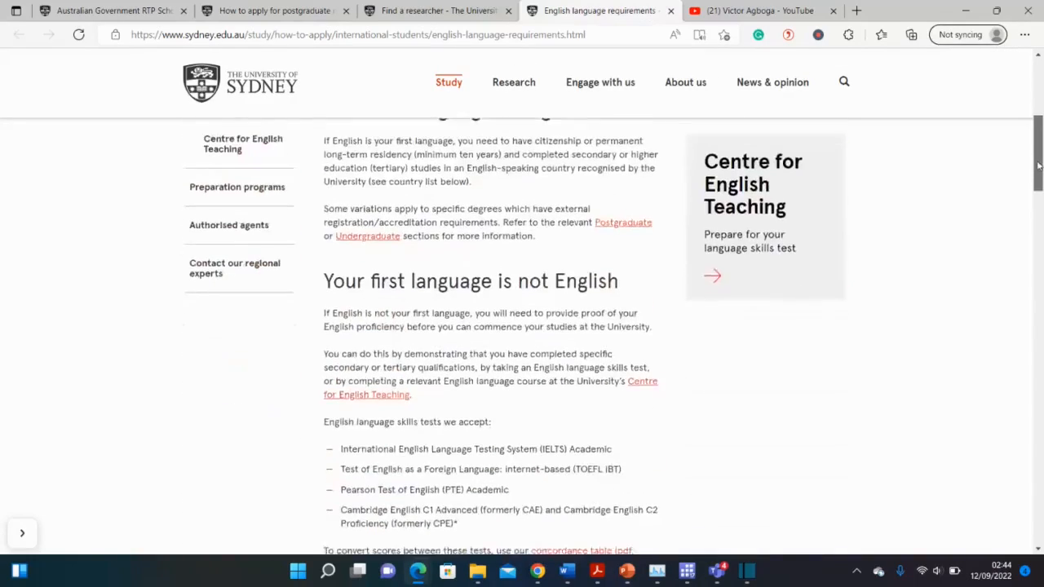
scroll("down", 3)
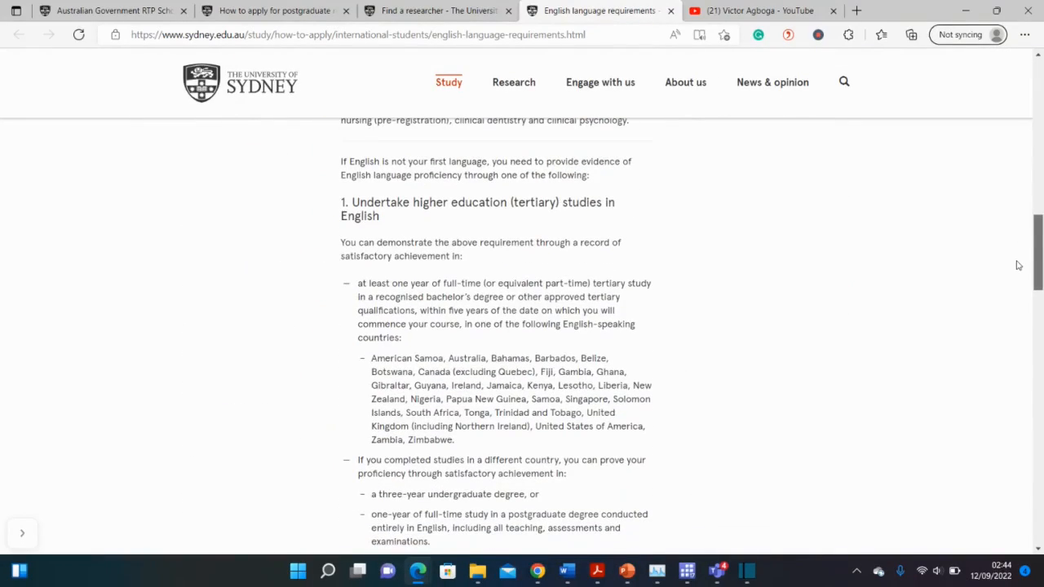
scroll("down", 3)
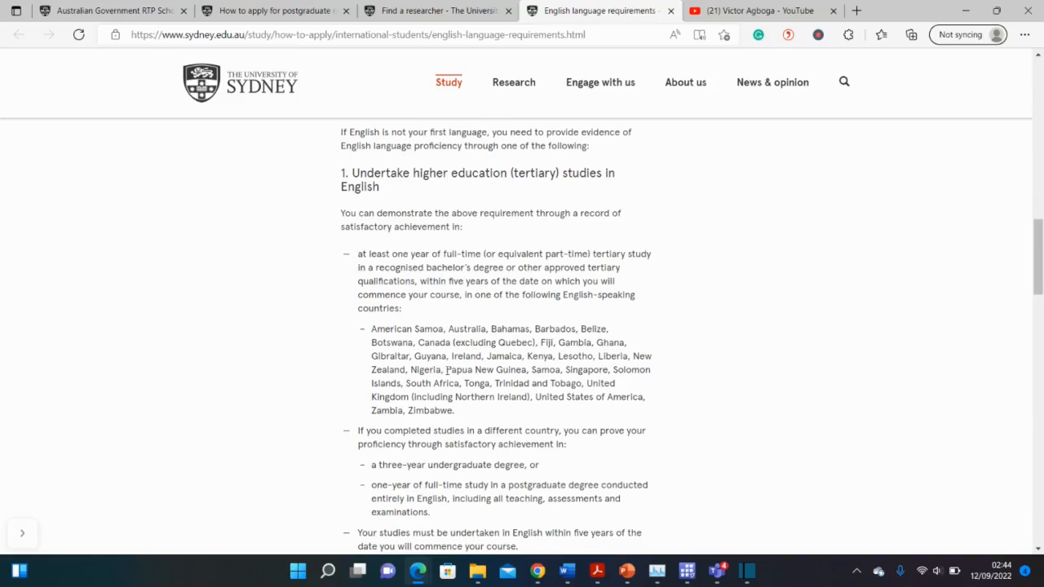
double_click(424, 369)
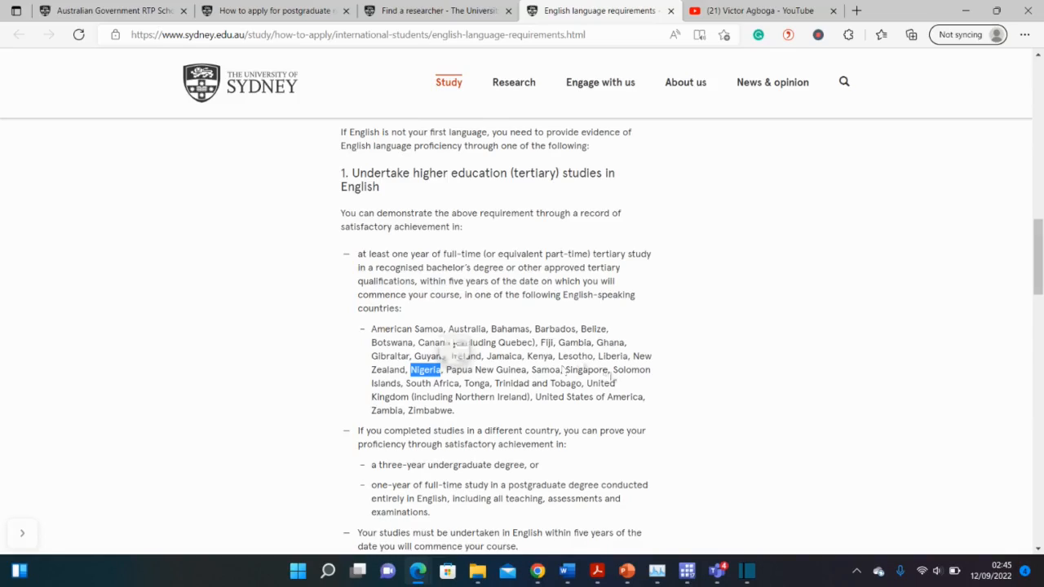
double_click(609, 342)
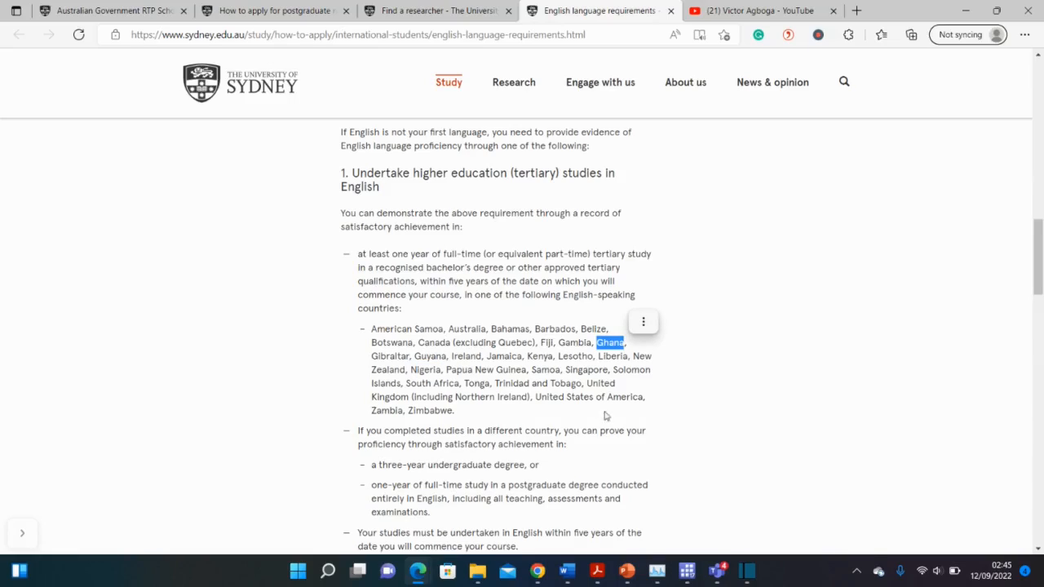
double_click(585, 369)
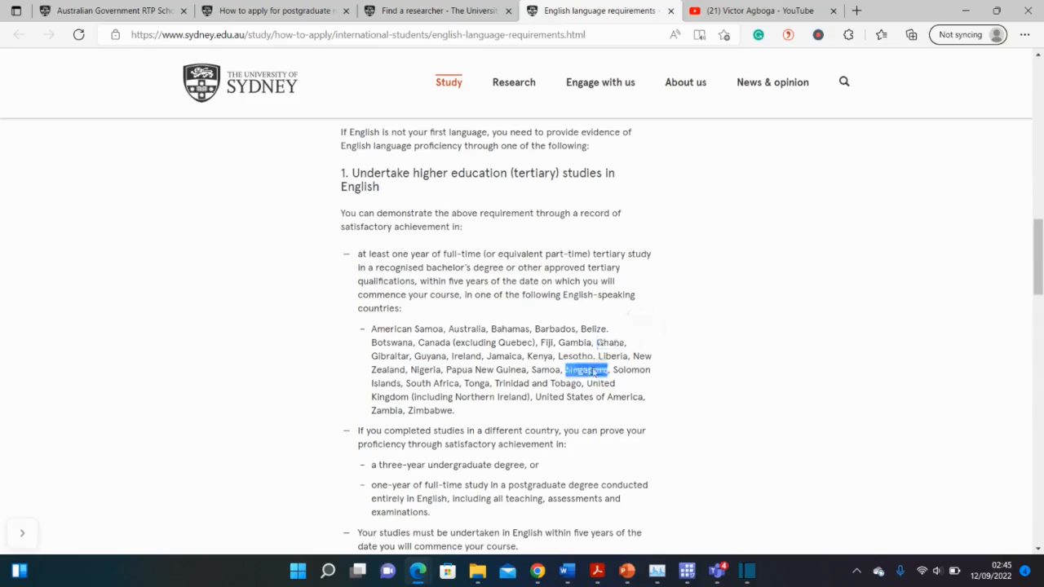
double_click(430, 410)
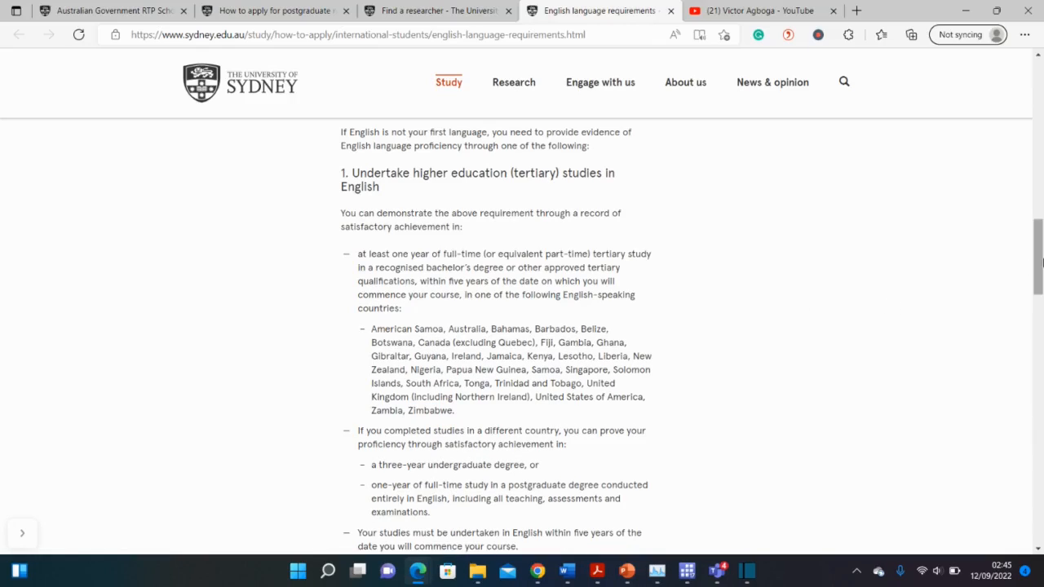
scroll("down", 3)
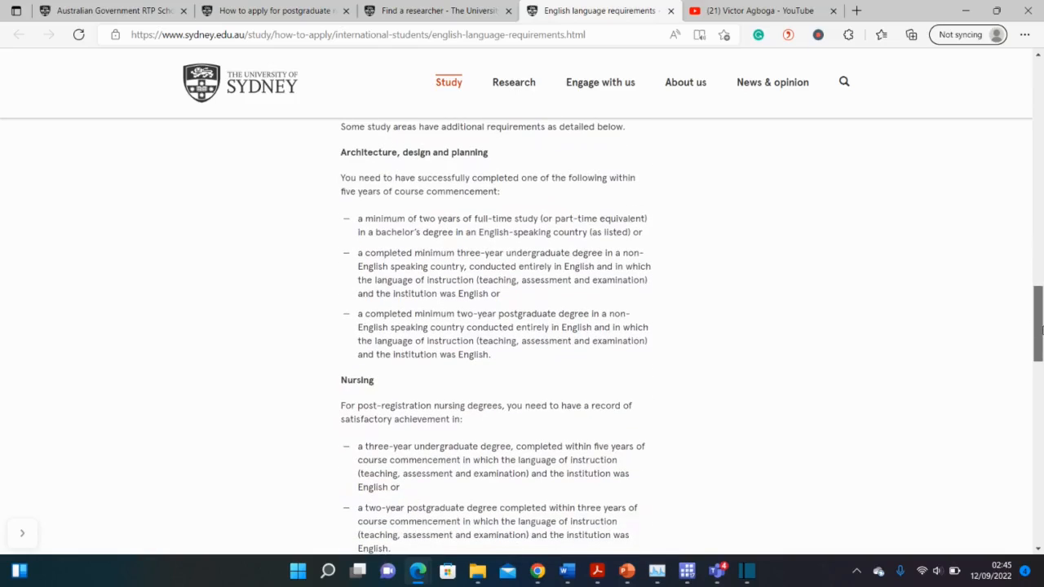
scroll("up", 3)
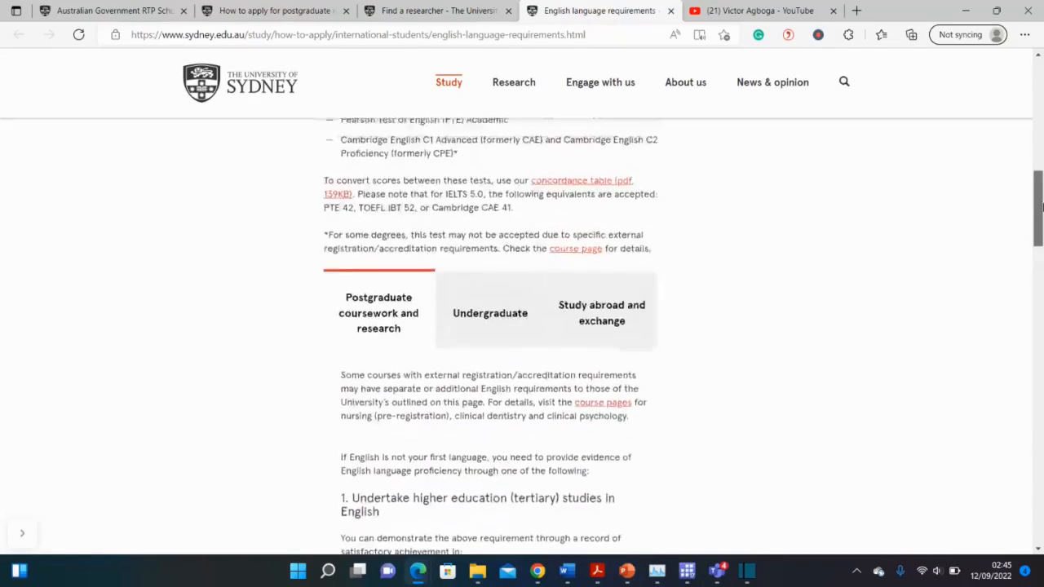
scroll("up", 3)
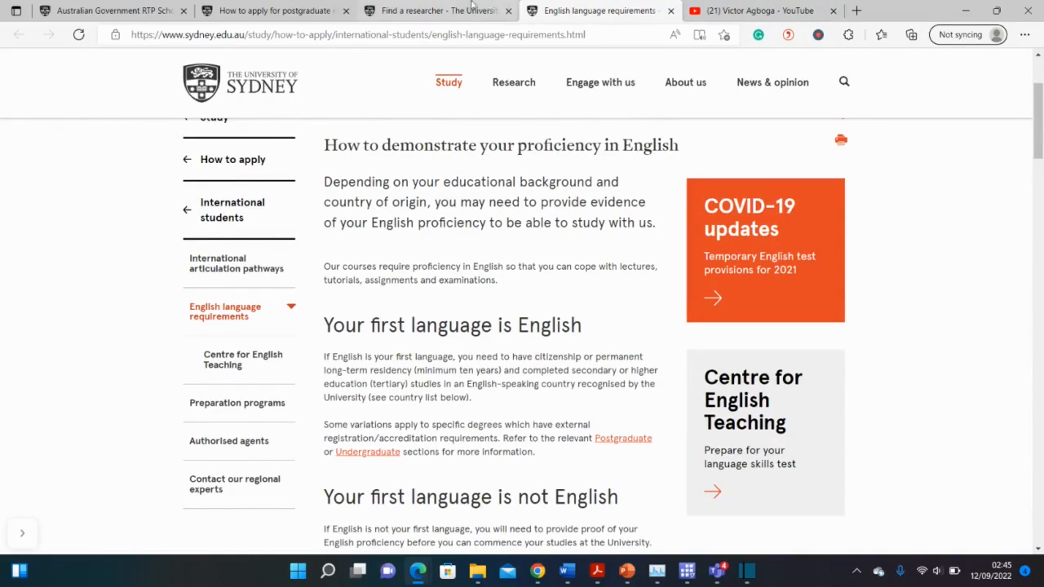
Step: Search the Find a researcher directory for 'green energy'
left_click(436, 11)
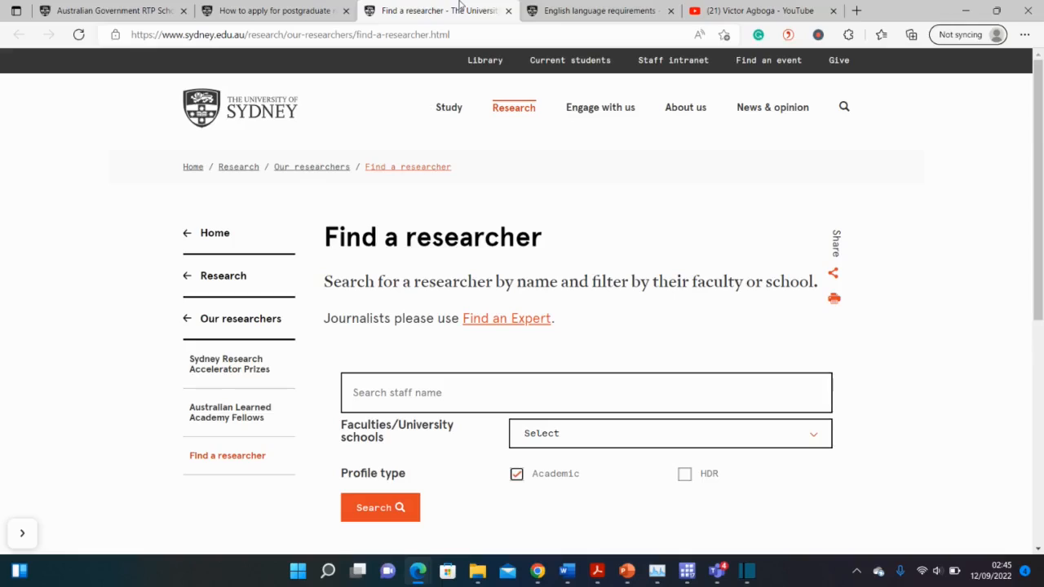
left_click(585, 392)
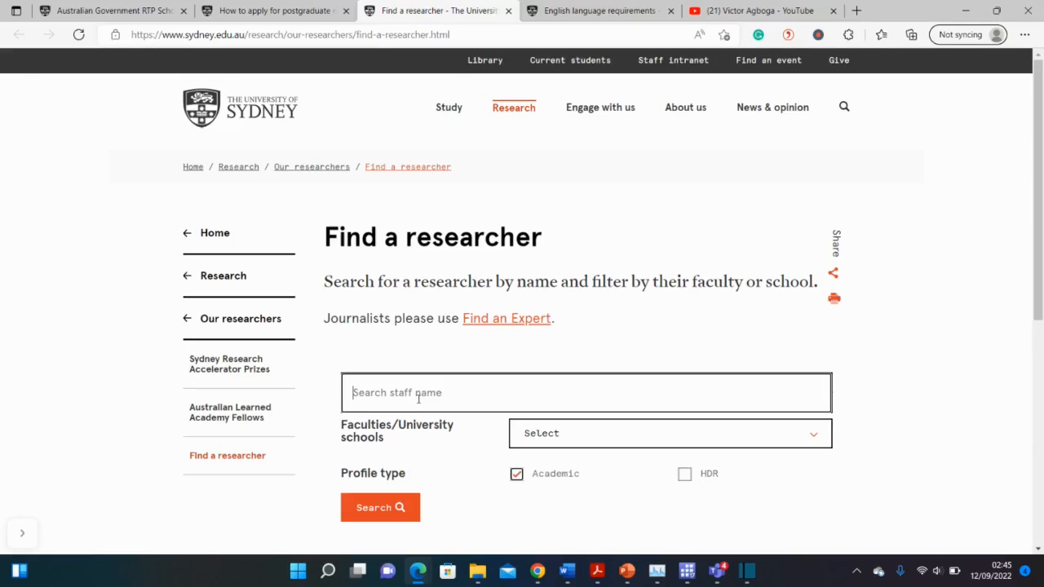
type("gre")
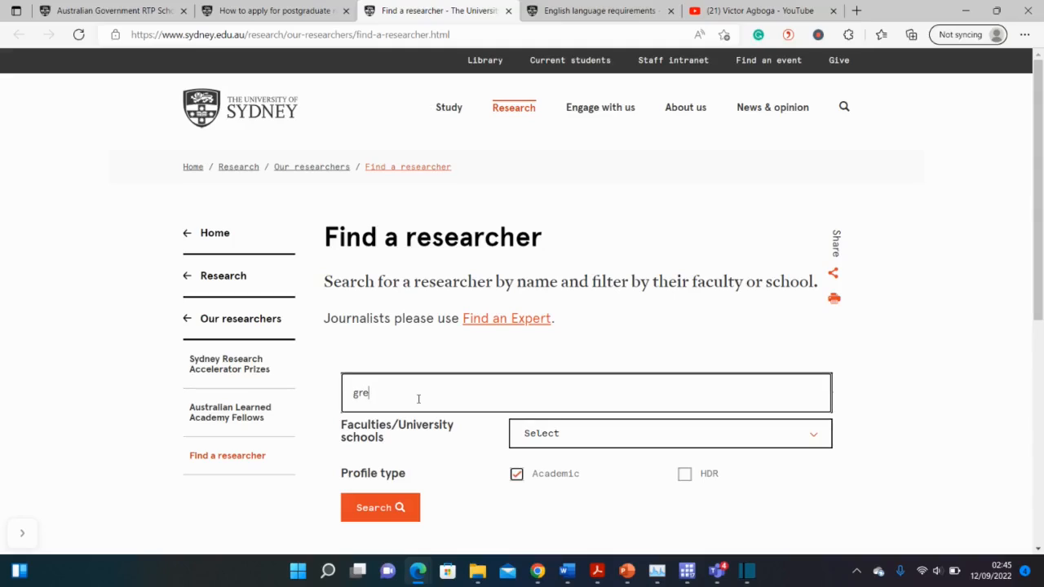
type("en e")
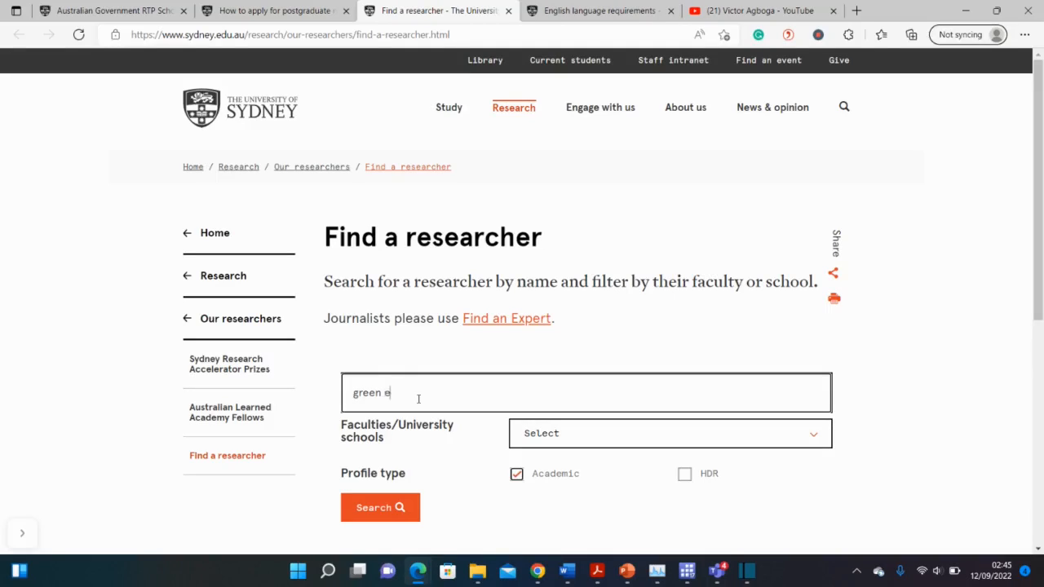
type("nergy")
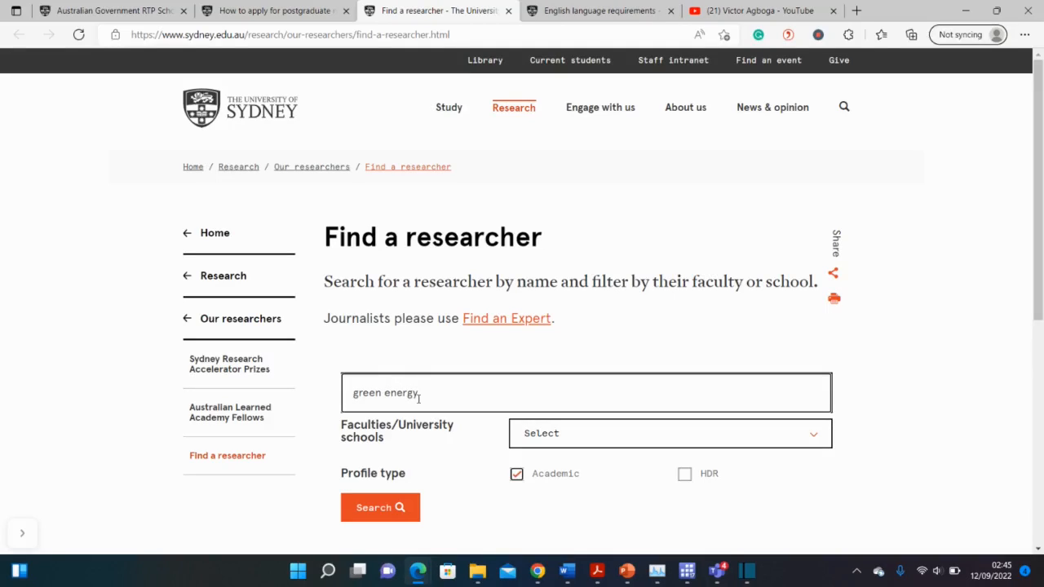
left_click(379, 508)
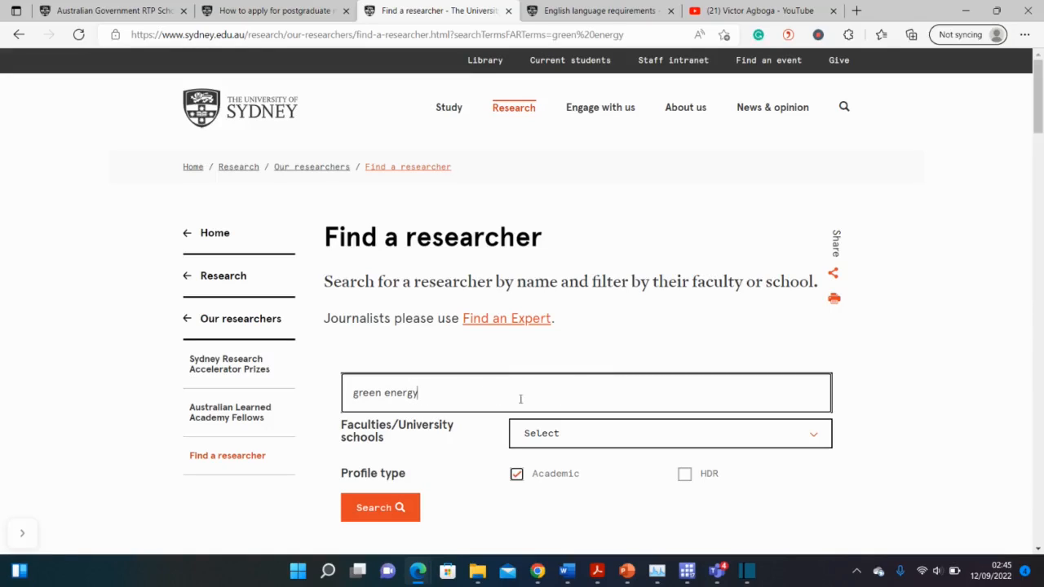
left_click(380, 507)
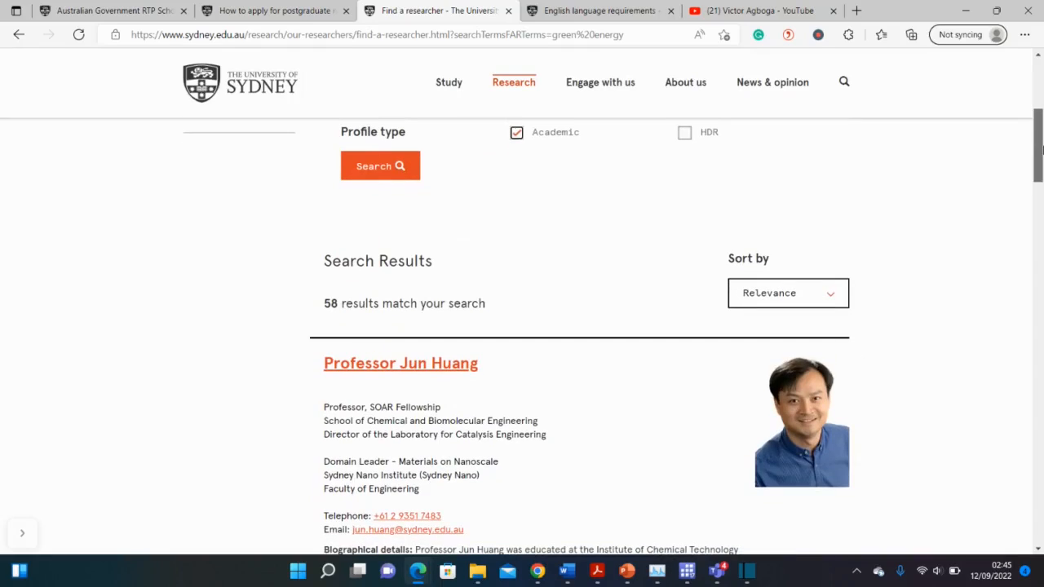
Step: Scroll through the 58 green energy researcher results
scroll("down", 3)
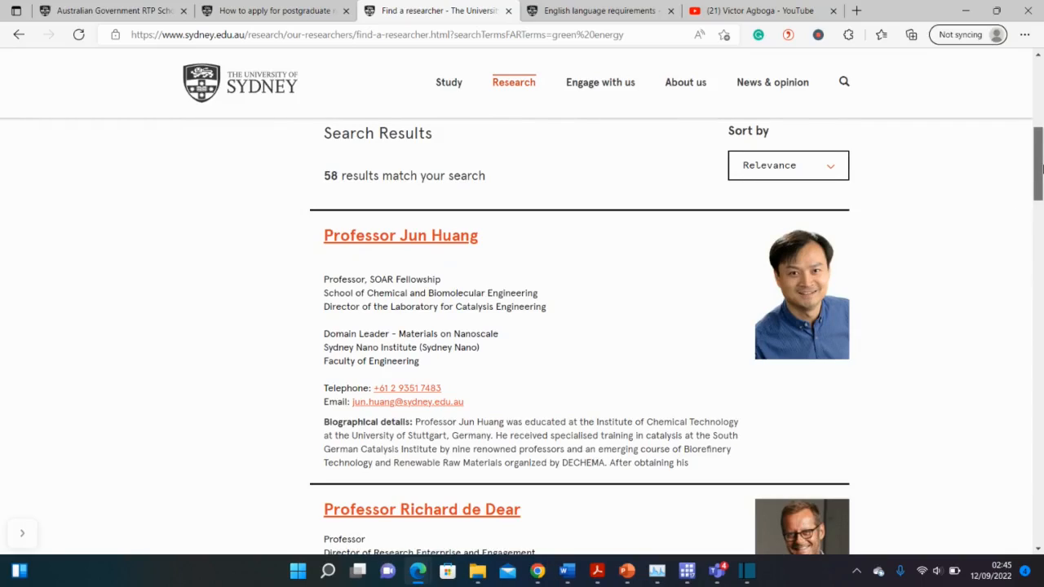
scroll("down", 3)
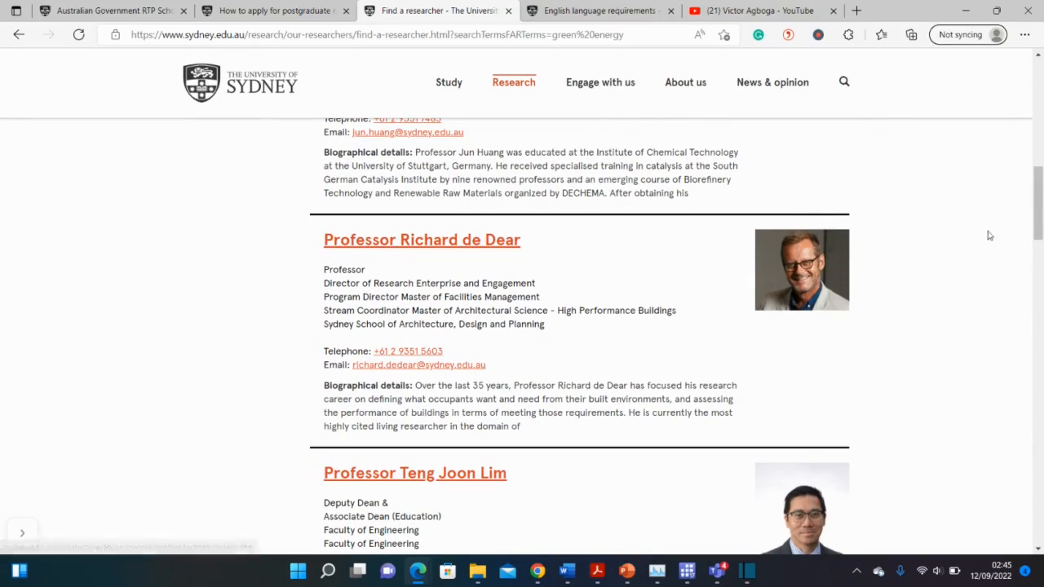
scroll("down", 3)
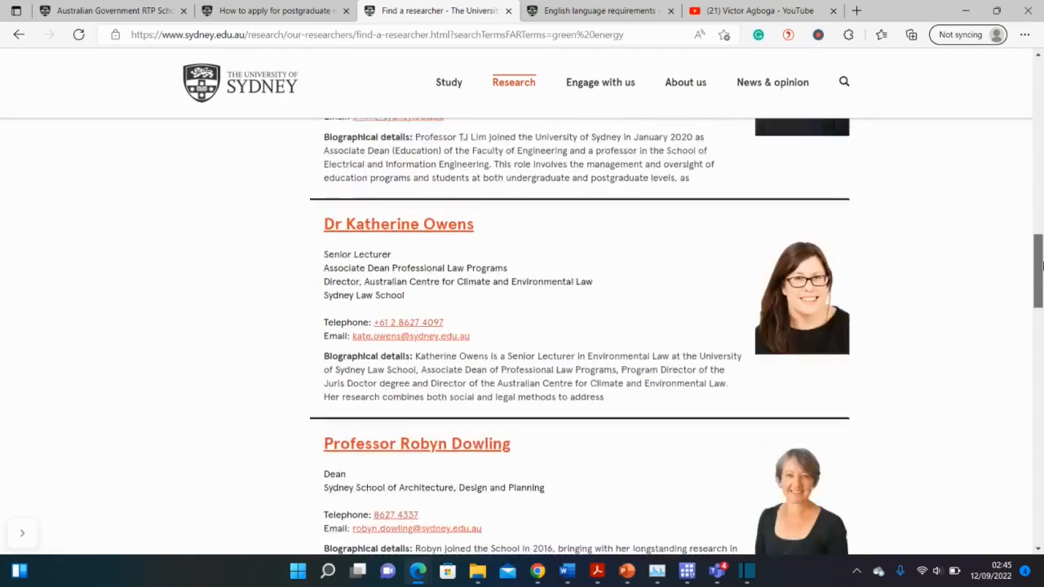
scroll("down", 3)
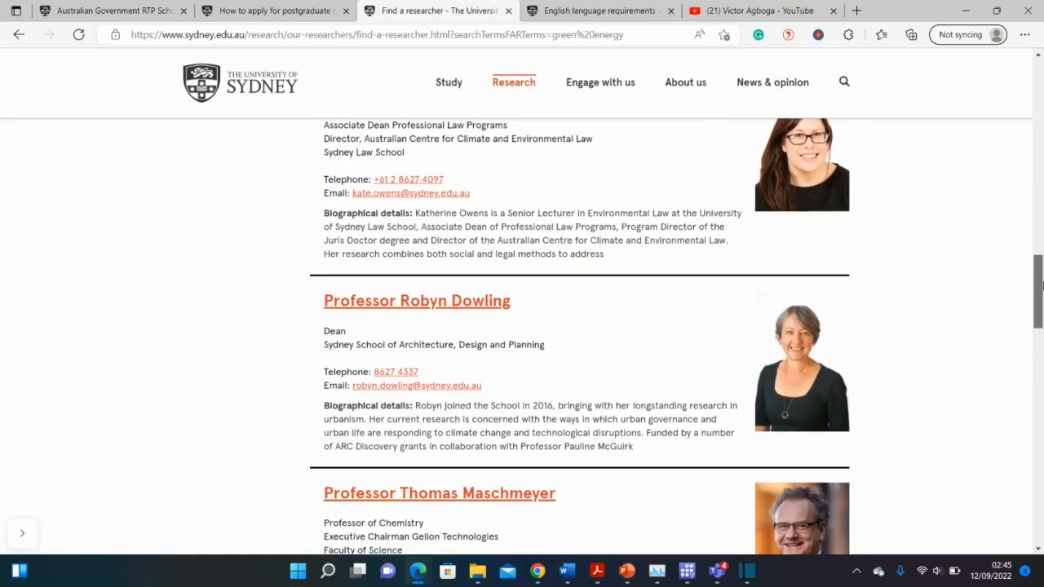
scroll("up", 3)
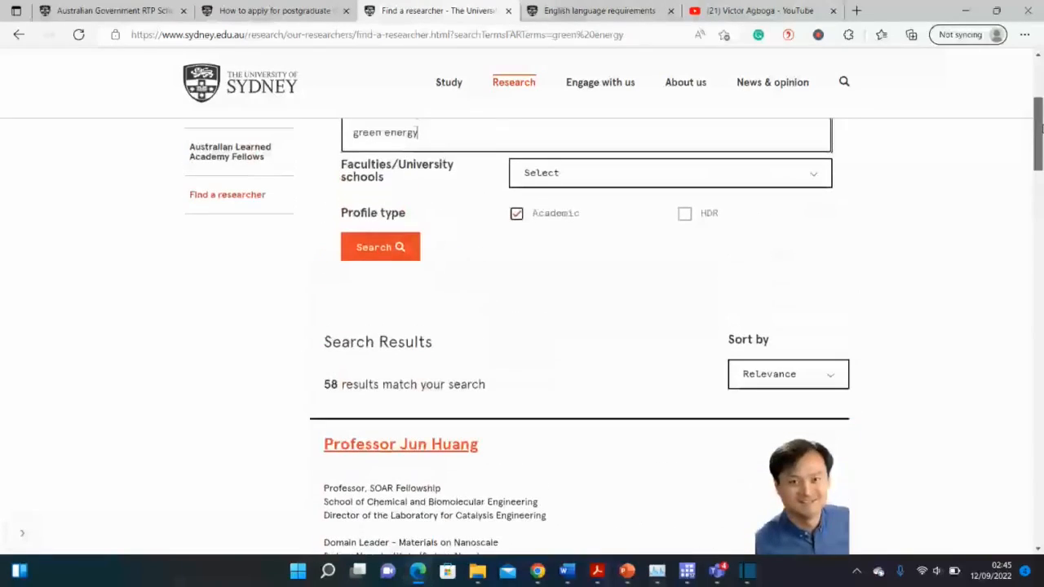
scroll("up", 3)
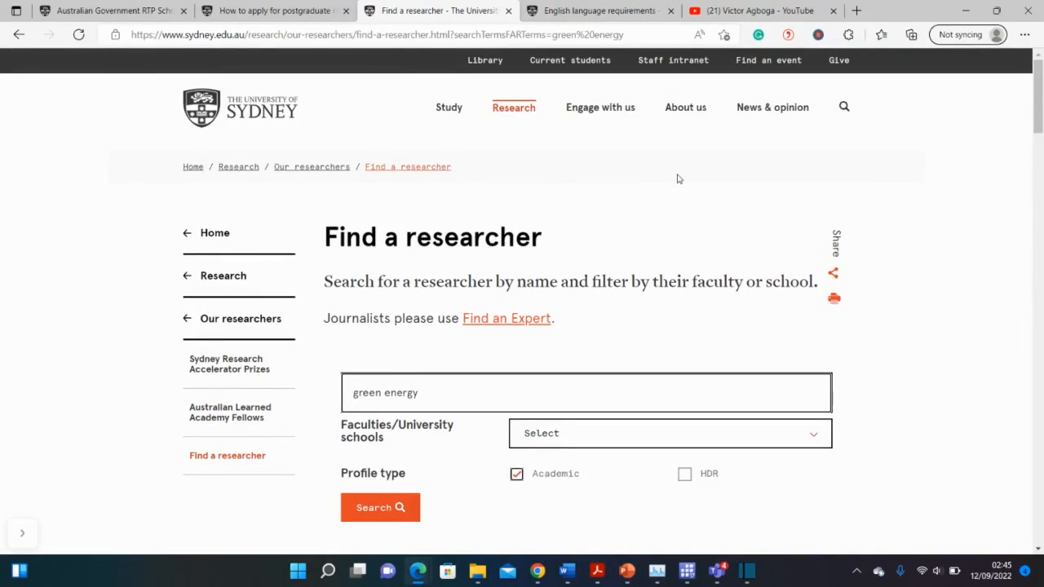
scroll("down", 3)
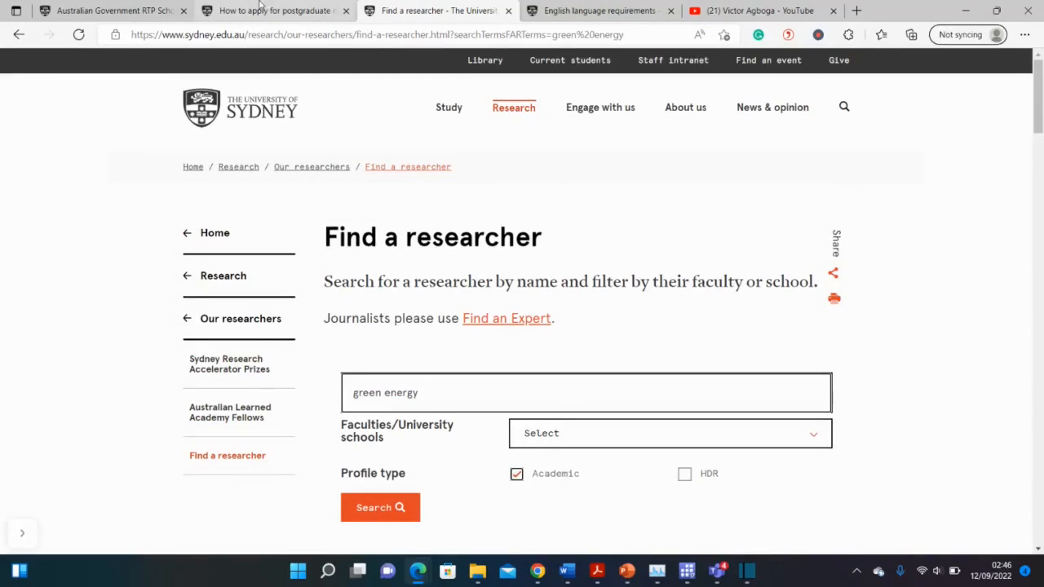
Step: Pass through the postgraduate application tab to the YouTube channel's home page
left_click(273, 11)
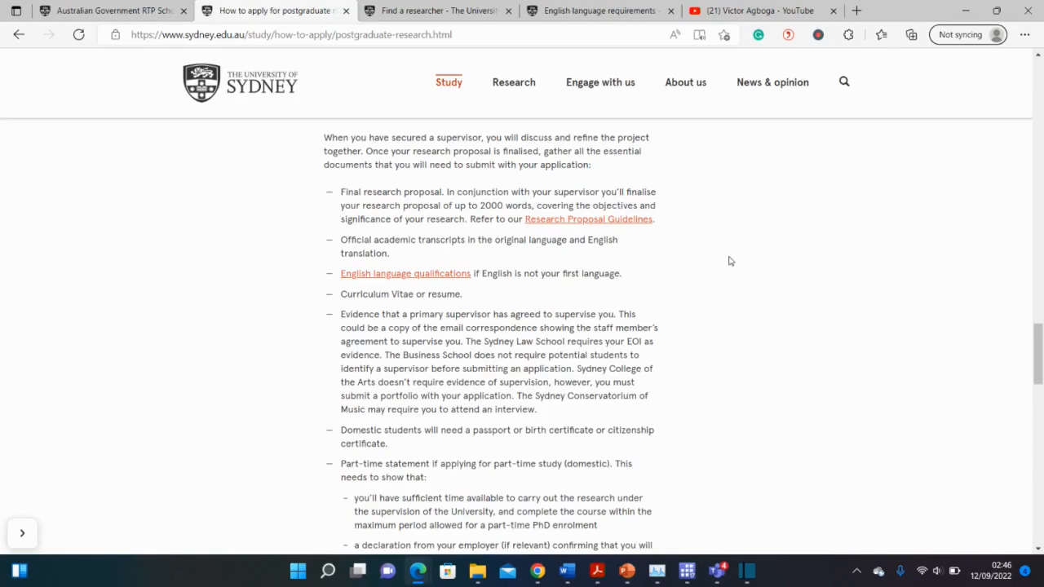
mouse_move(587, 219)
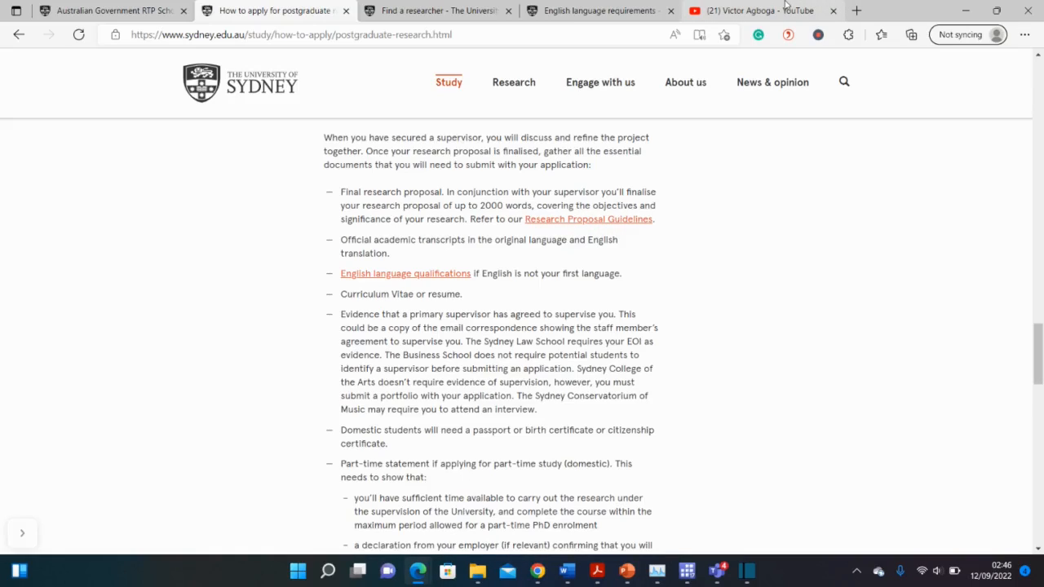
left_click(750, 11)
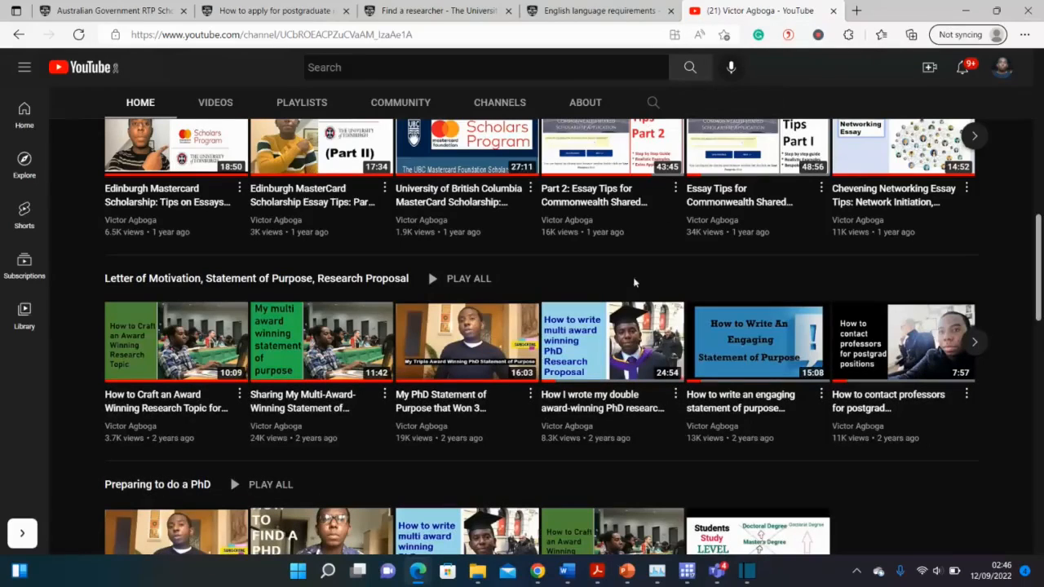
mouse_move(611, 341)
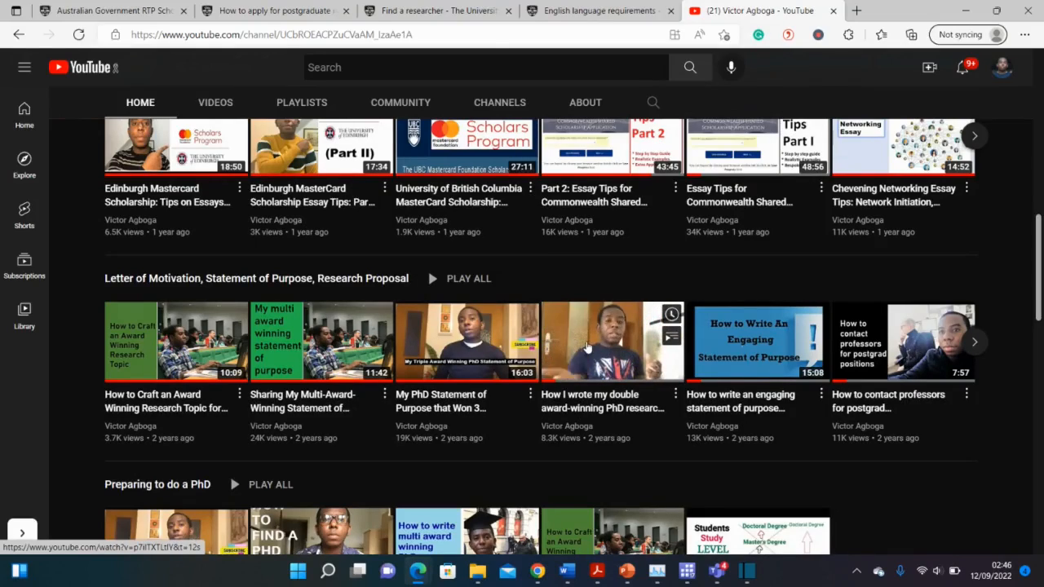
mouse_move(437, 11)
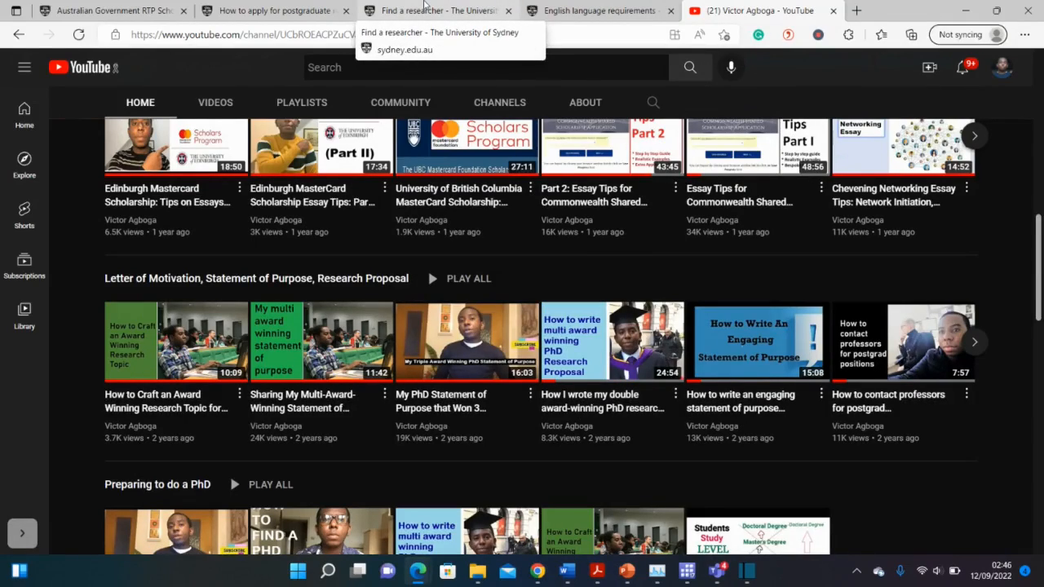
Step: Open Find an Expert from Find a researcher and enter 'data science' as expertise
left_click(434, 10)
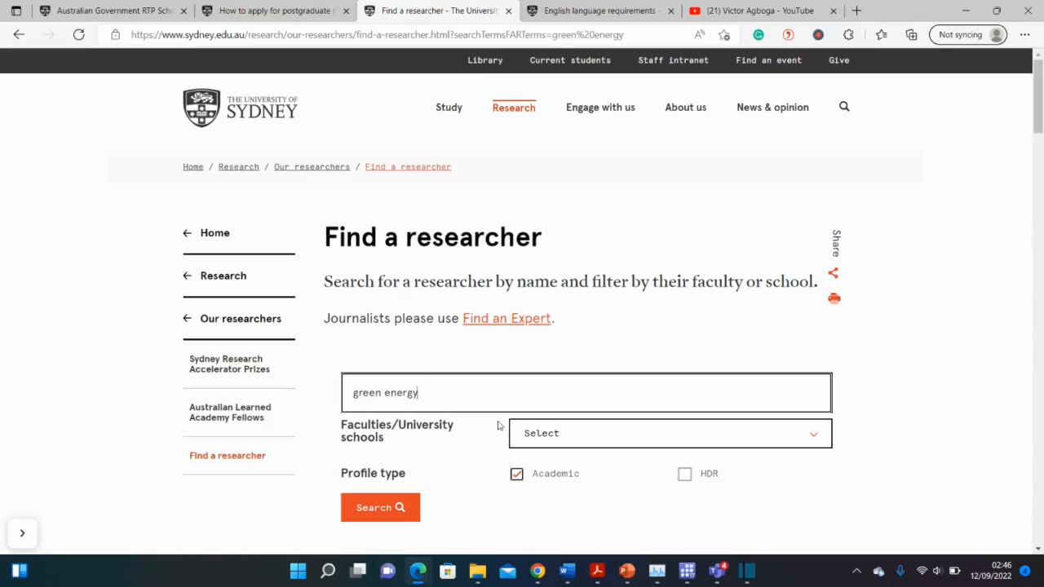
mouse_move(512, 345)
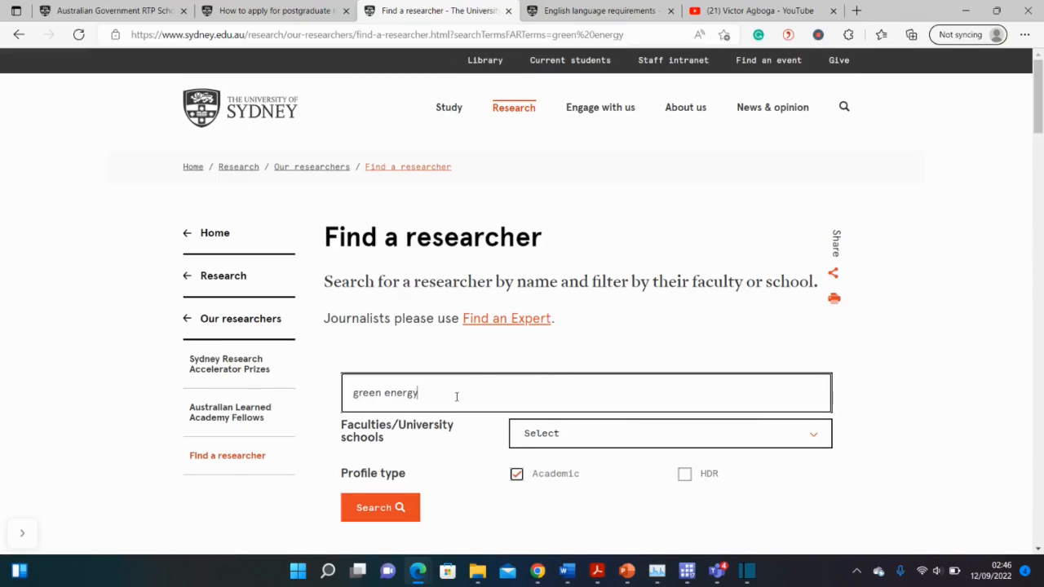
left_click(379, 507)
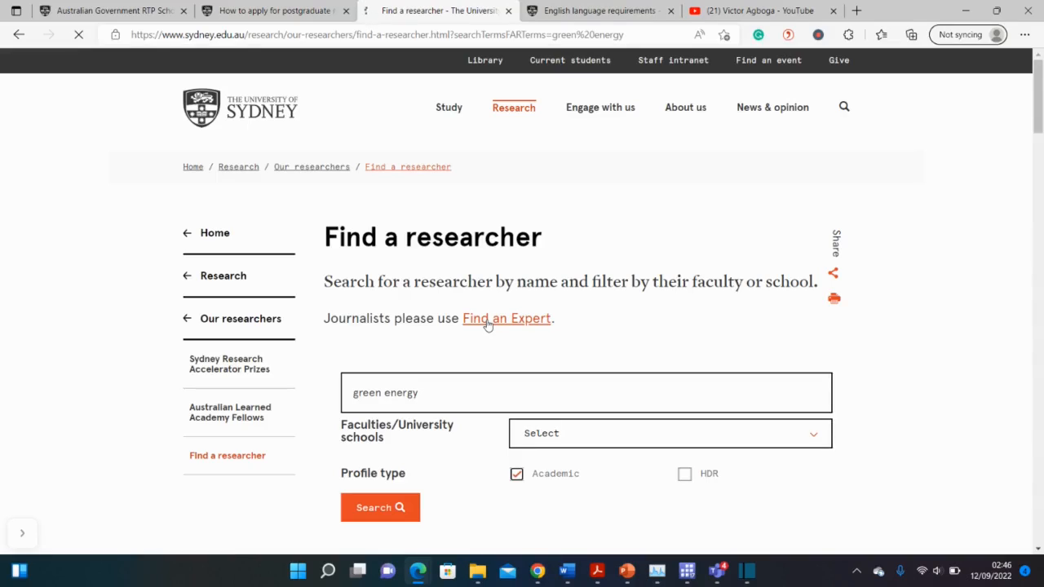
left_click(507, 318)
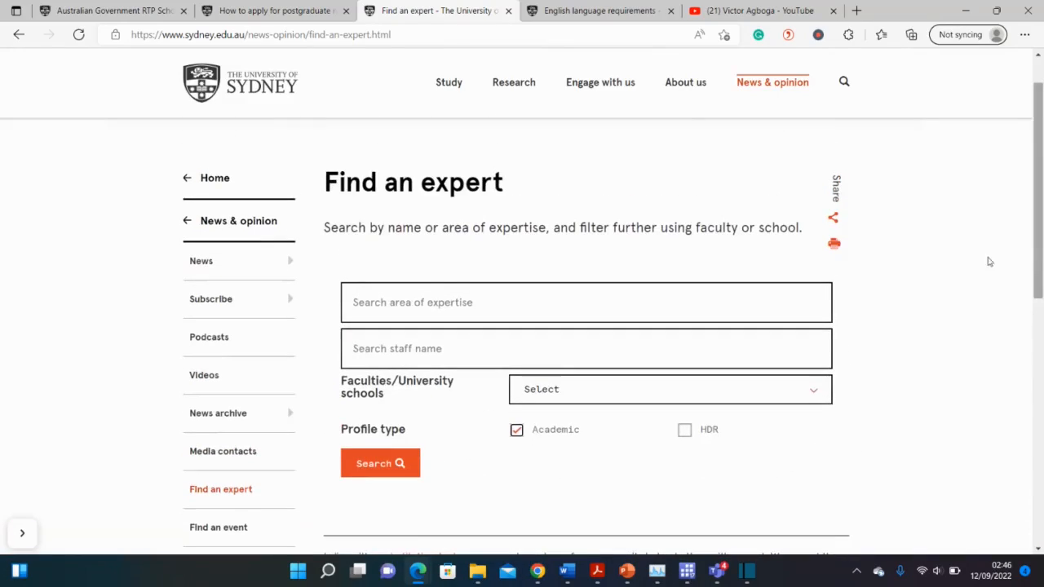
type("d")
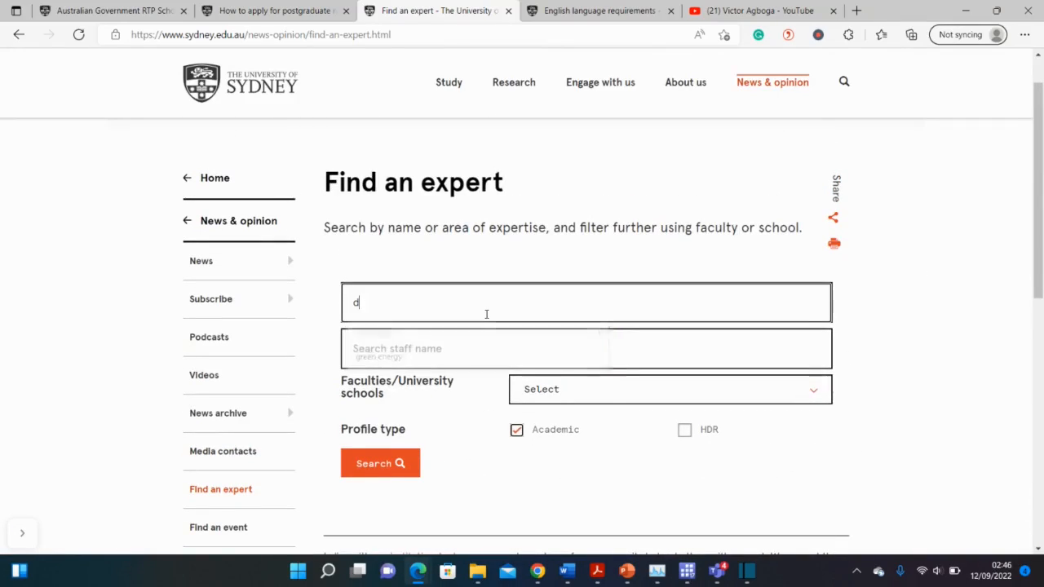
type("ata")
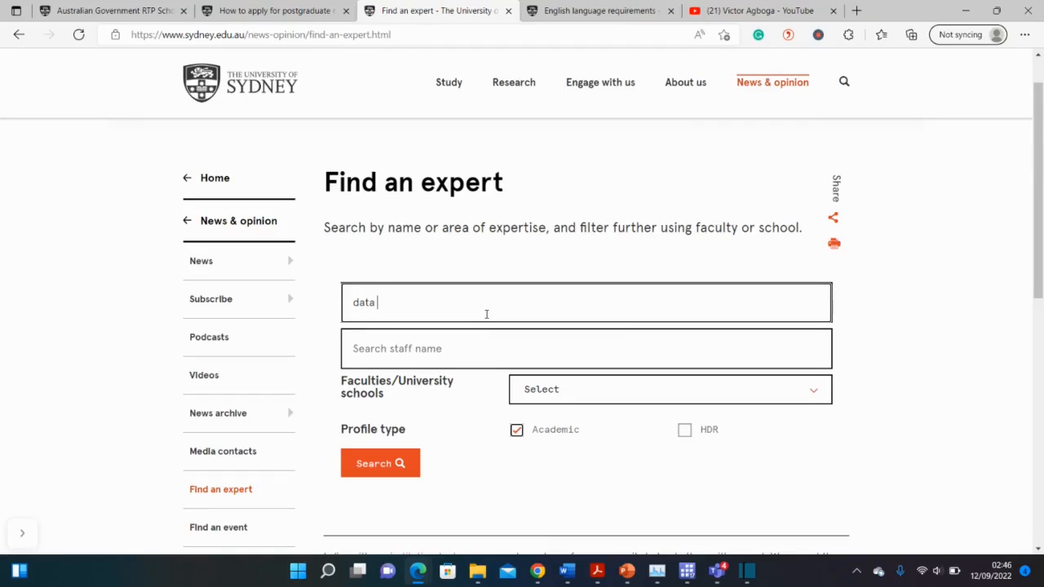
type("science")
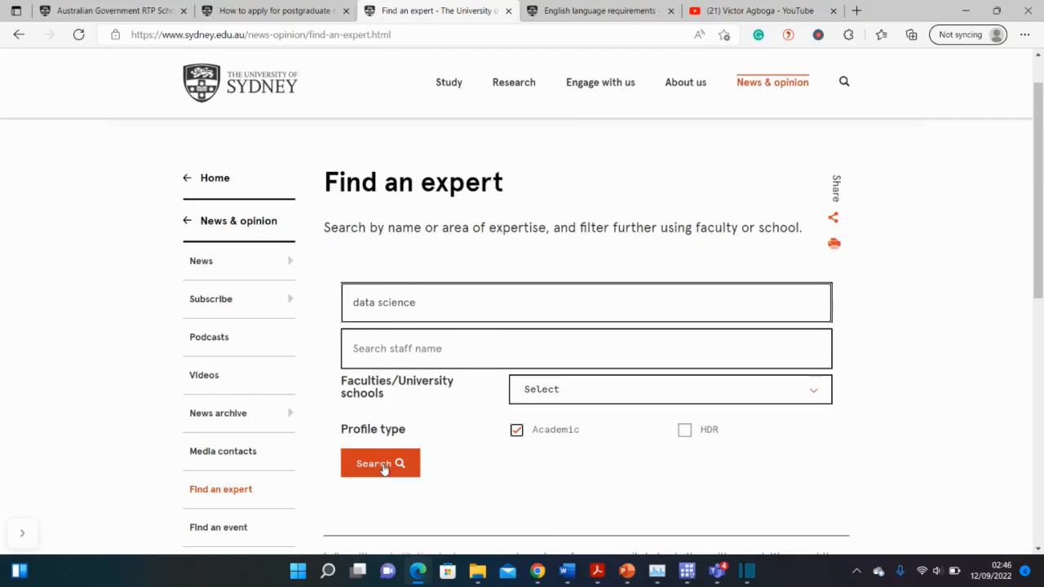
Step: Run the data science expertise search and scroll through its three expert results
left_click(379, 464)
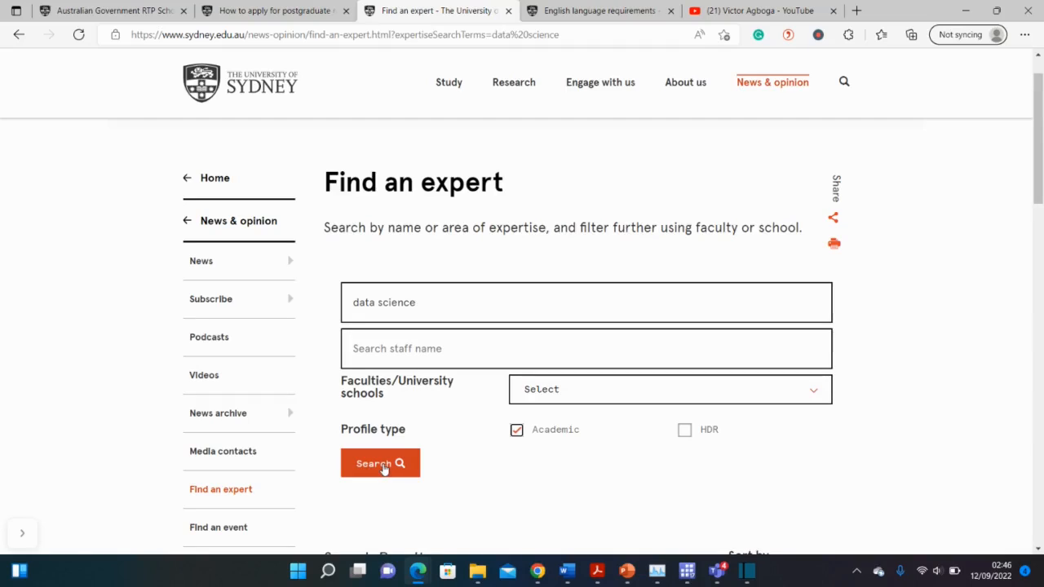
scroll("down", 3)
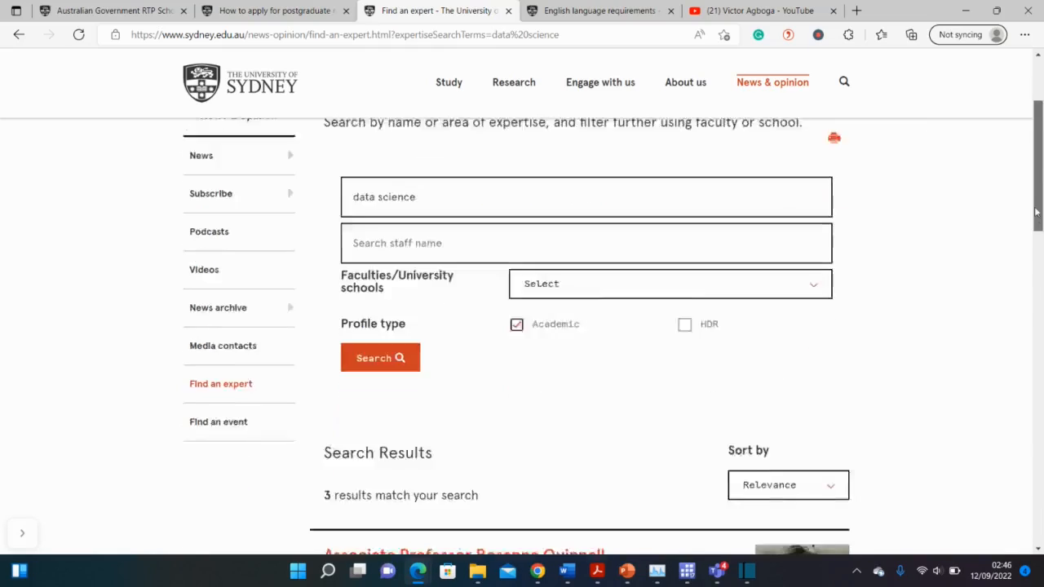
scroll("down", 3)
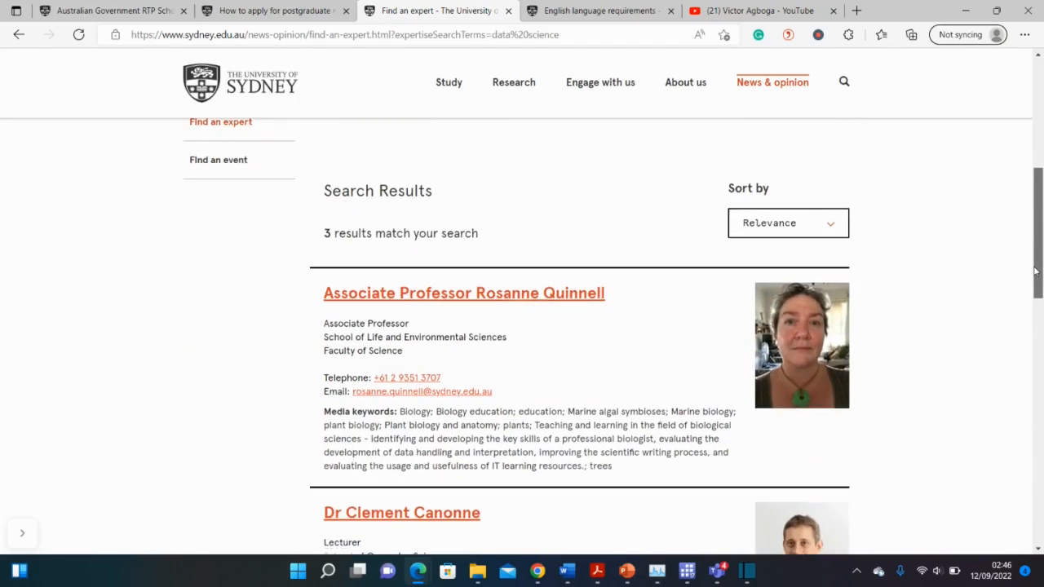
scroll("down", 3)
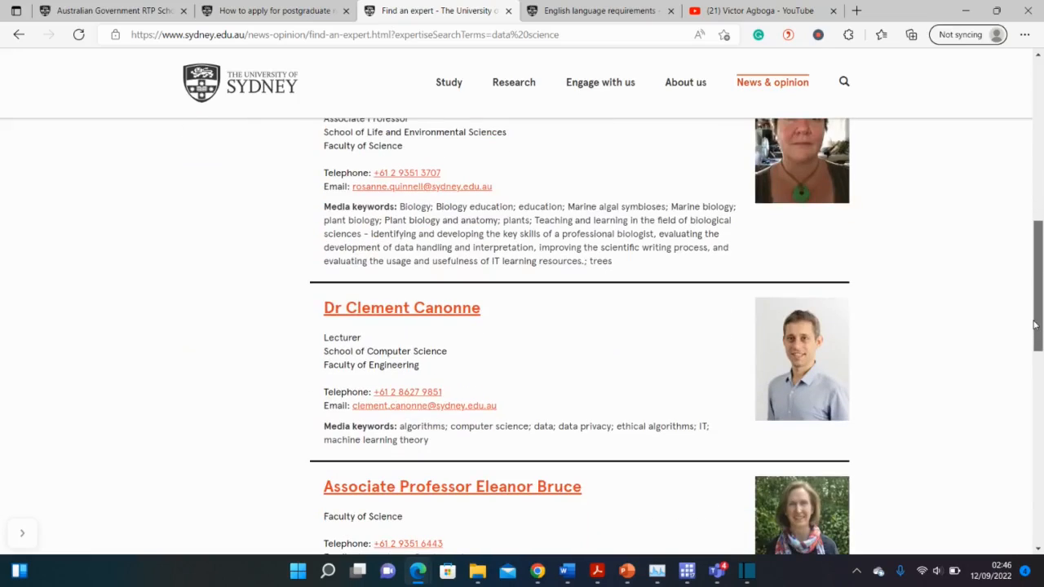
scroll("up", 3)
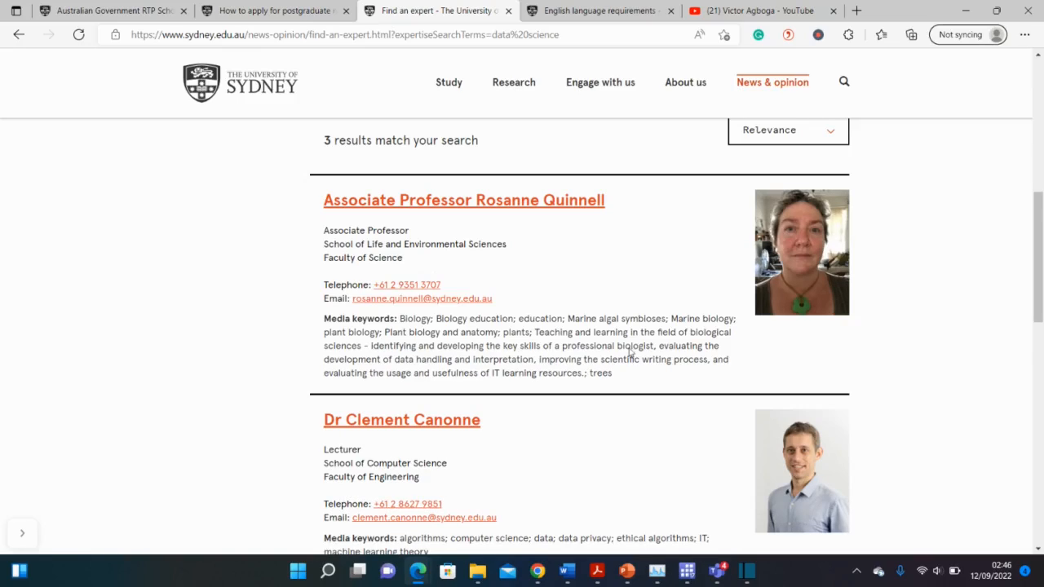
mouse_move(1024, 269)
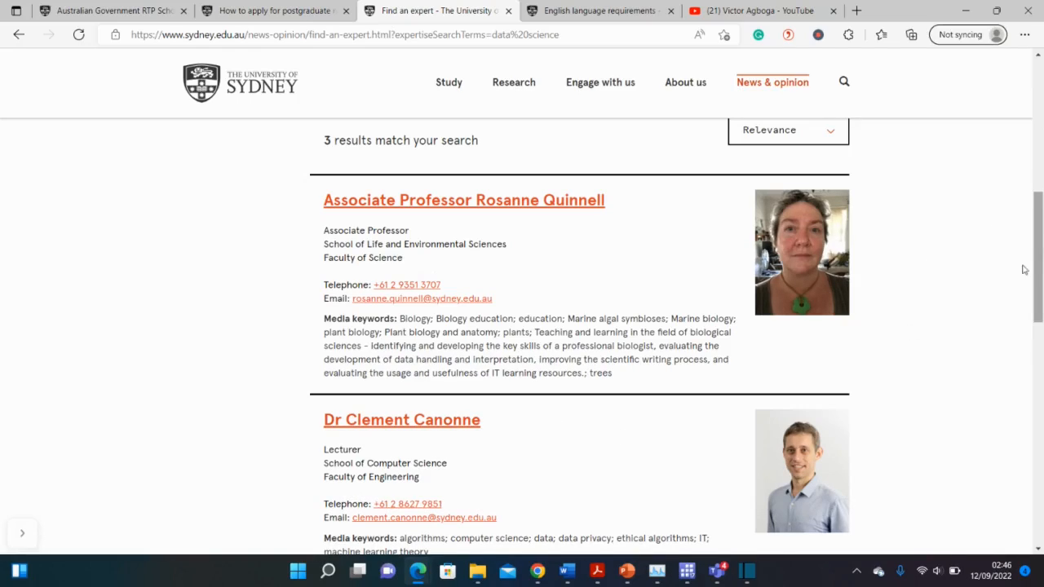
scroll("down", 3)
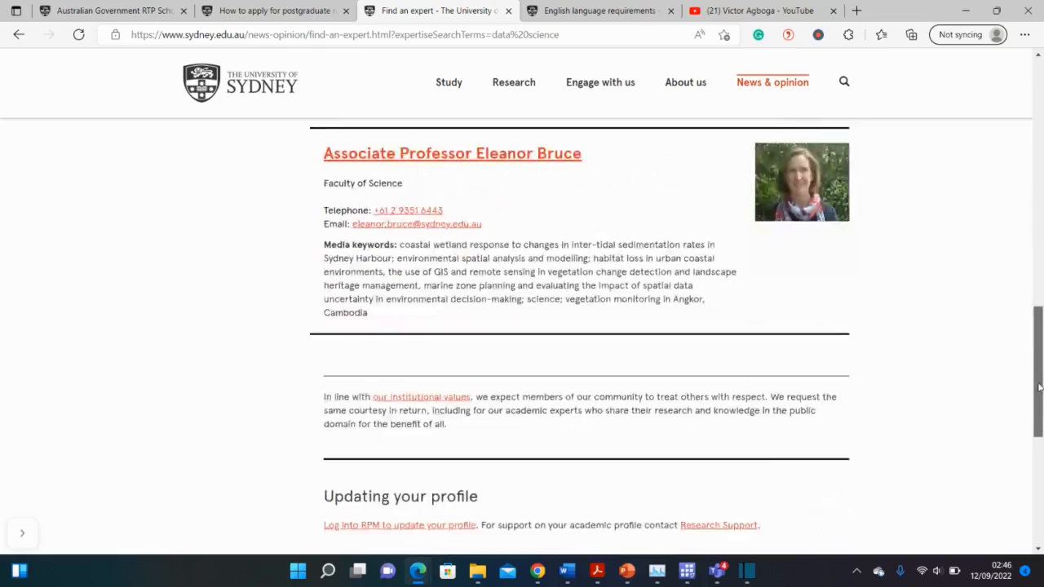
scroll("up", 3)
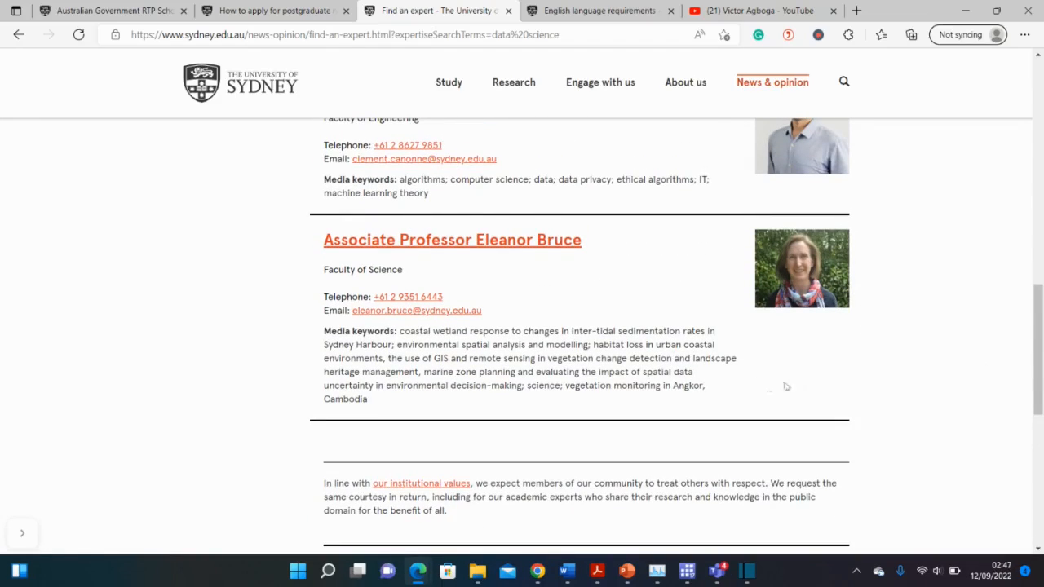
scroll("up", 3)
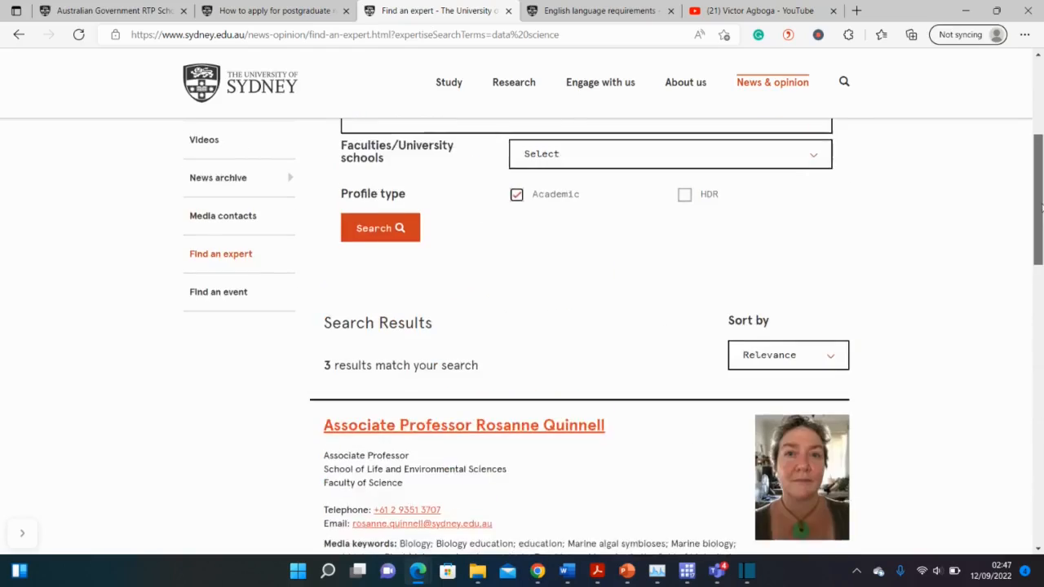
scroll("up", 3)
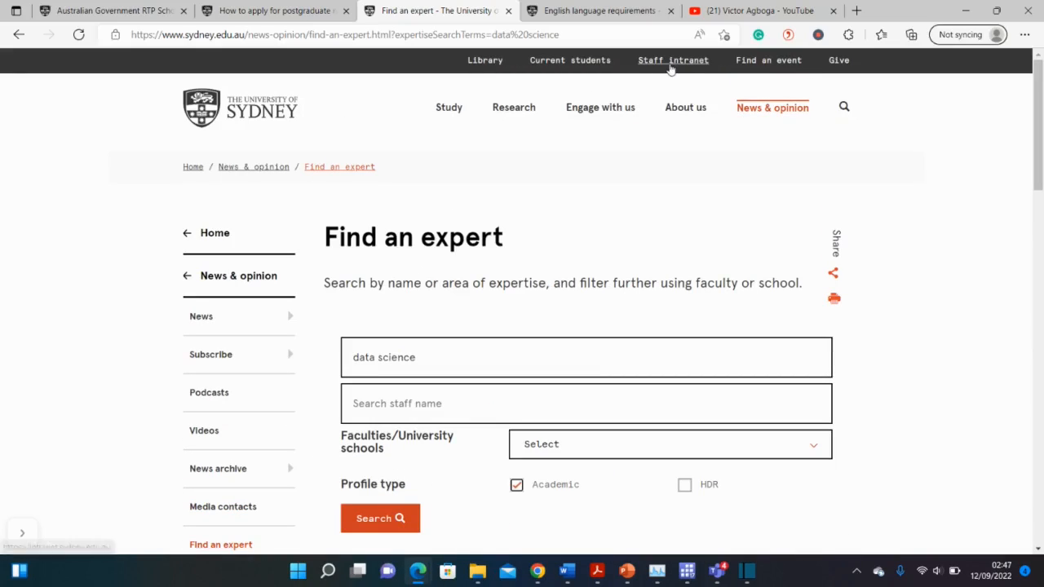
Step: On the RTP Scholarship (International) tab, review the application and award timeline table, then return to the top
left_click(600, 11)
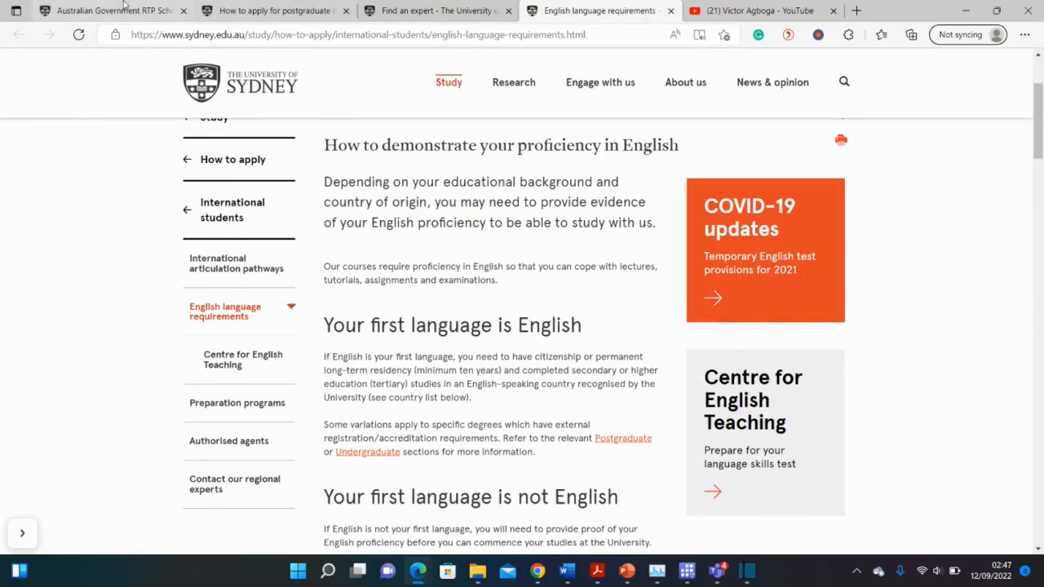
left_click(110, 11)
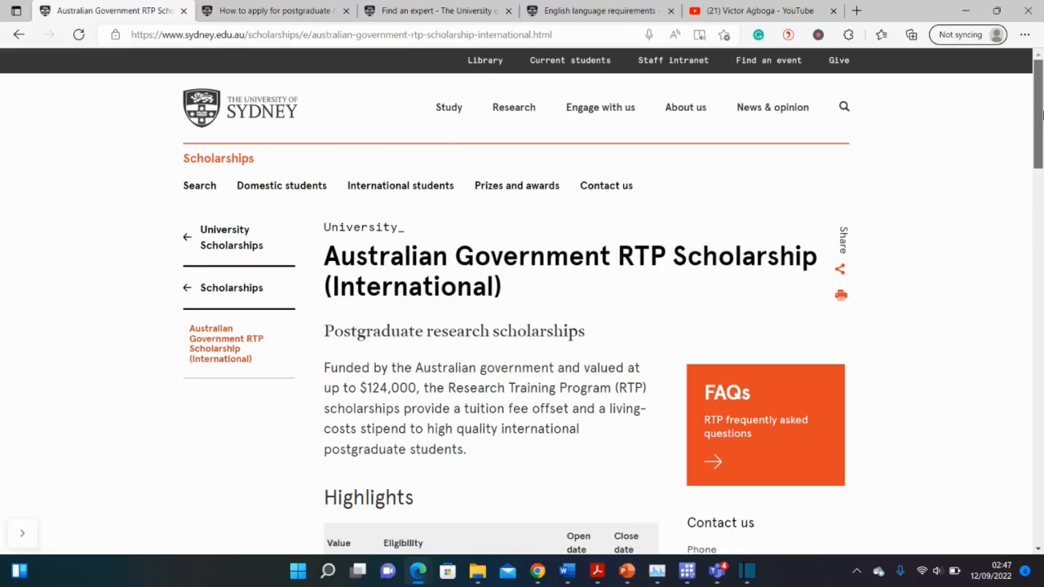
scroll("down", 3)
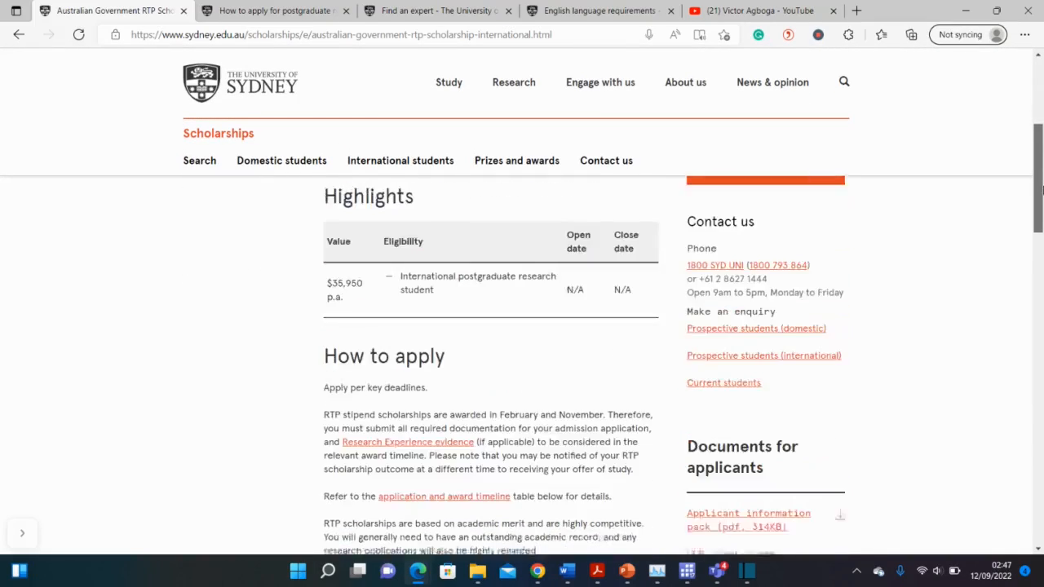
scroll("down", 3)
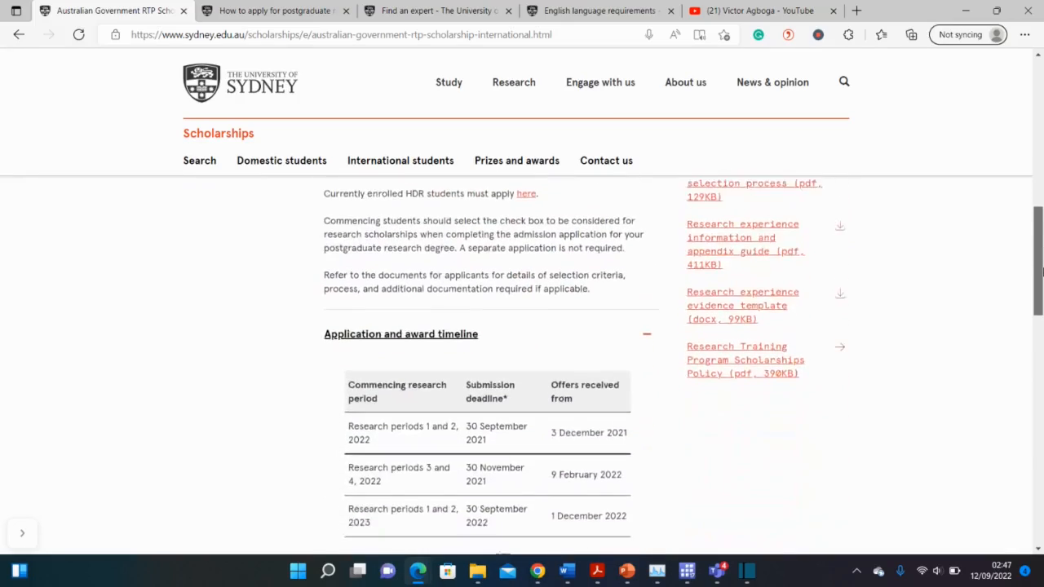
scroll("down", 3)
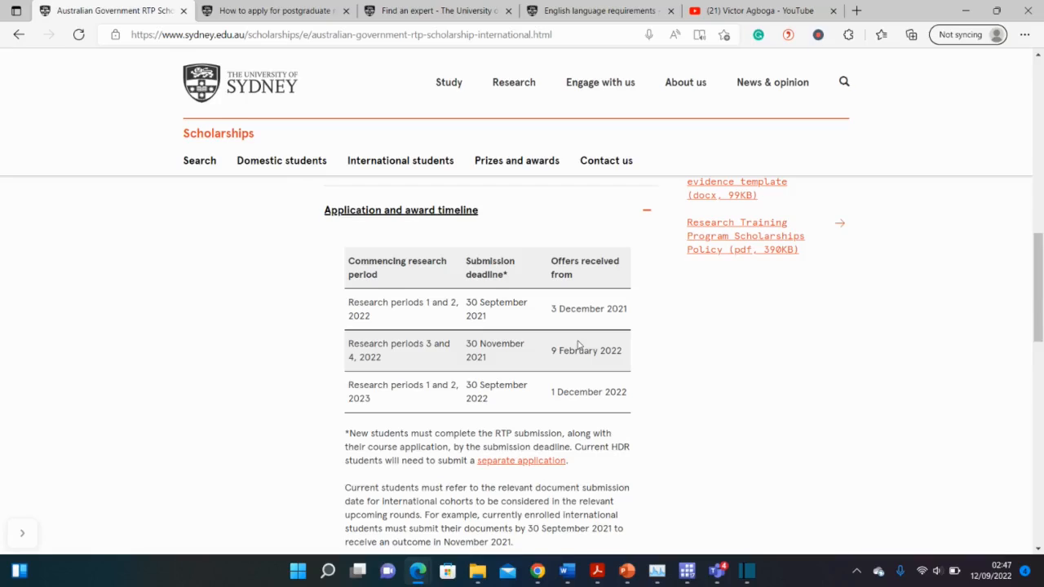
mouse_move(543, 376)
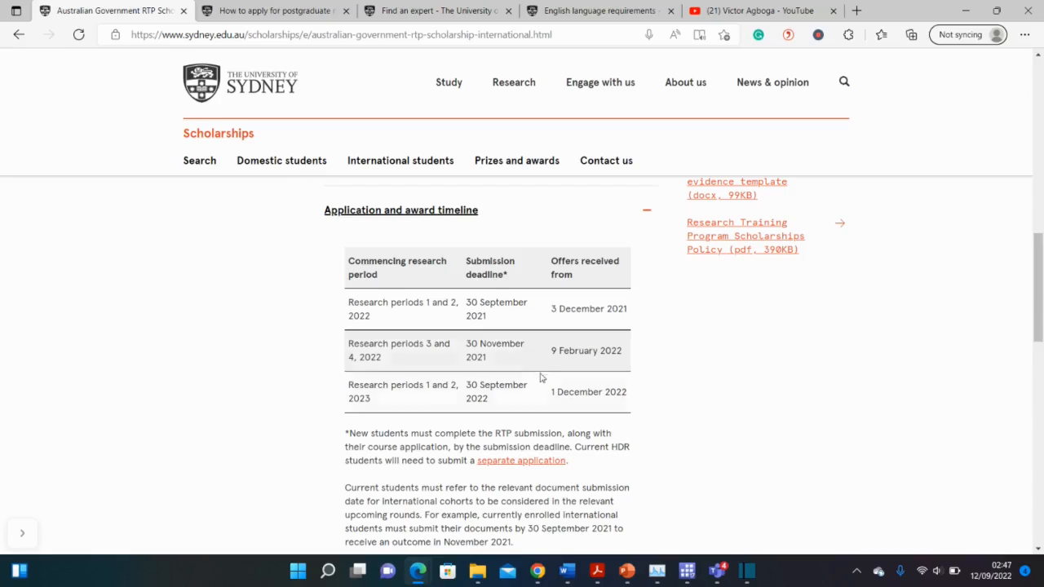
scroll("up", 3)
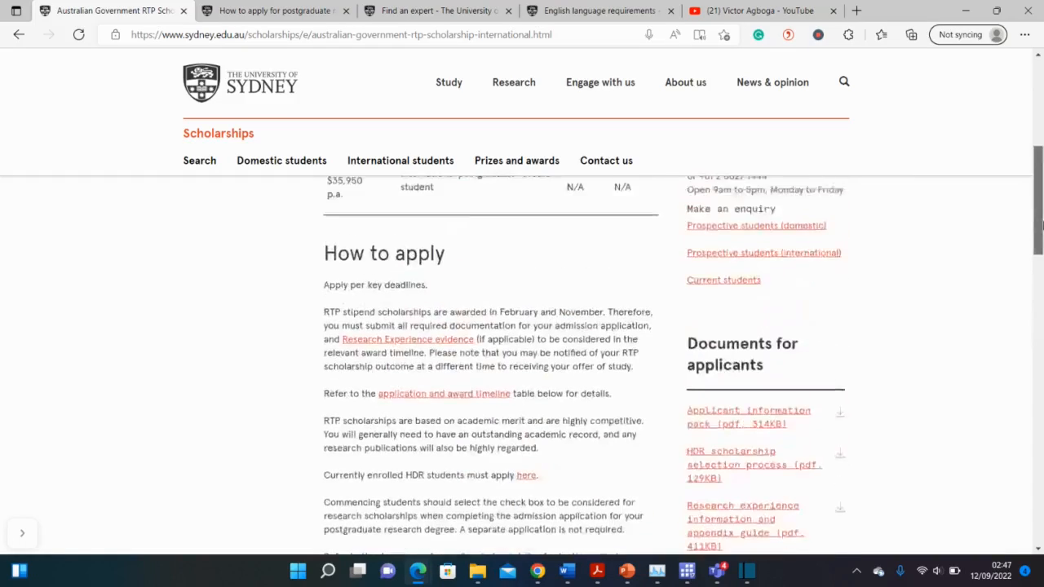
scroll("up", 3)
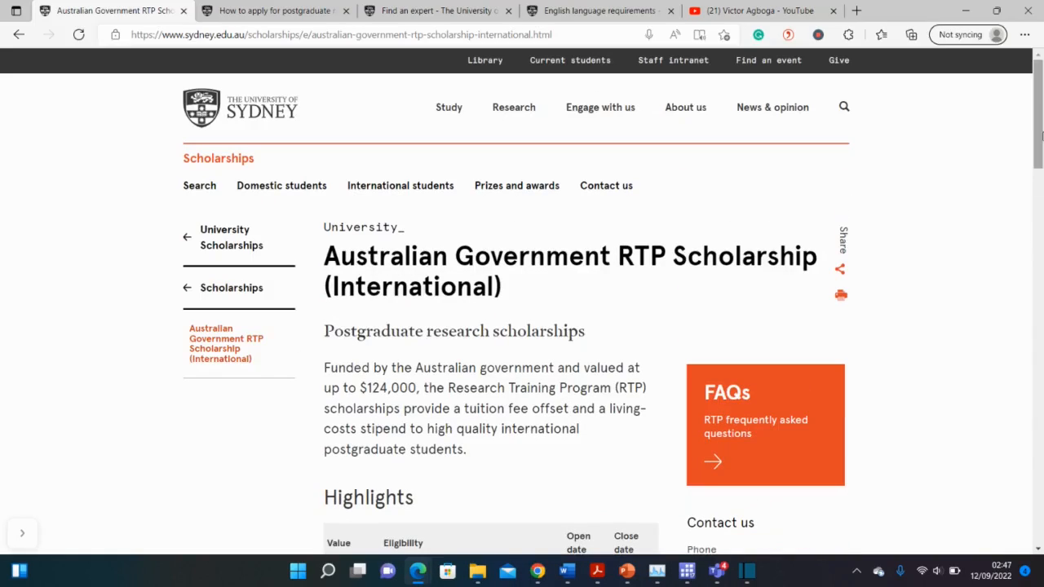